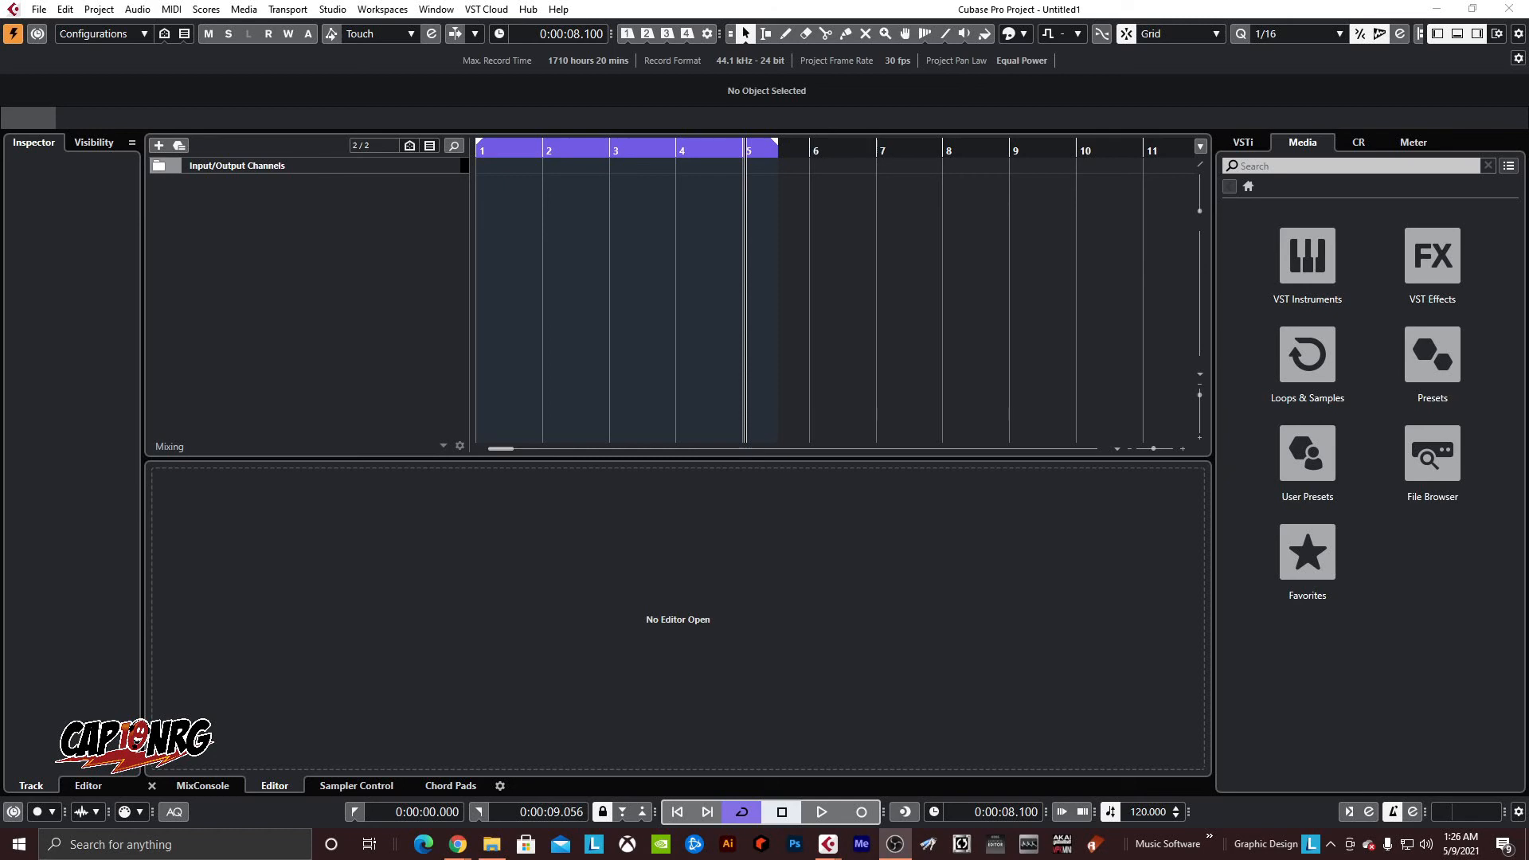
- Show the VST Instruments list in the Media browser and scroll through the KORG Gadget tiles
left_click(1306, 260)
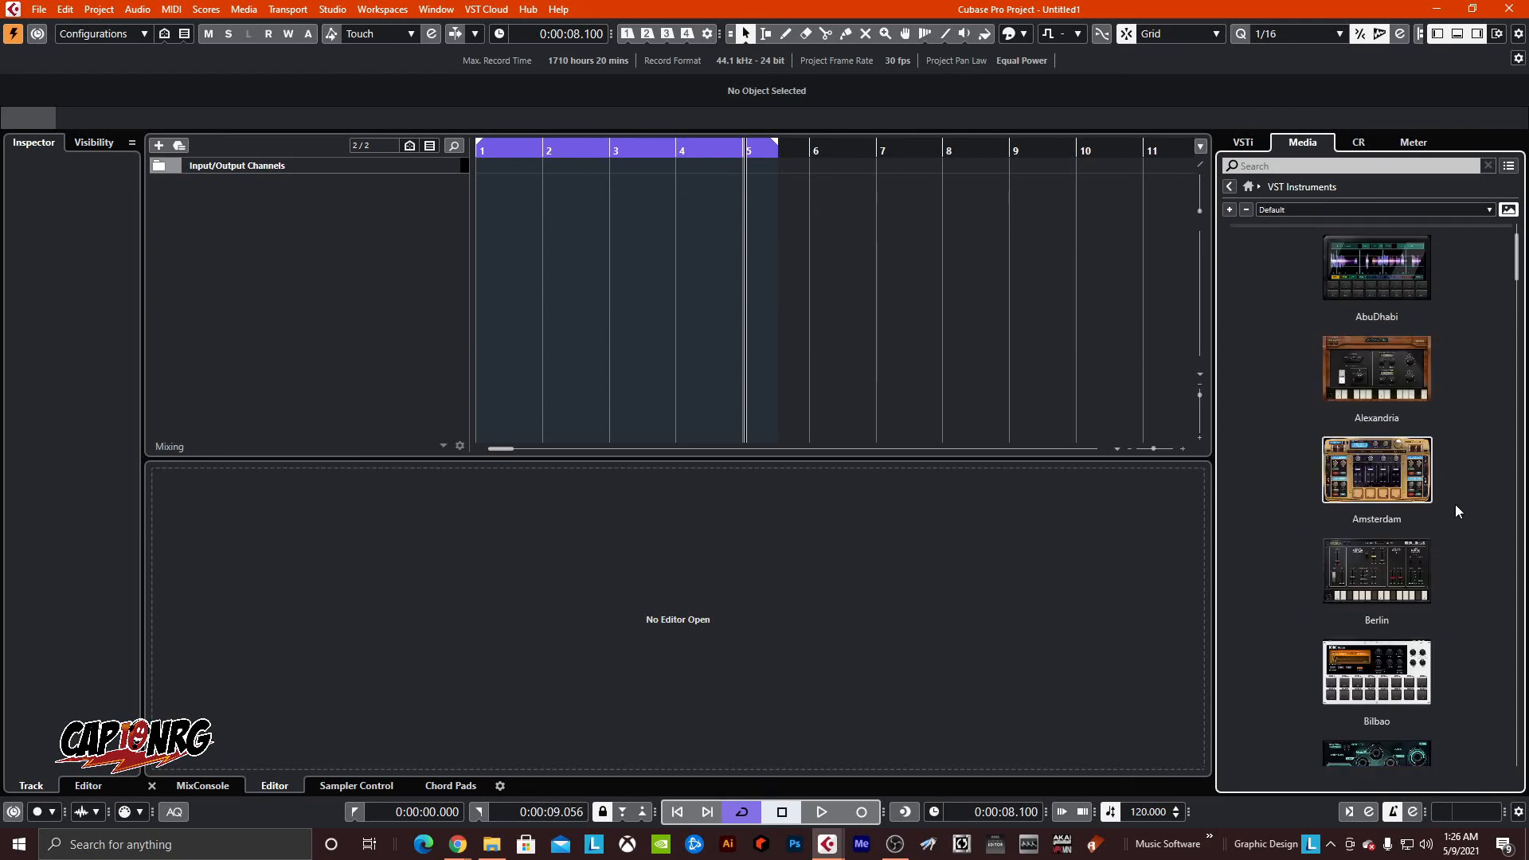
scroll("down", 3)
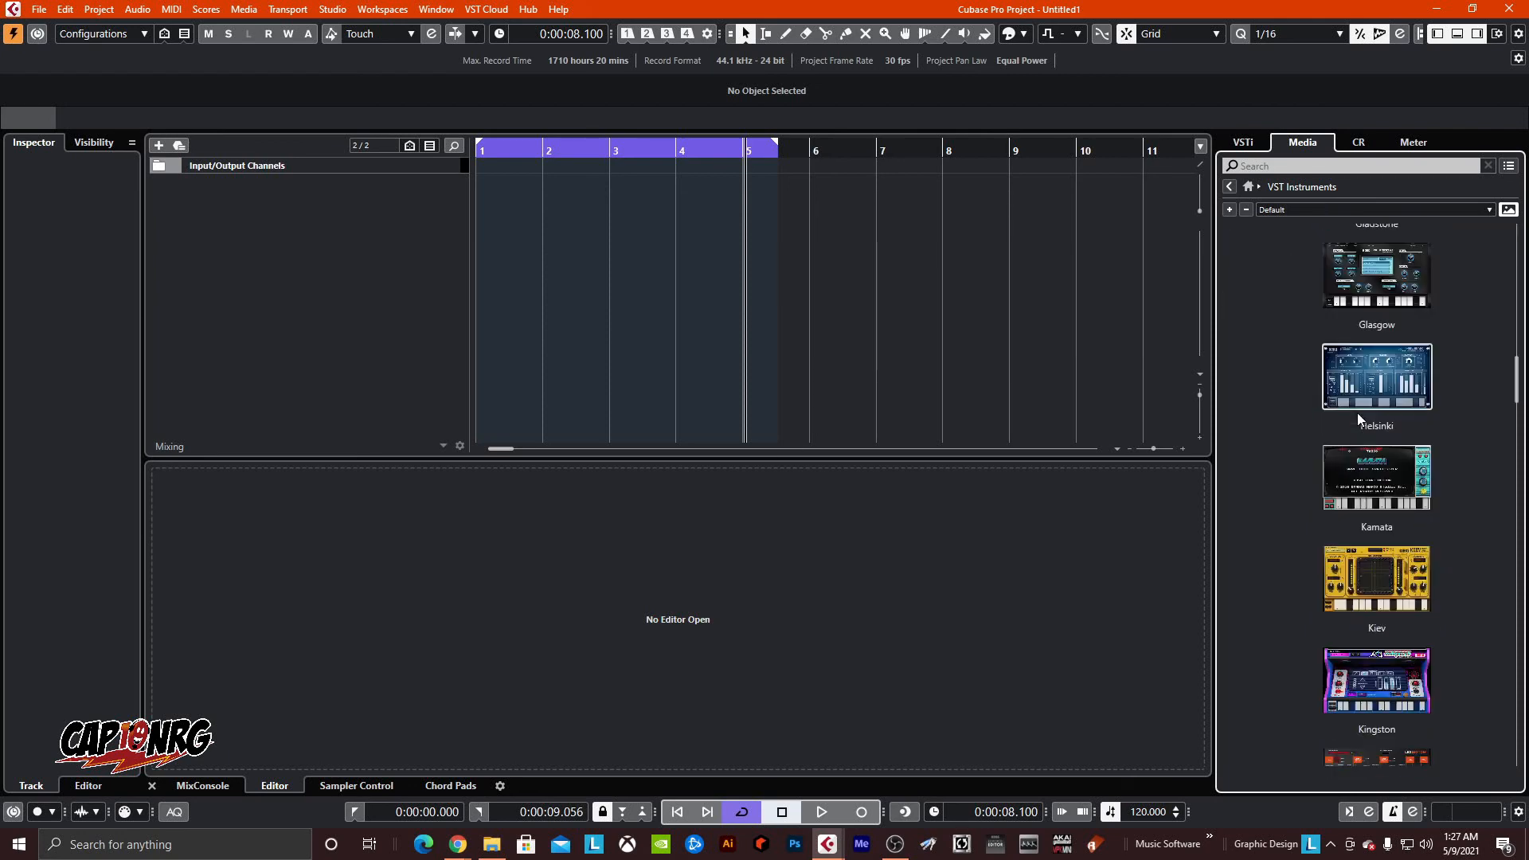
scroll("down", 3)
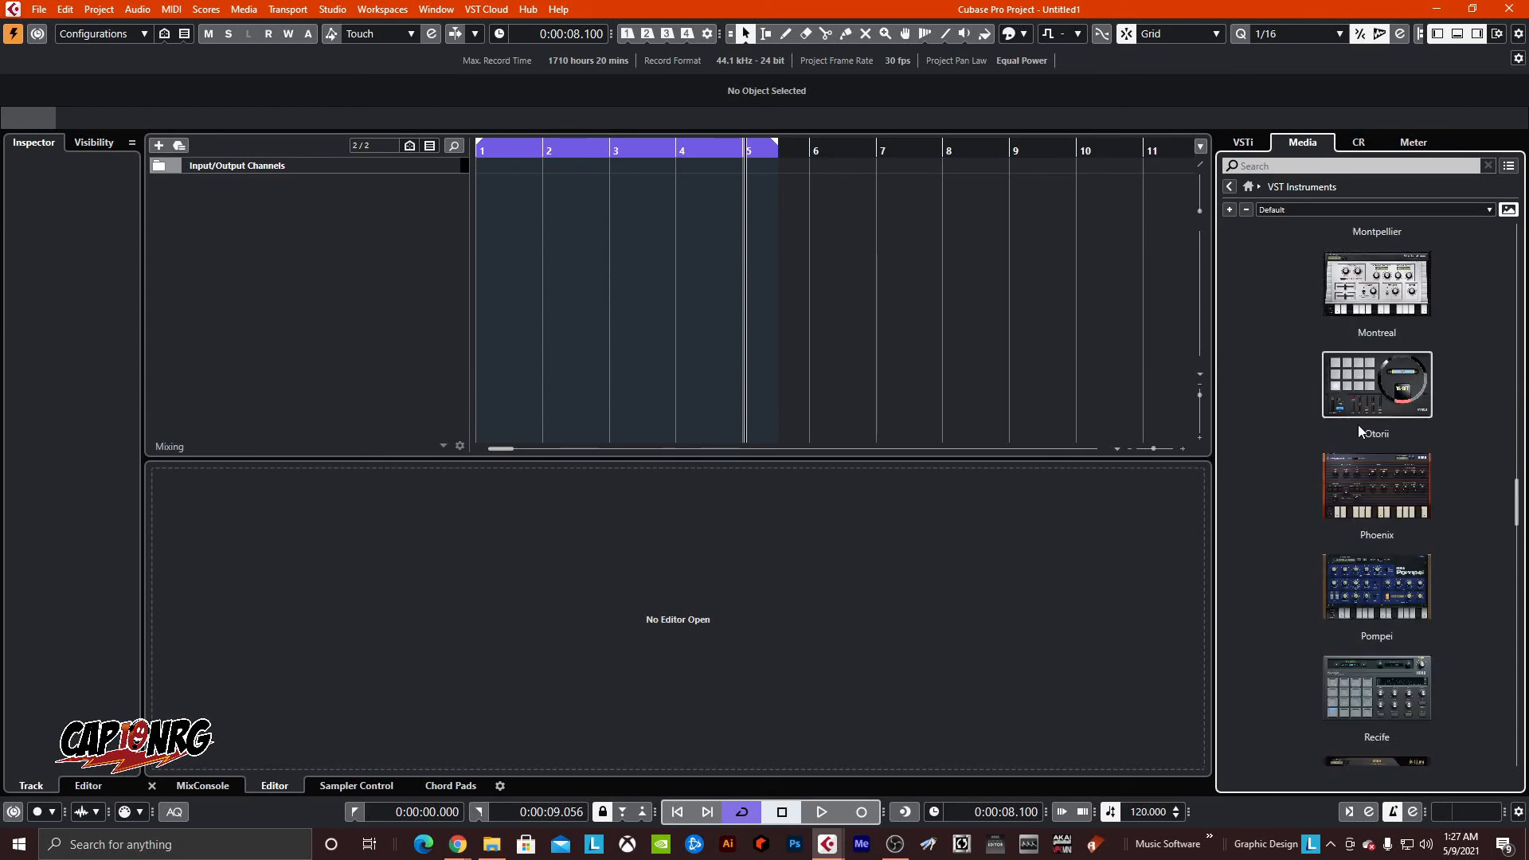
scroll("down", 3)
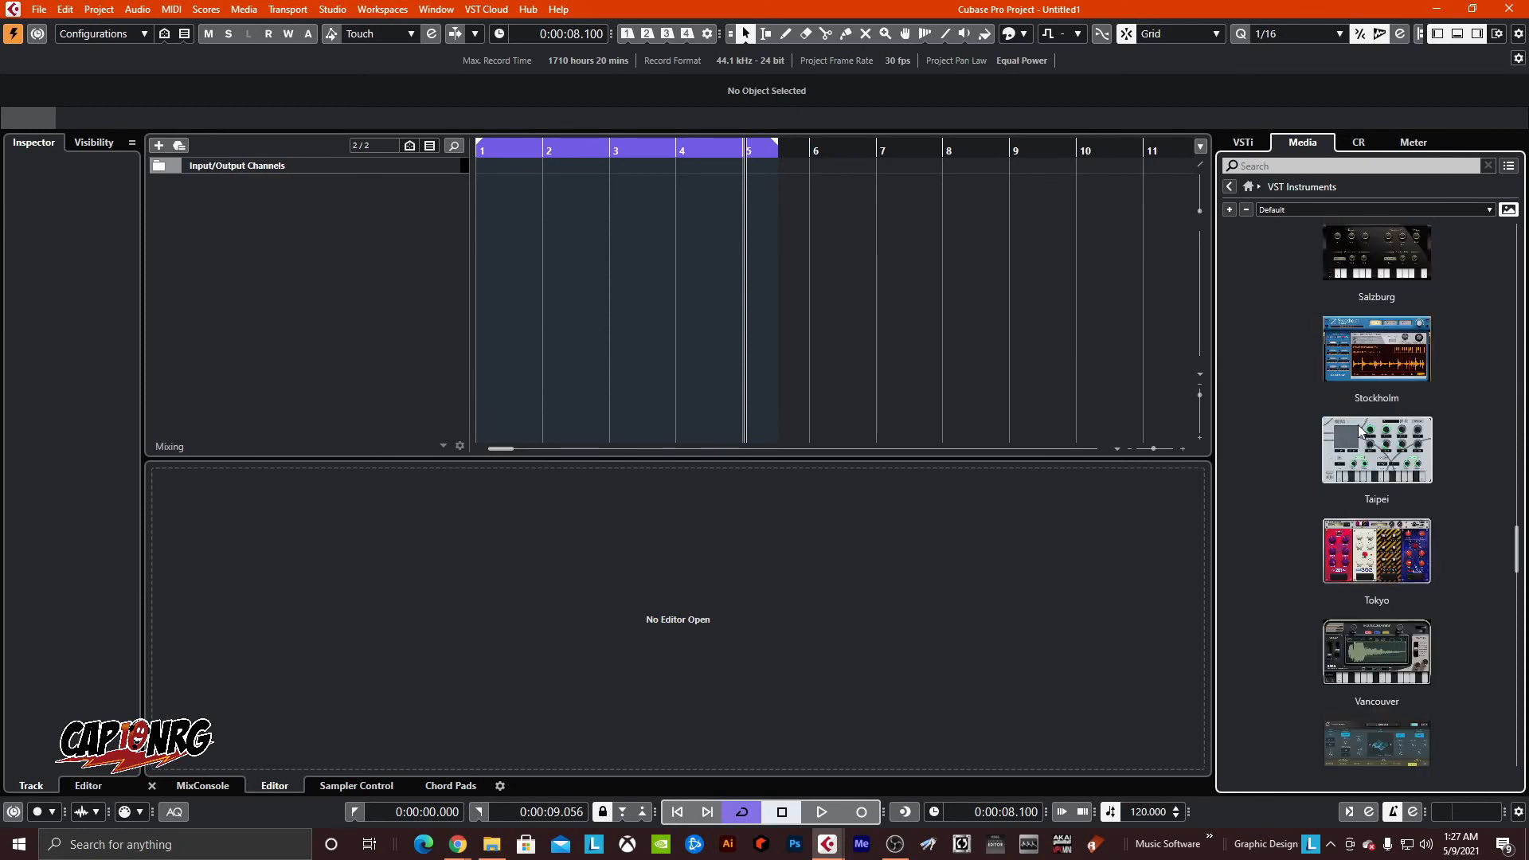
scroll("down", 3)
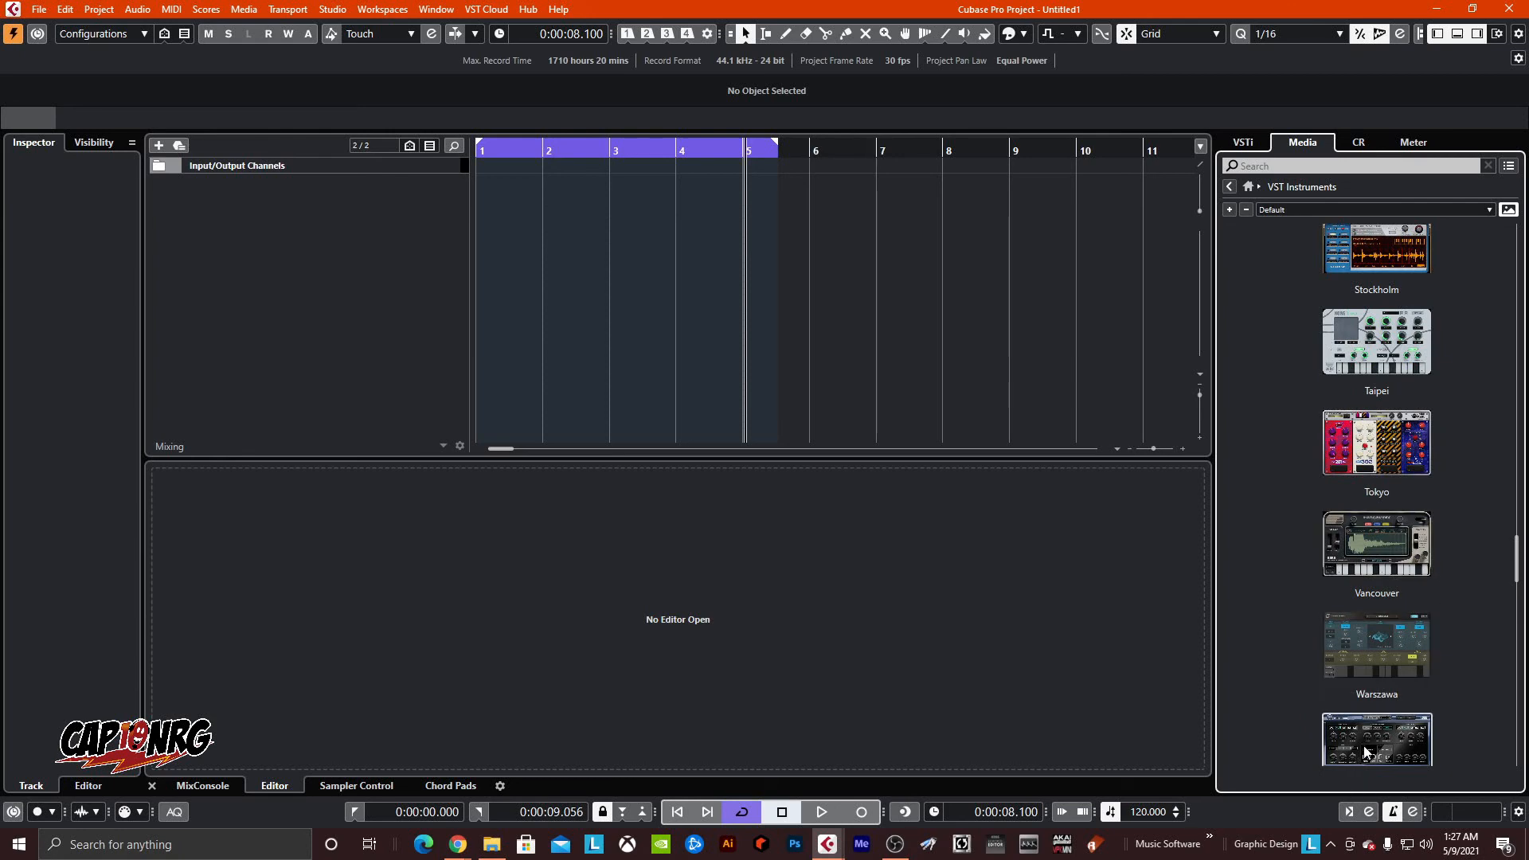
scroll("down", 3)
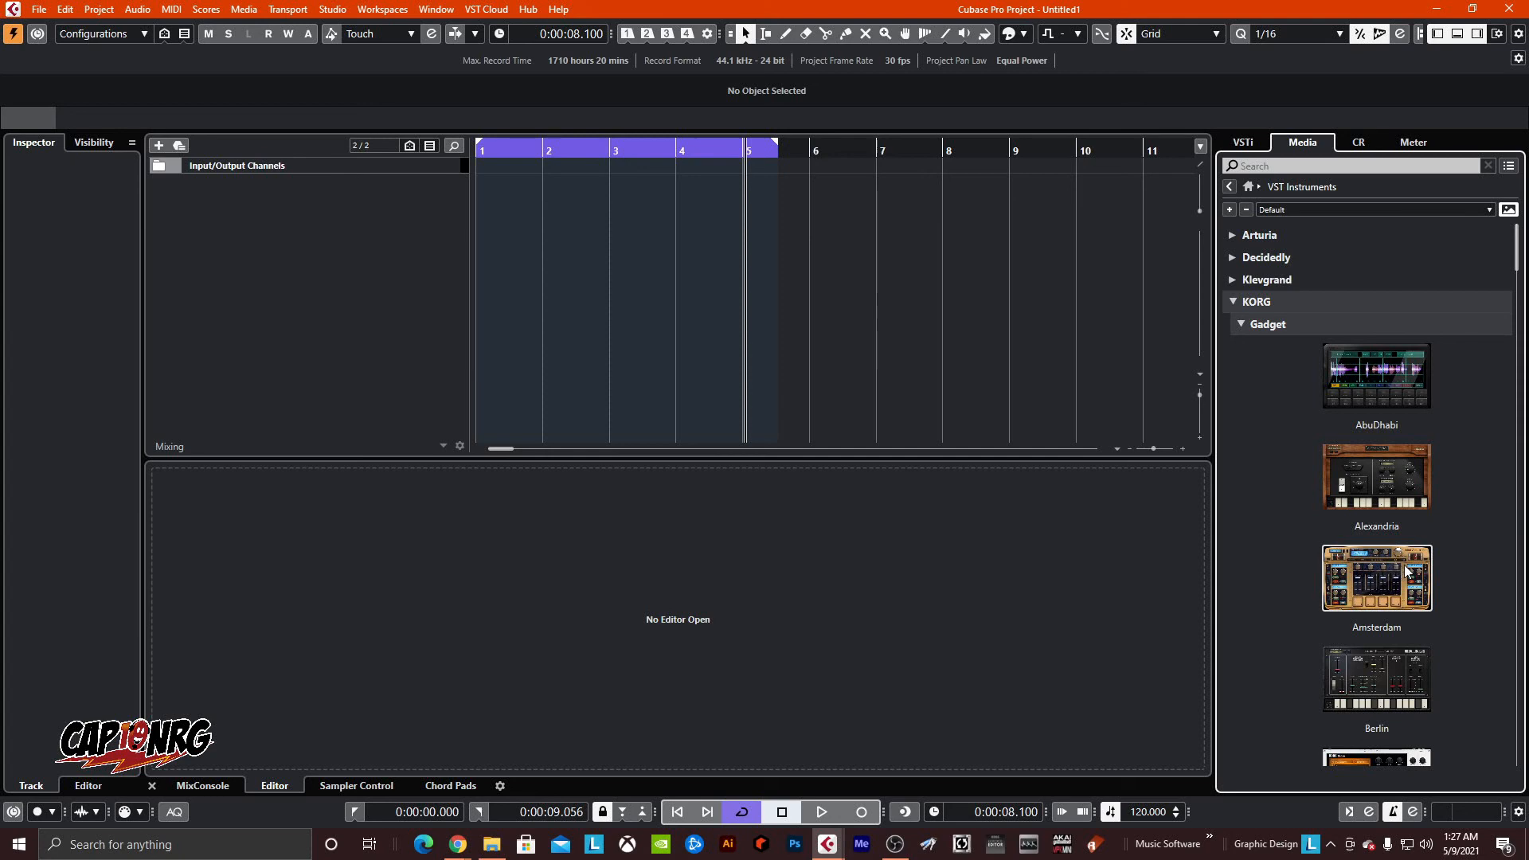
mouse_move(1412, 575)
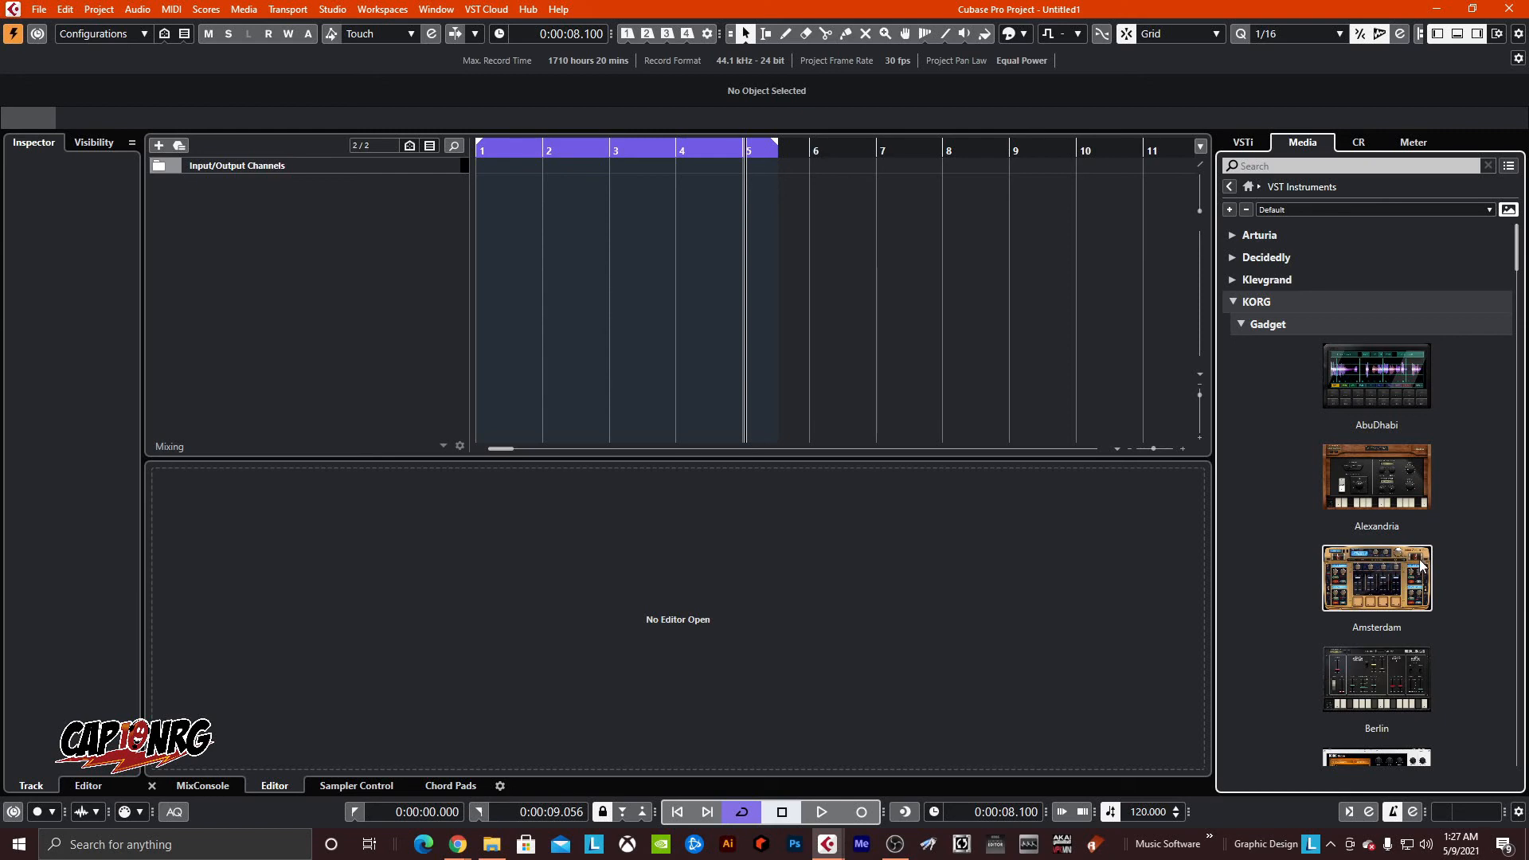
- Scroll down the KORG Gadget tiles past Fairbanks, Kingston, Lisbon, London and Madrid toward Gladstone
scroll("down", 3)
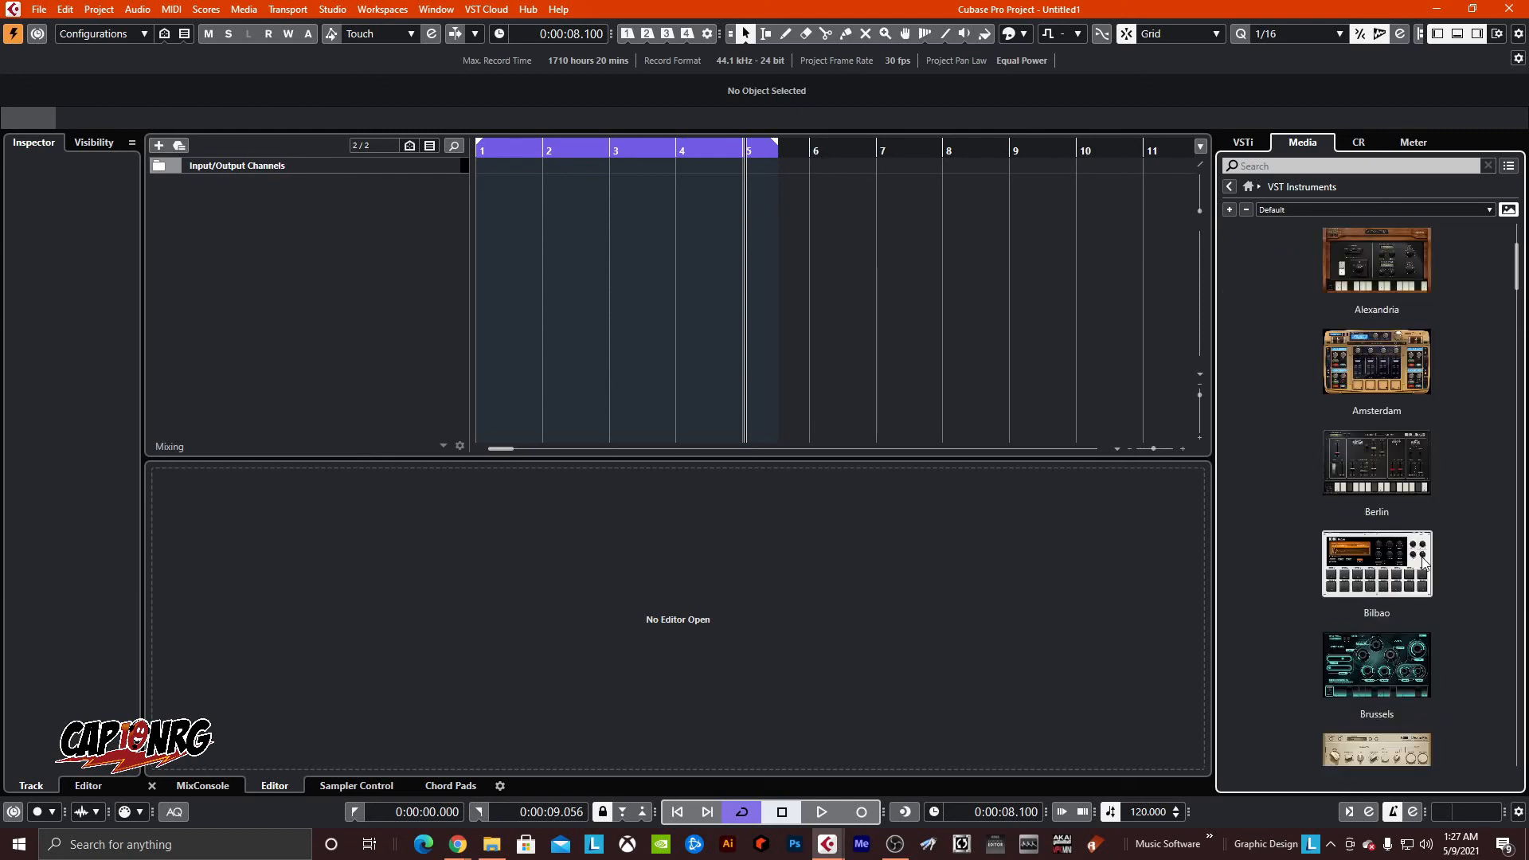
scroll("down", 3)
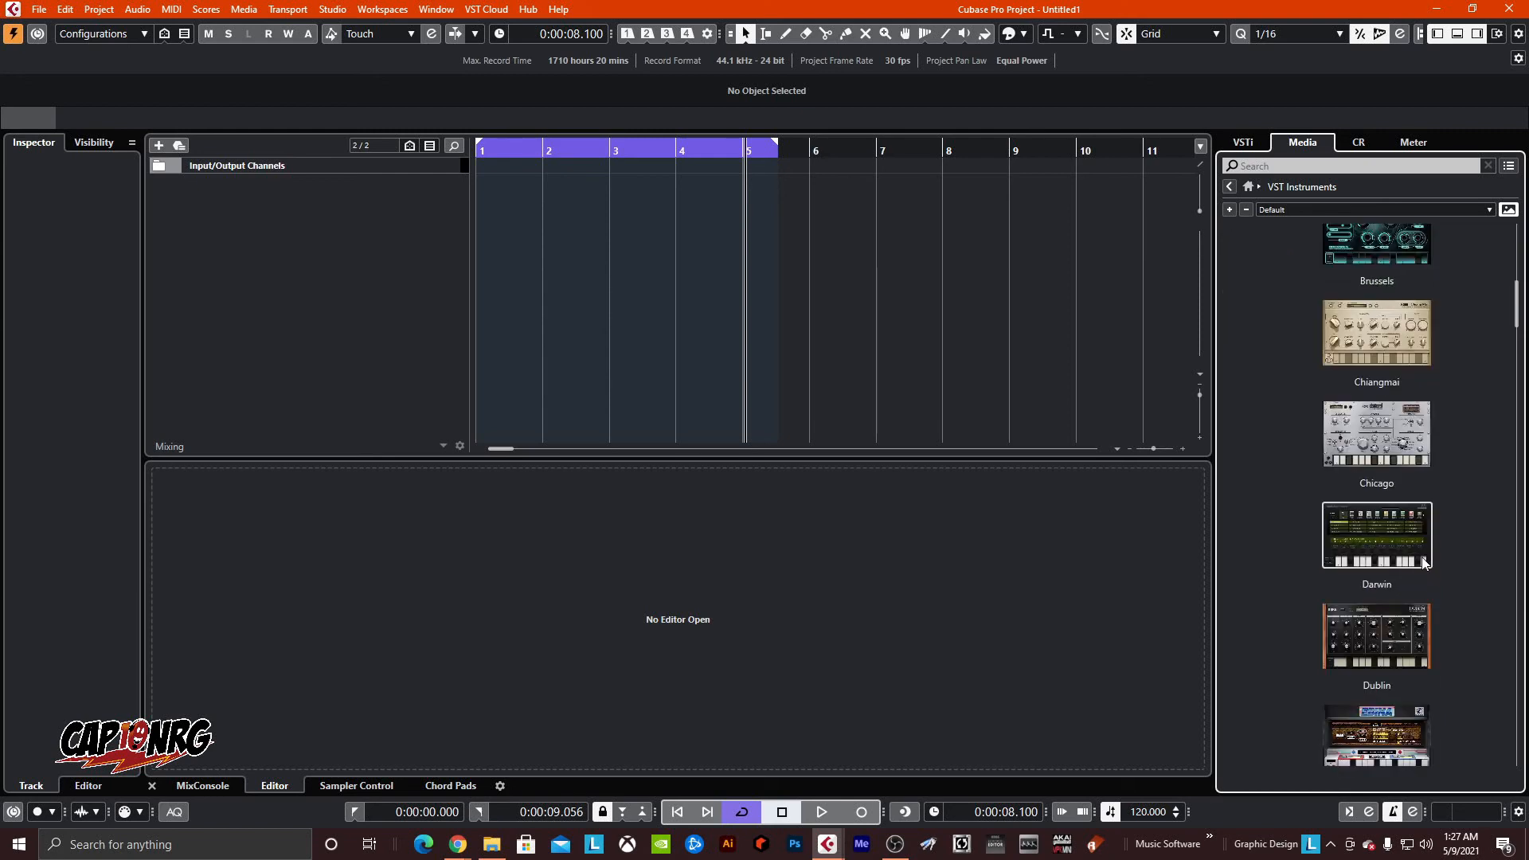
scroll("down", 3)
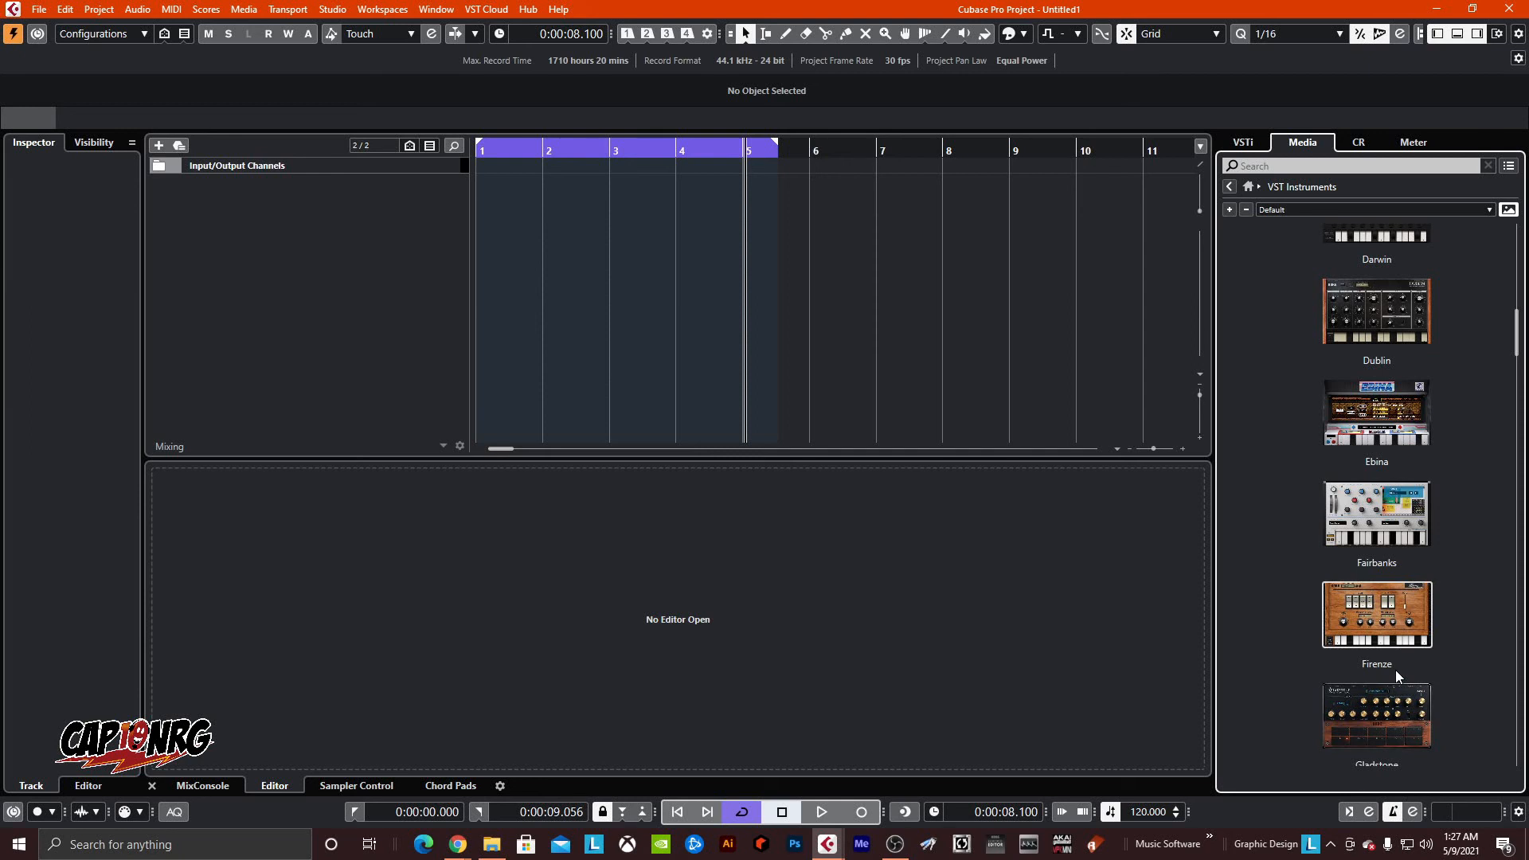
mouse_move(1510, 677)
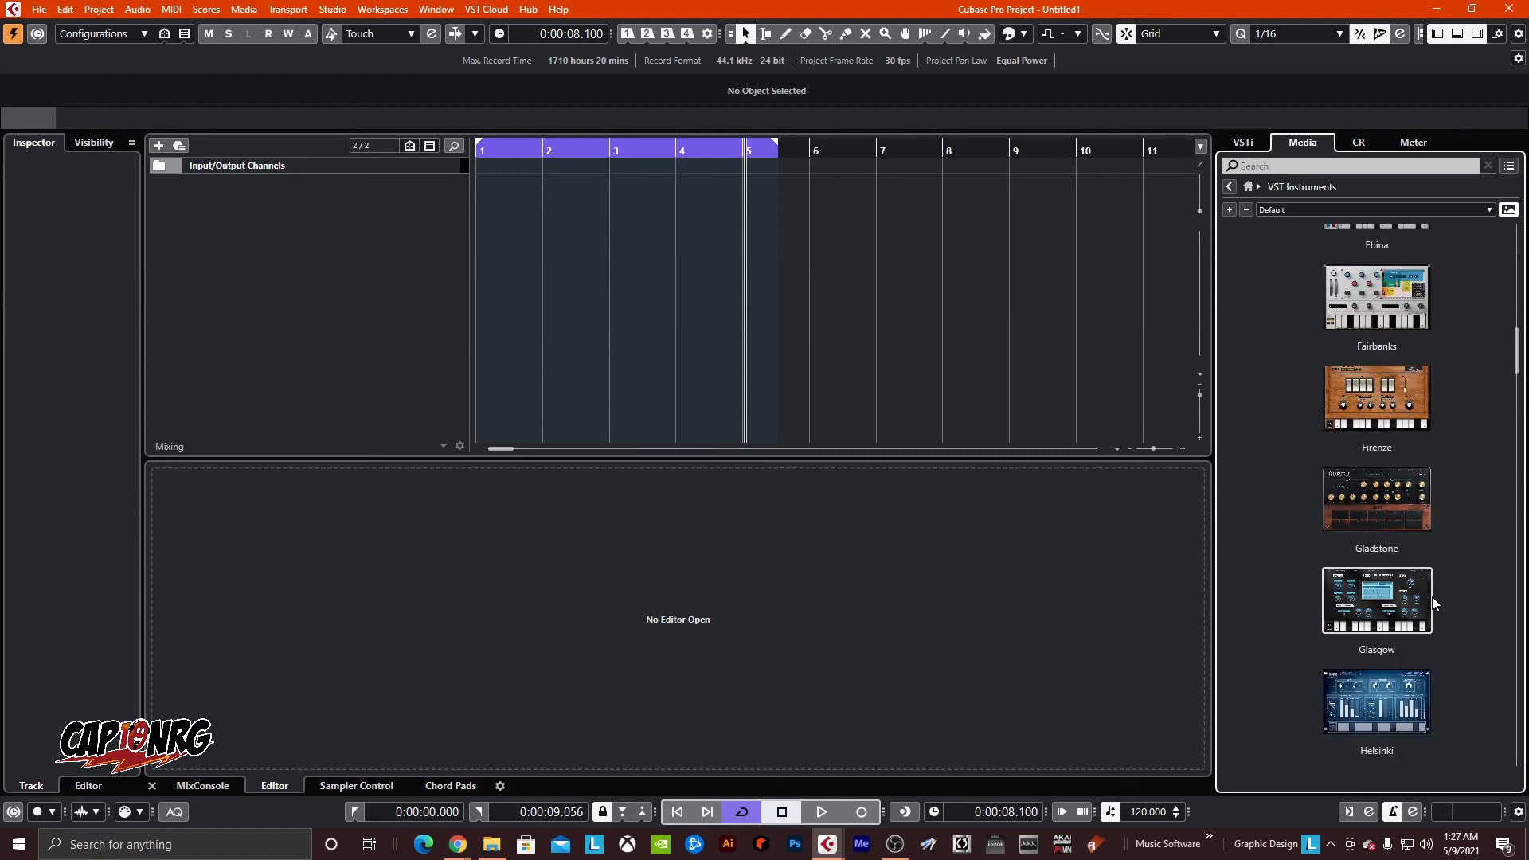
scroll("down", 3)
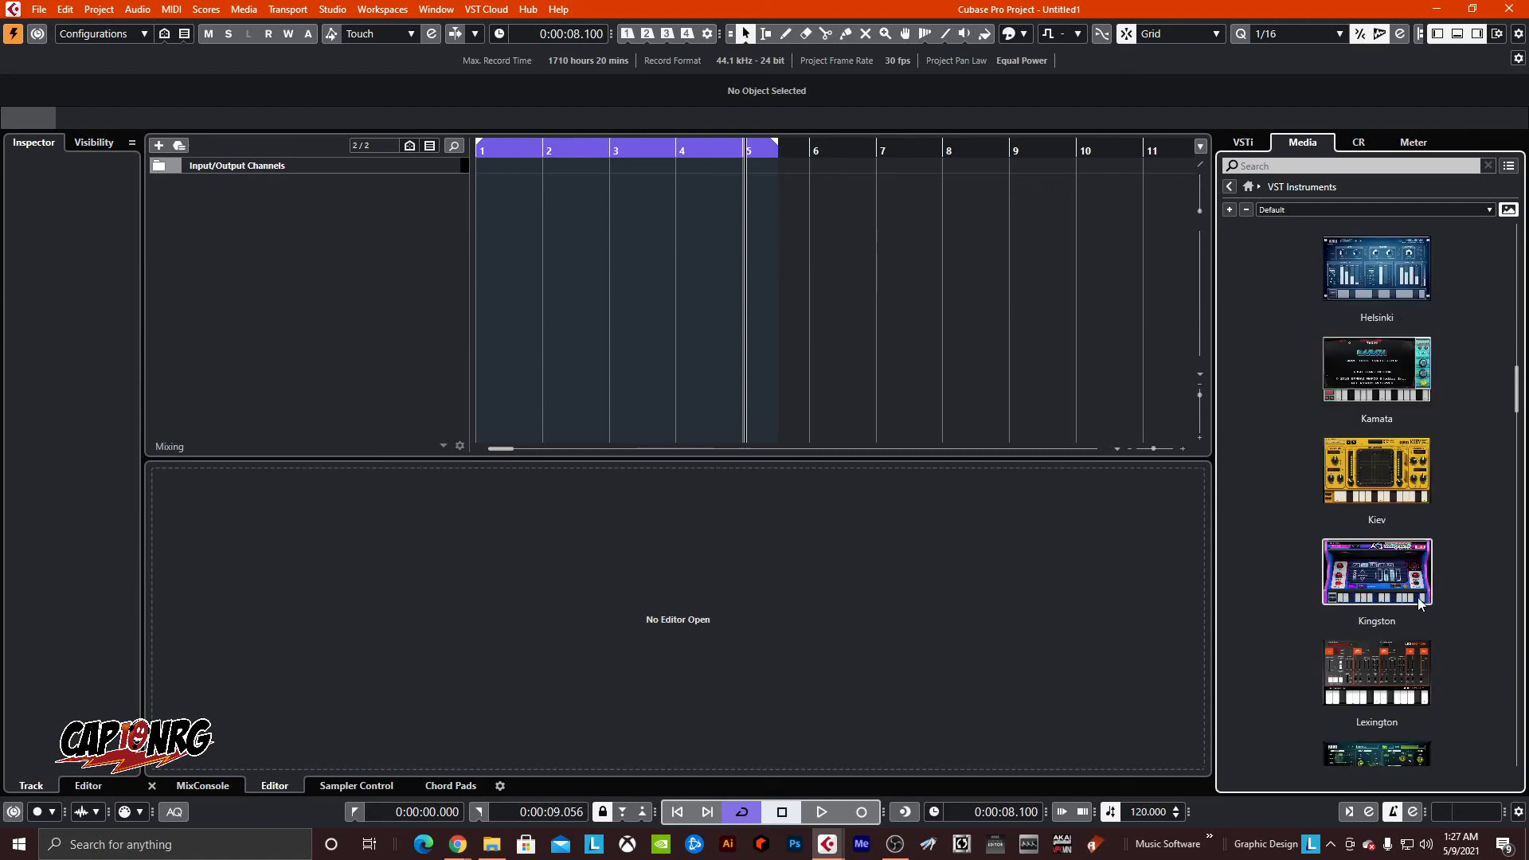
mouse_move(1324, 625)
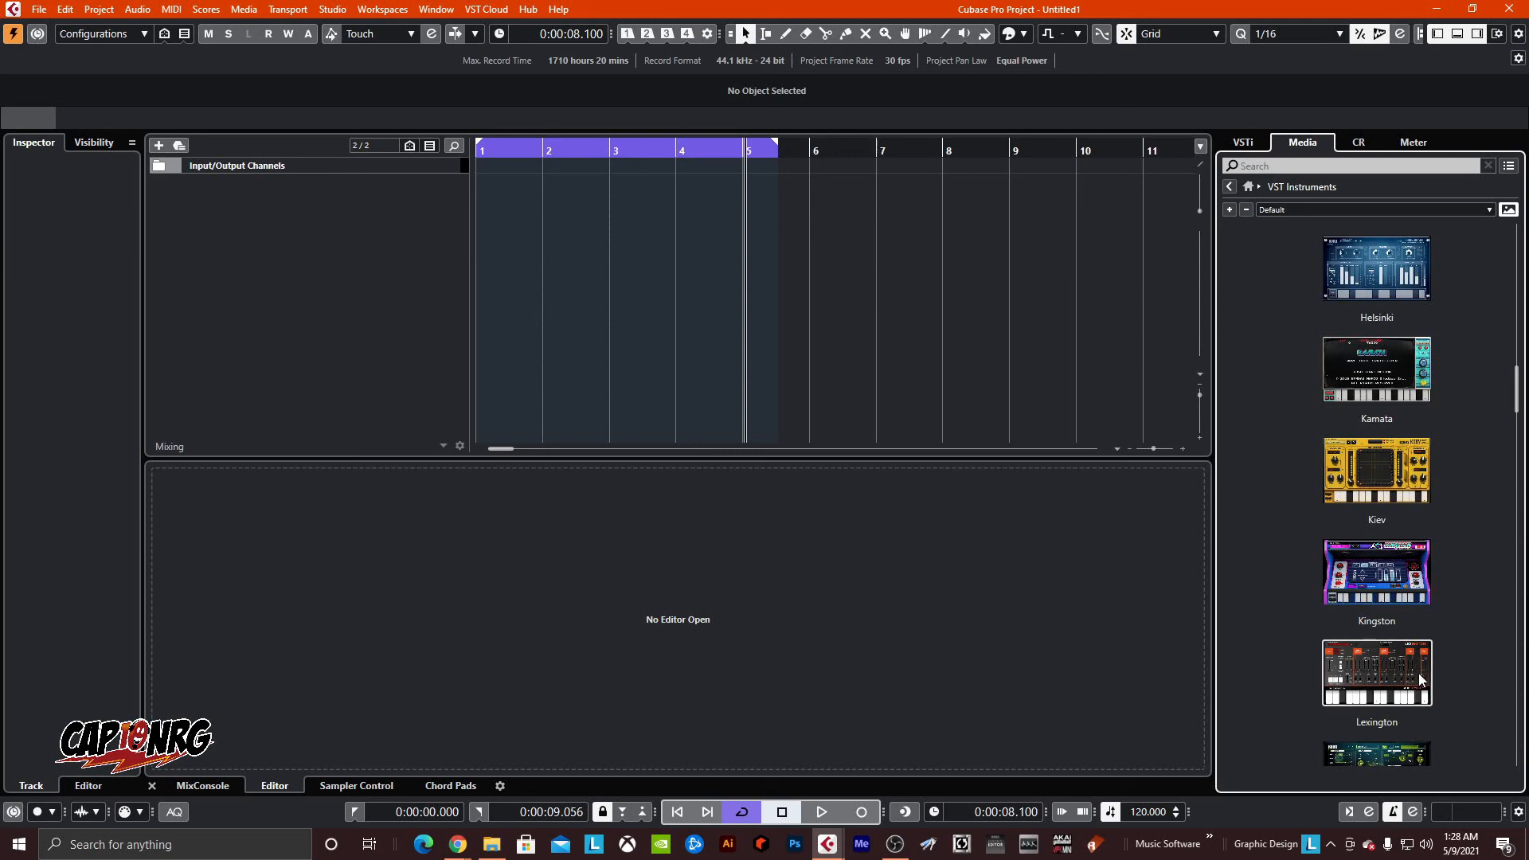
scroll("down", 3)
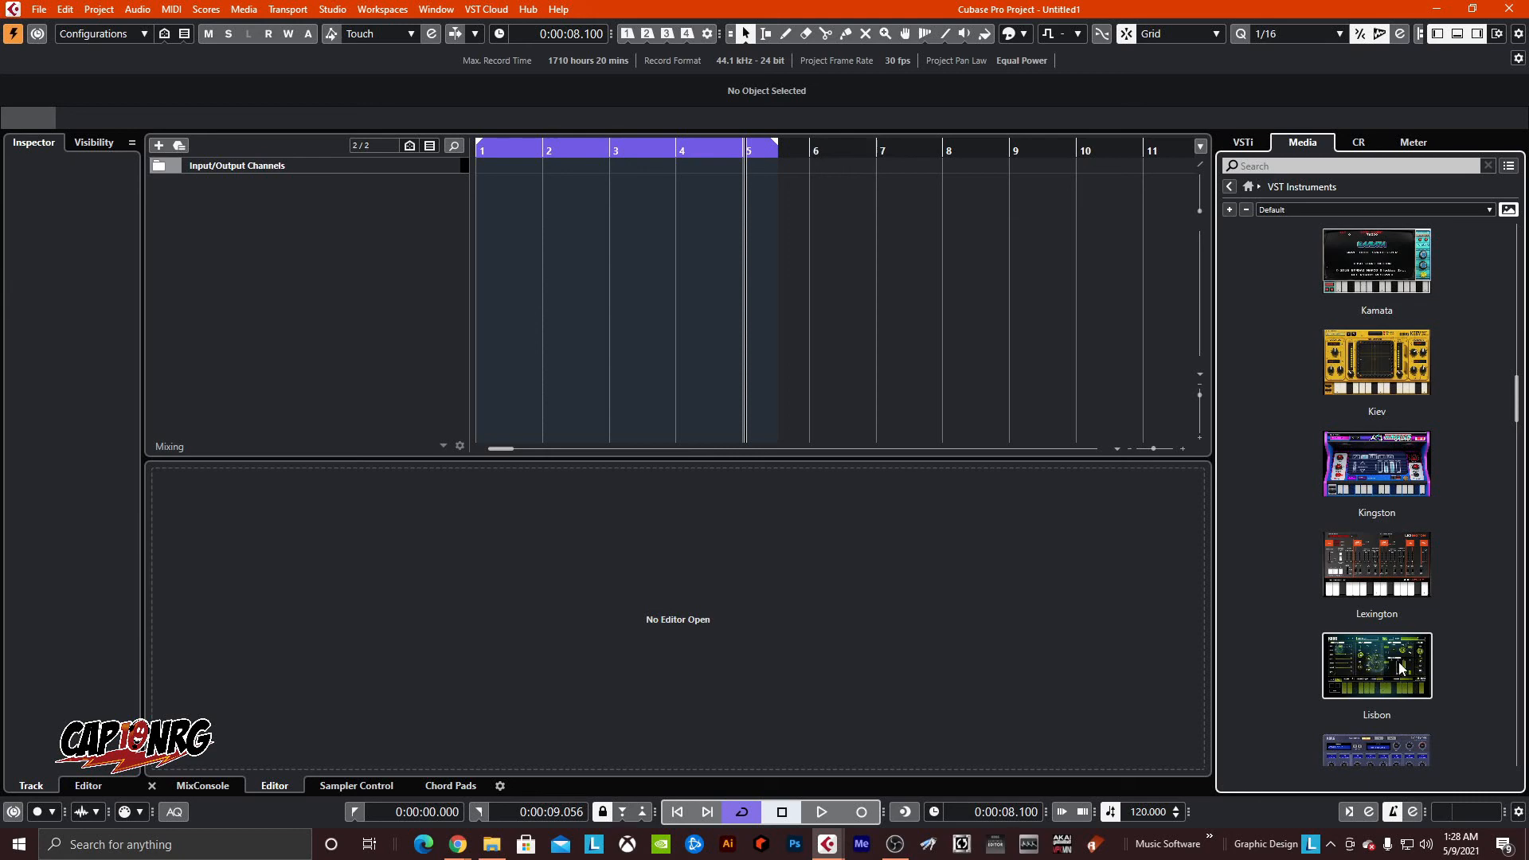
scroll("down", 3)
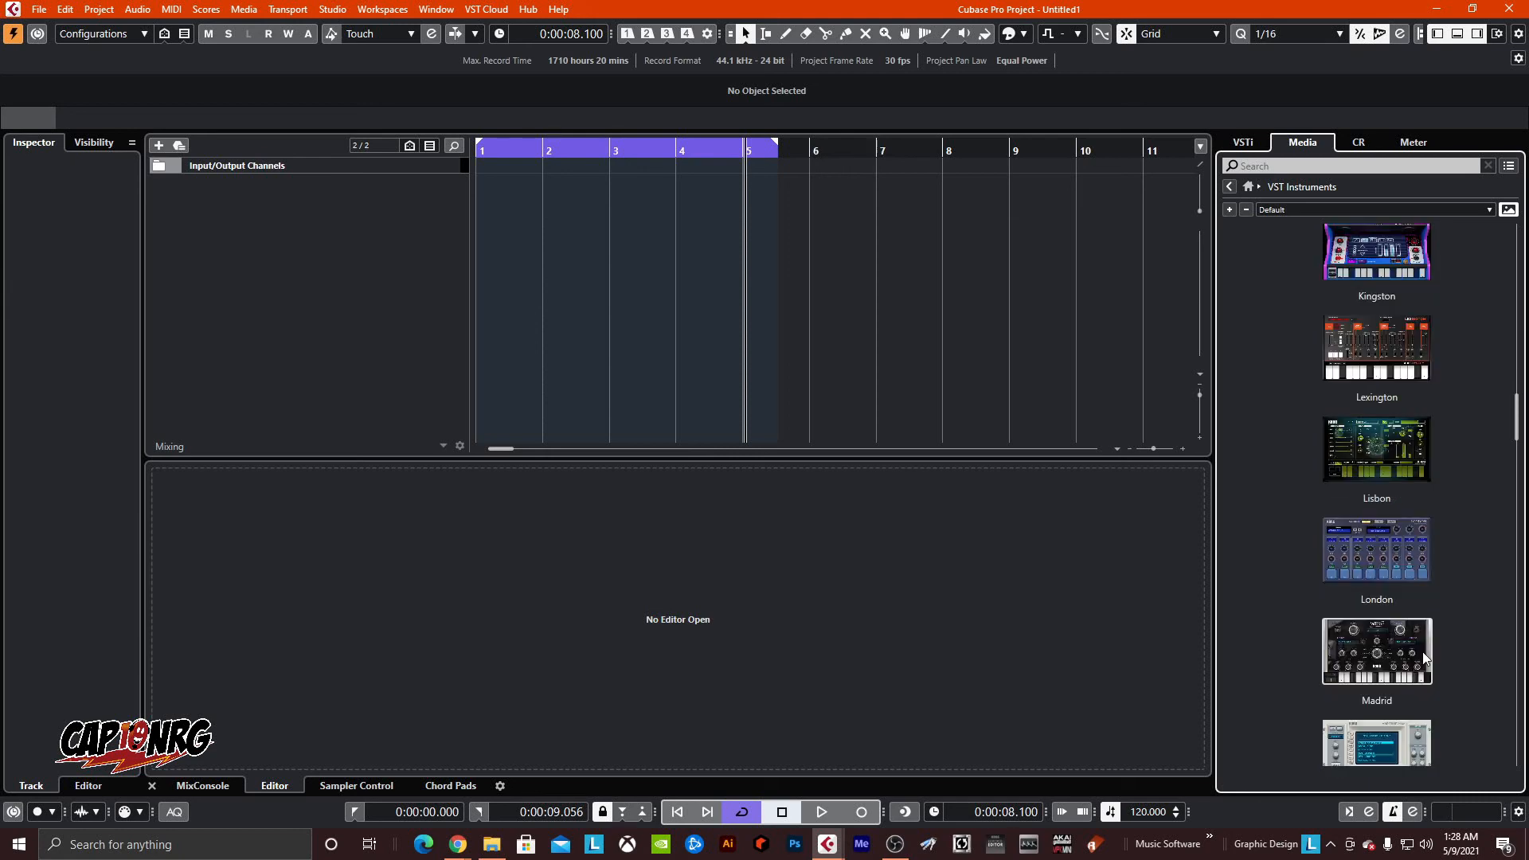
mouse_move(1445, 632)
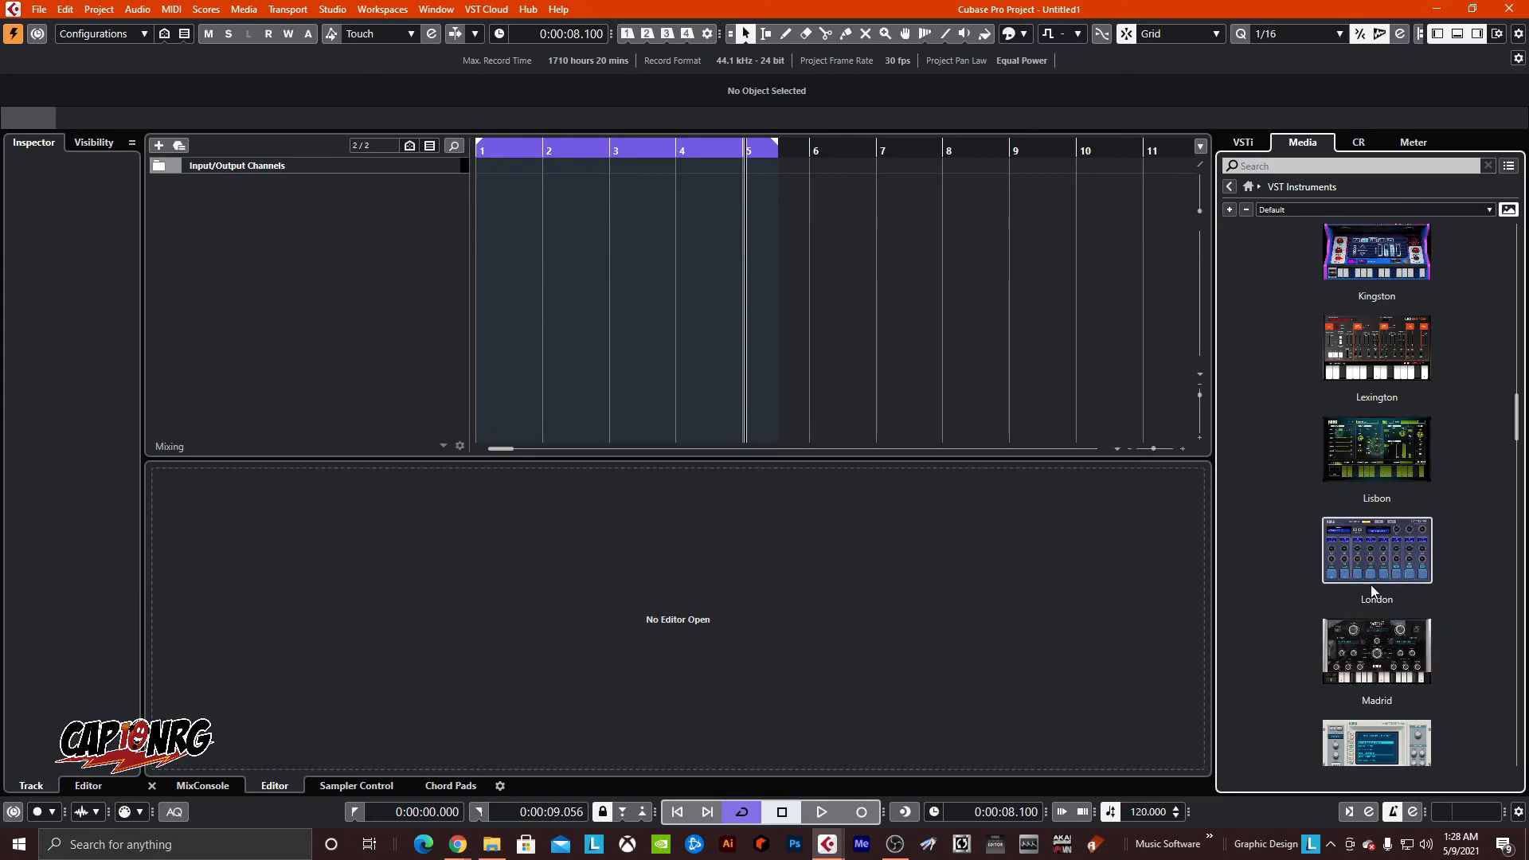
mouse_move(1361, 666)
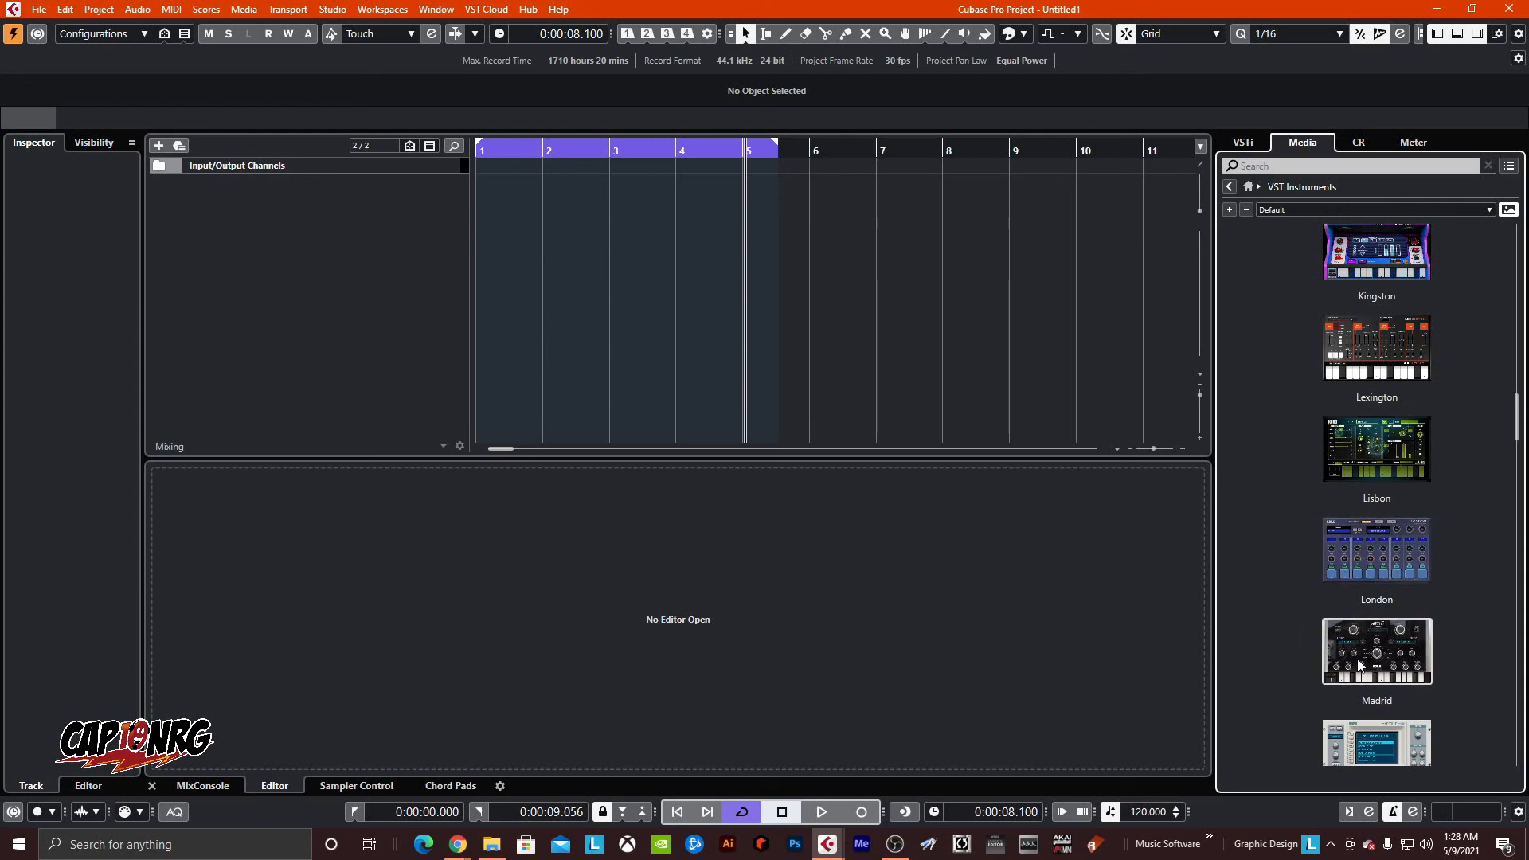
scroll("down", 3)
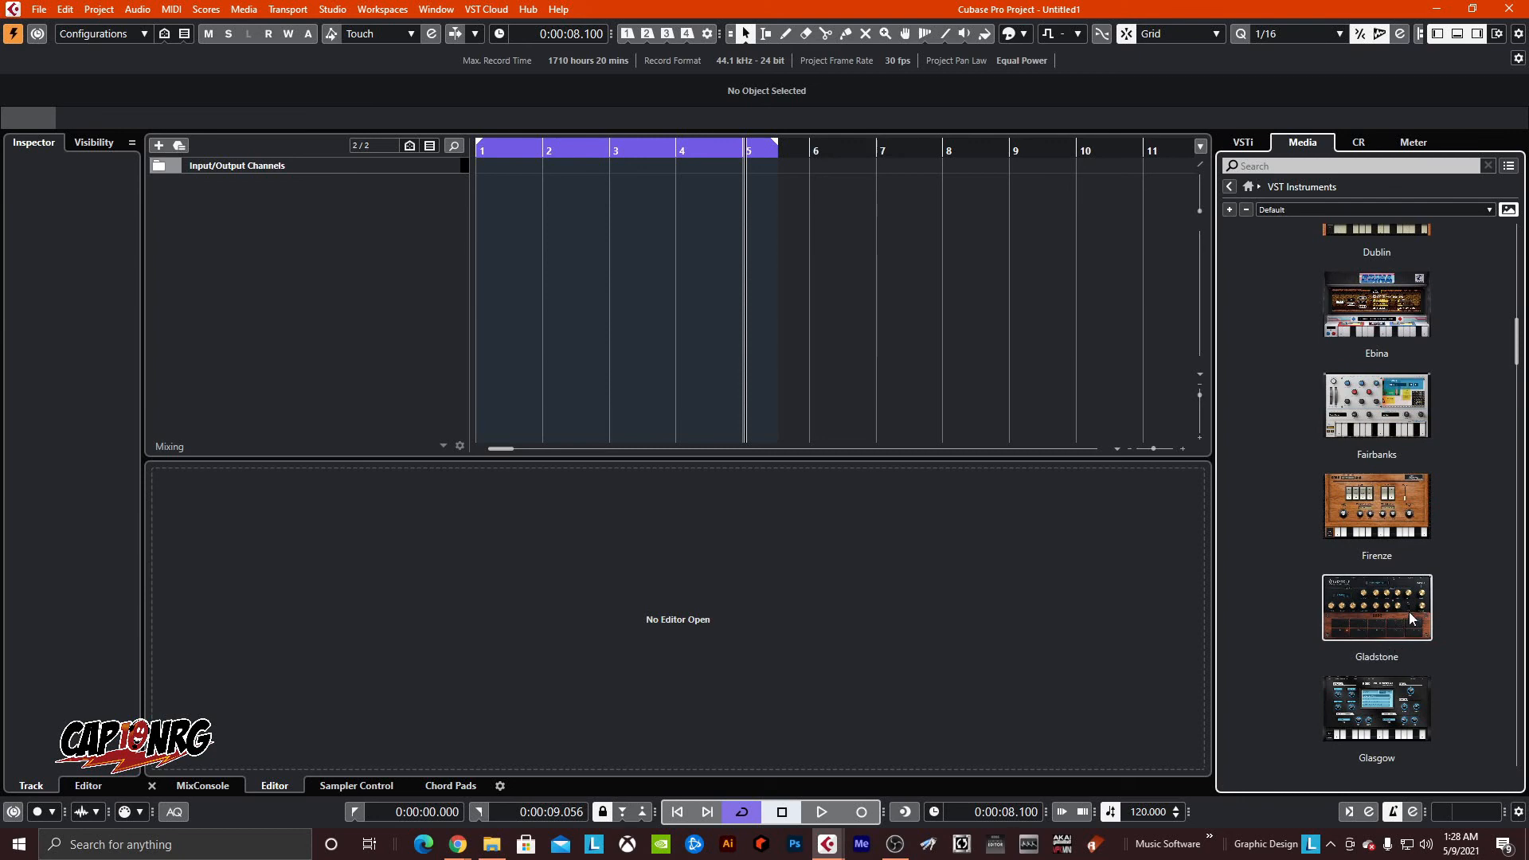
mouse_move(1370, 615)
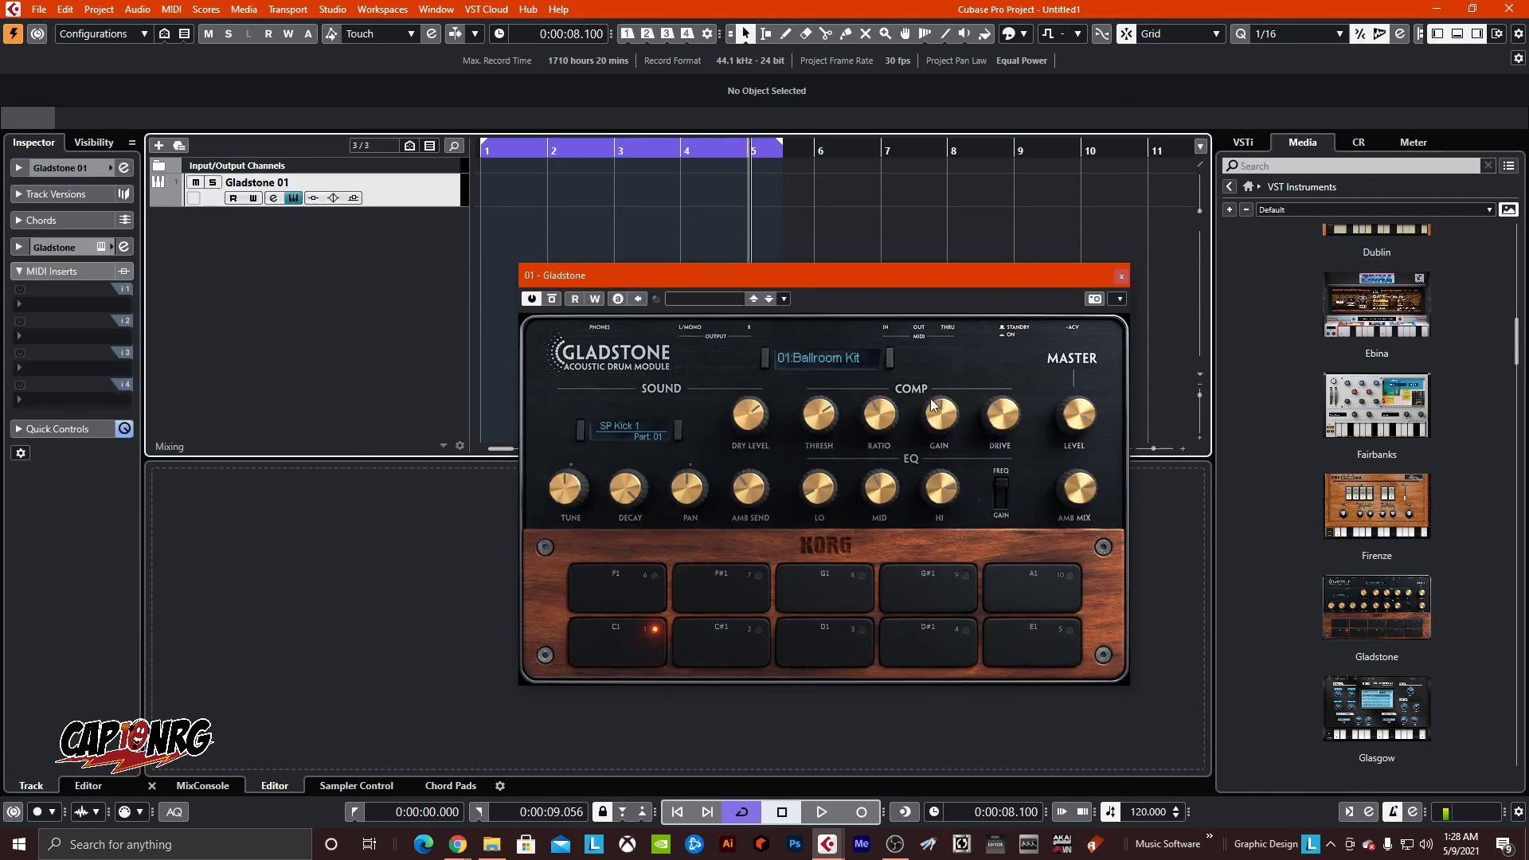
mouse_move(880, 399)
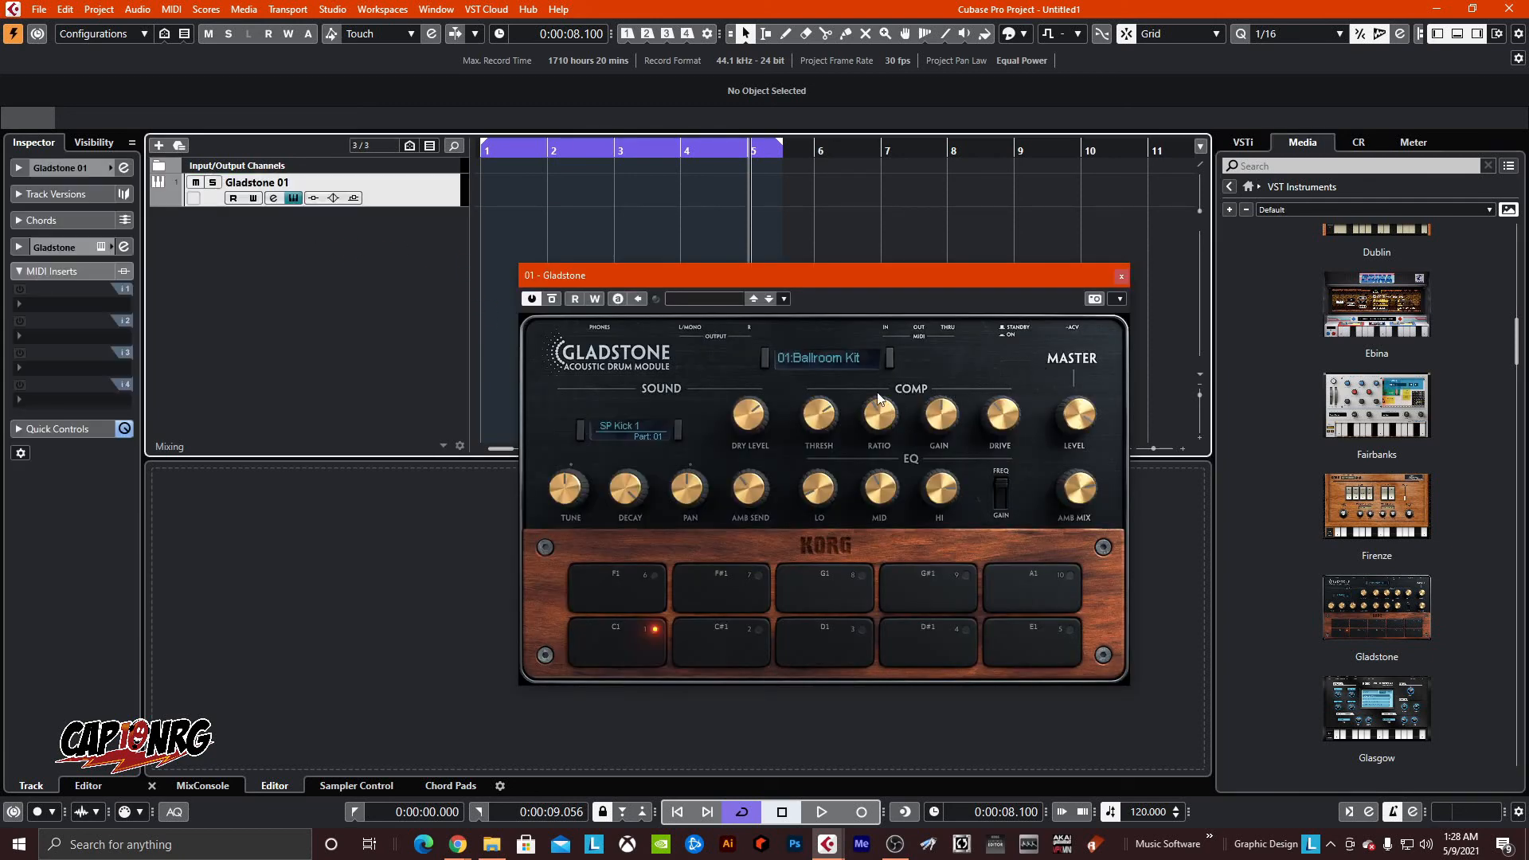
mouse_move(974, 490)
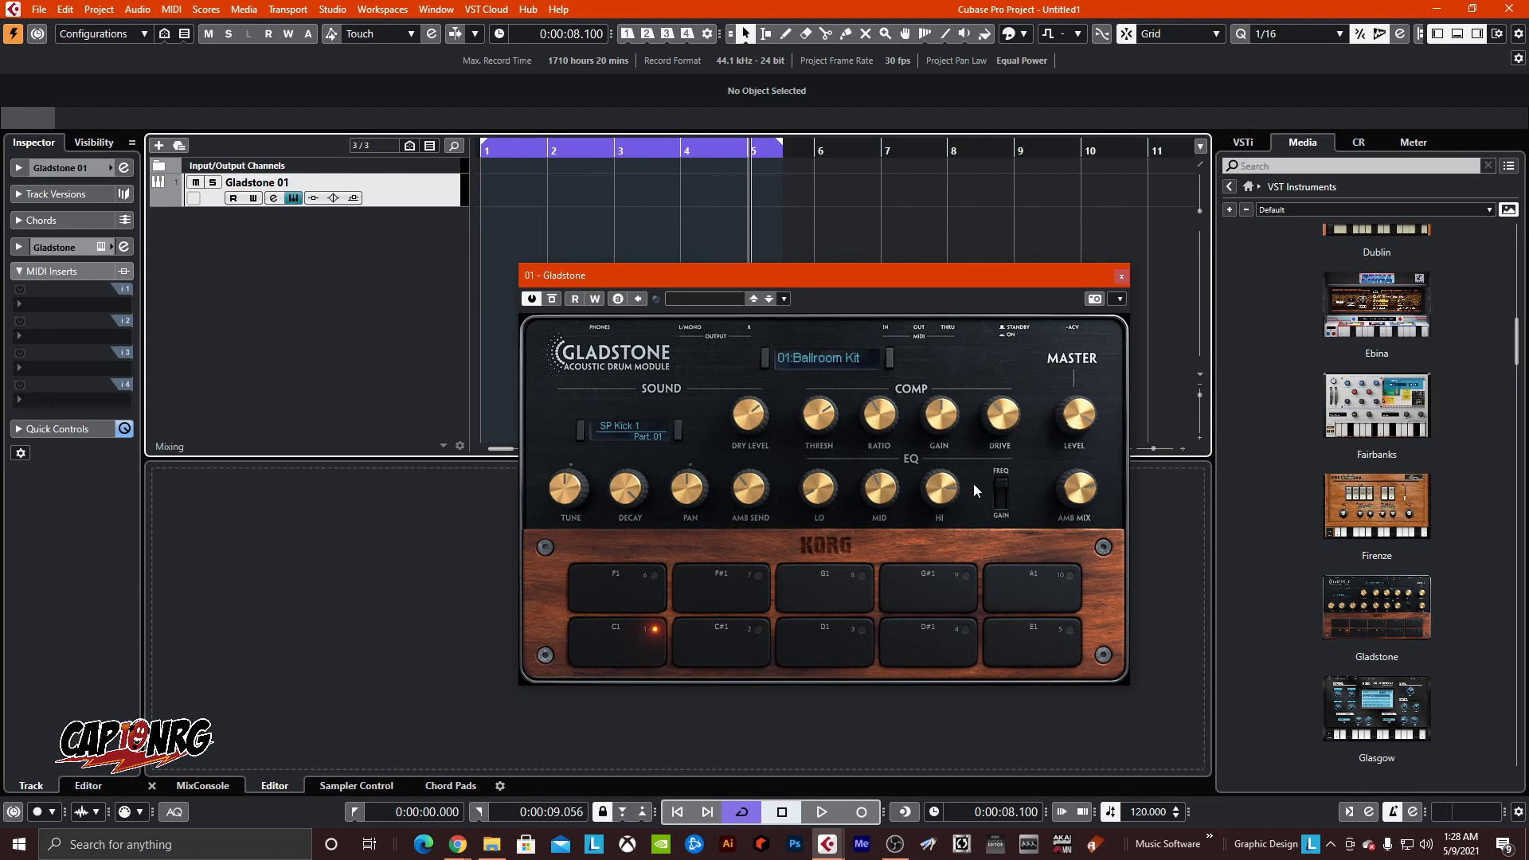
mouse_move(1018, 427)
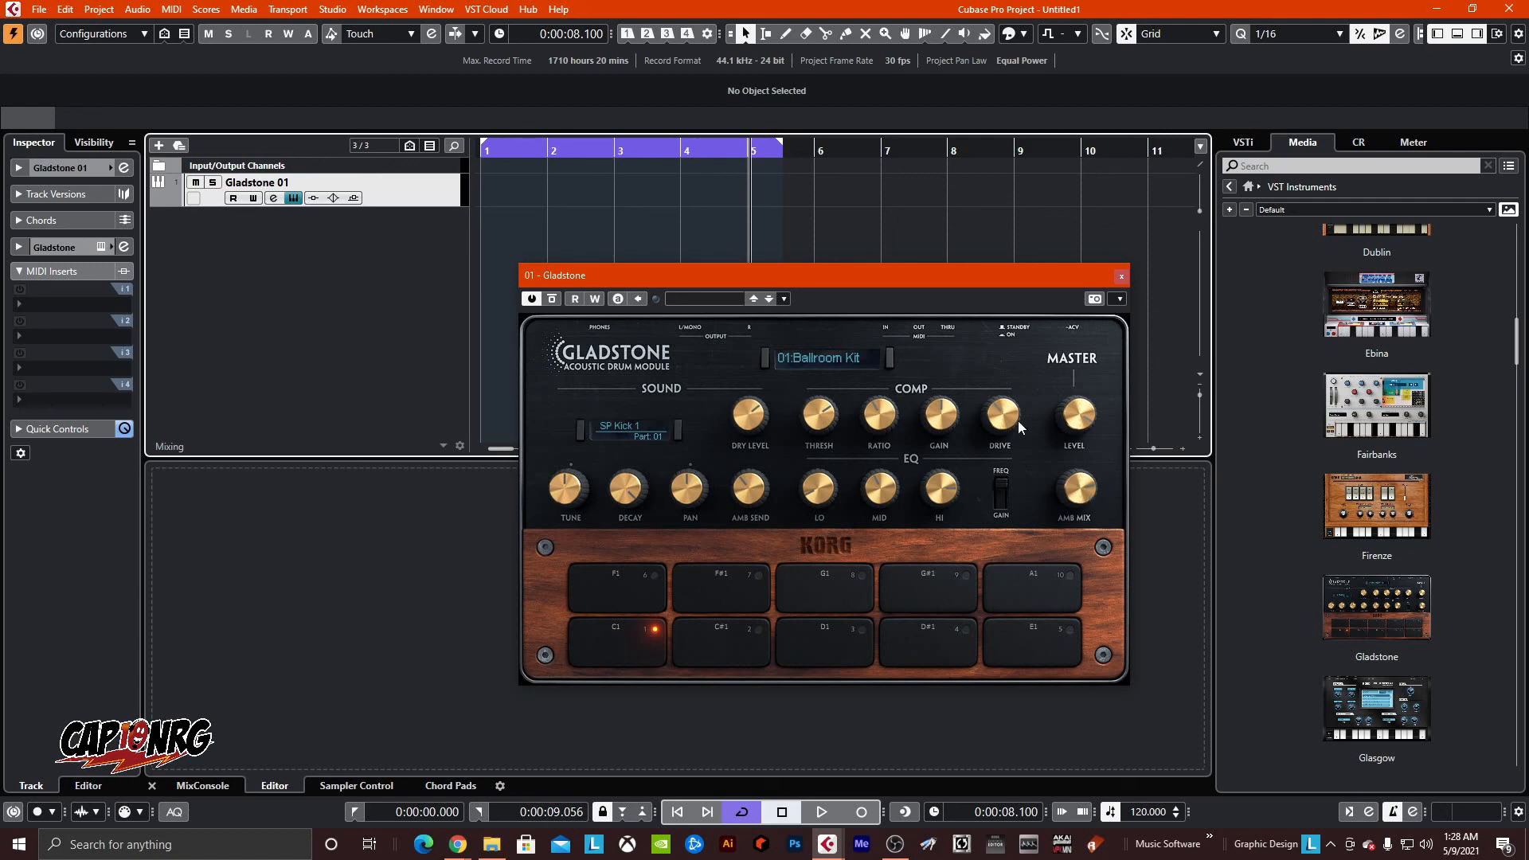
mouse_move(836, 450)
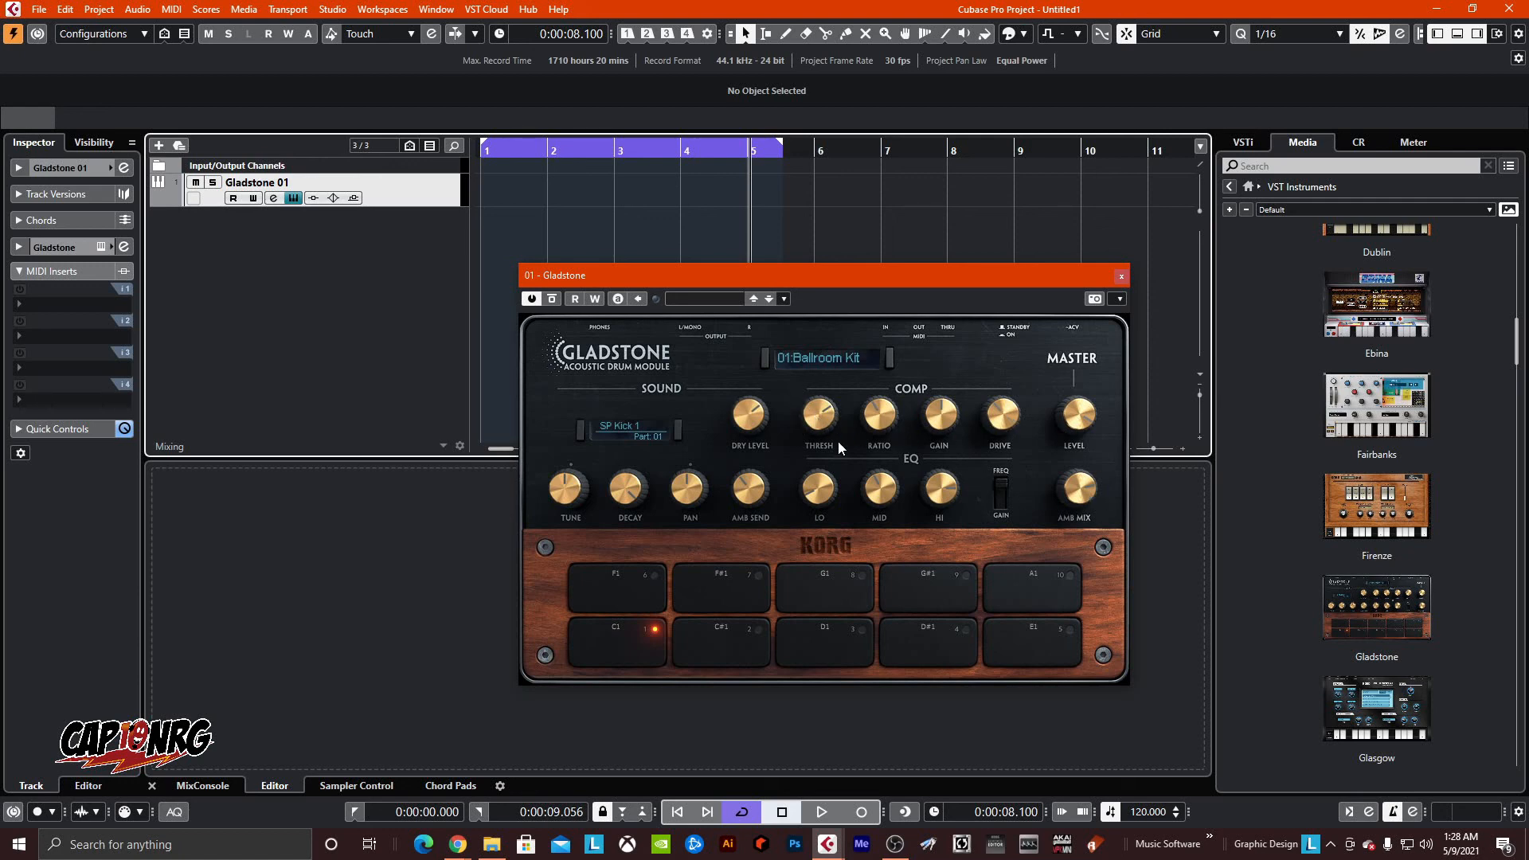
mouse_move(1013, 488)
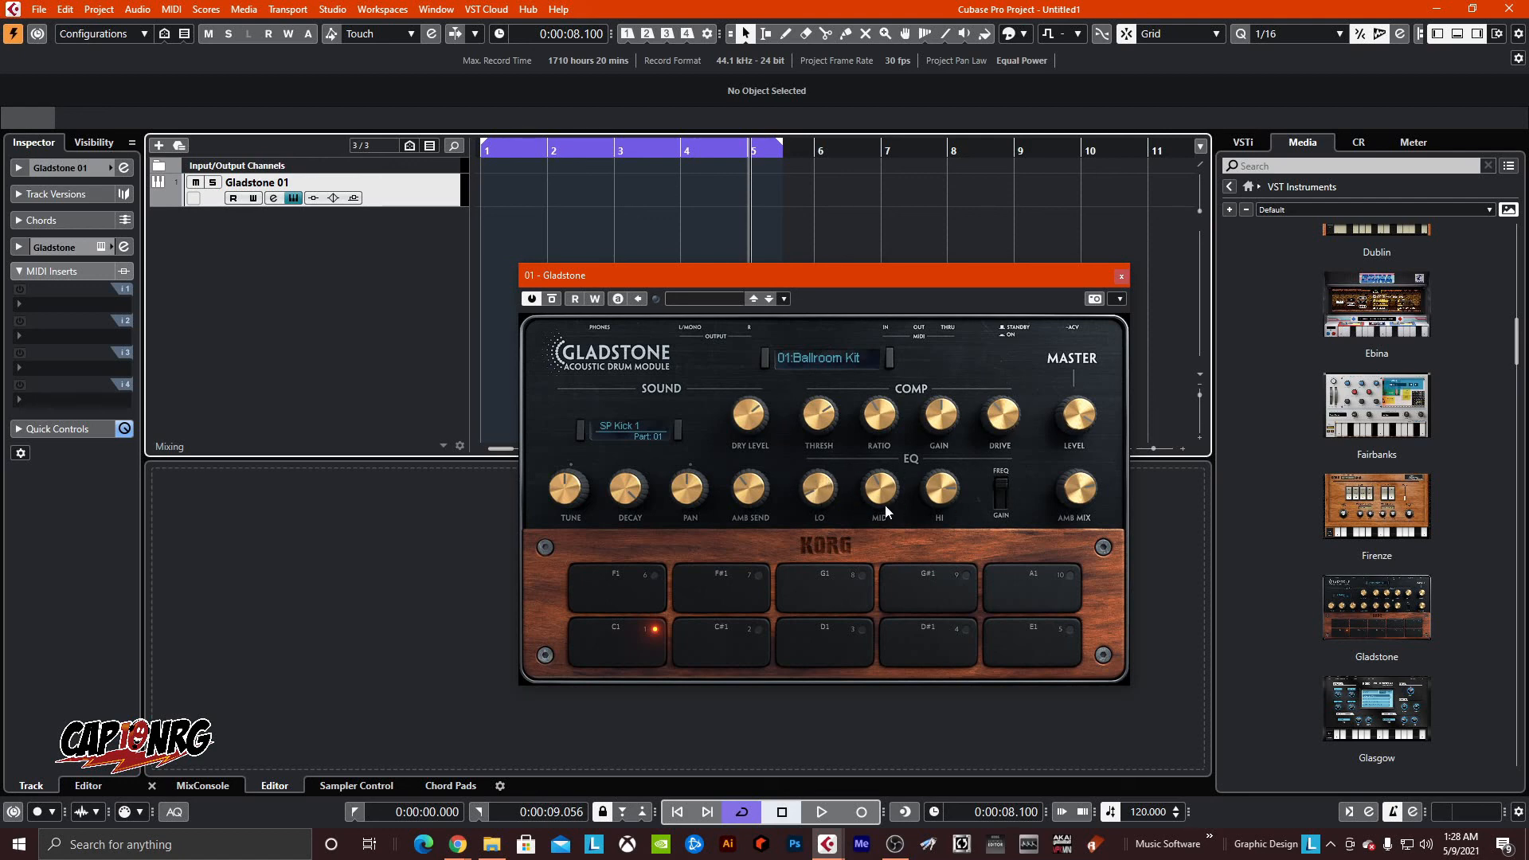
mouse_move(708, 499)
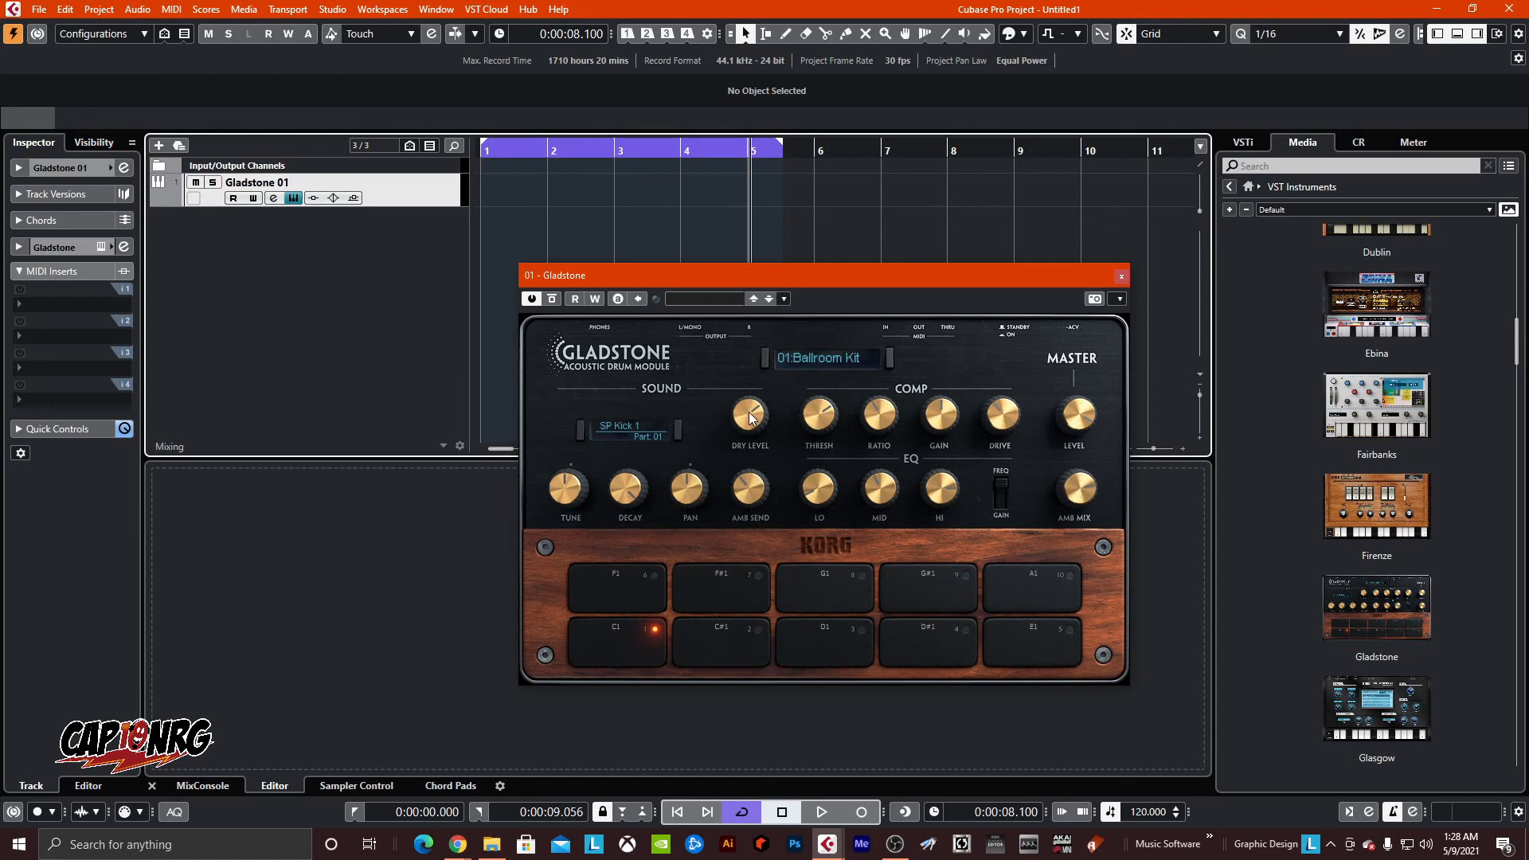
mouse_move(575, 508)
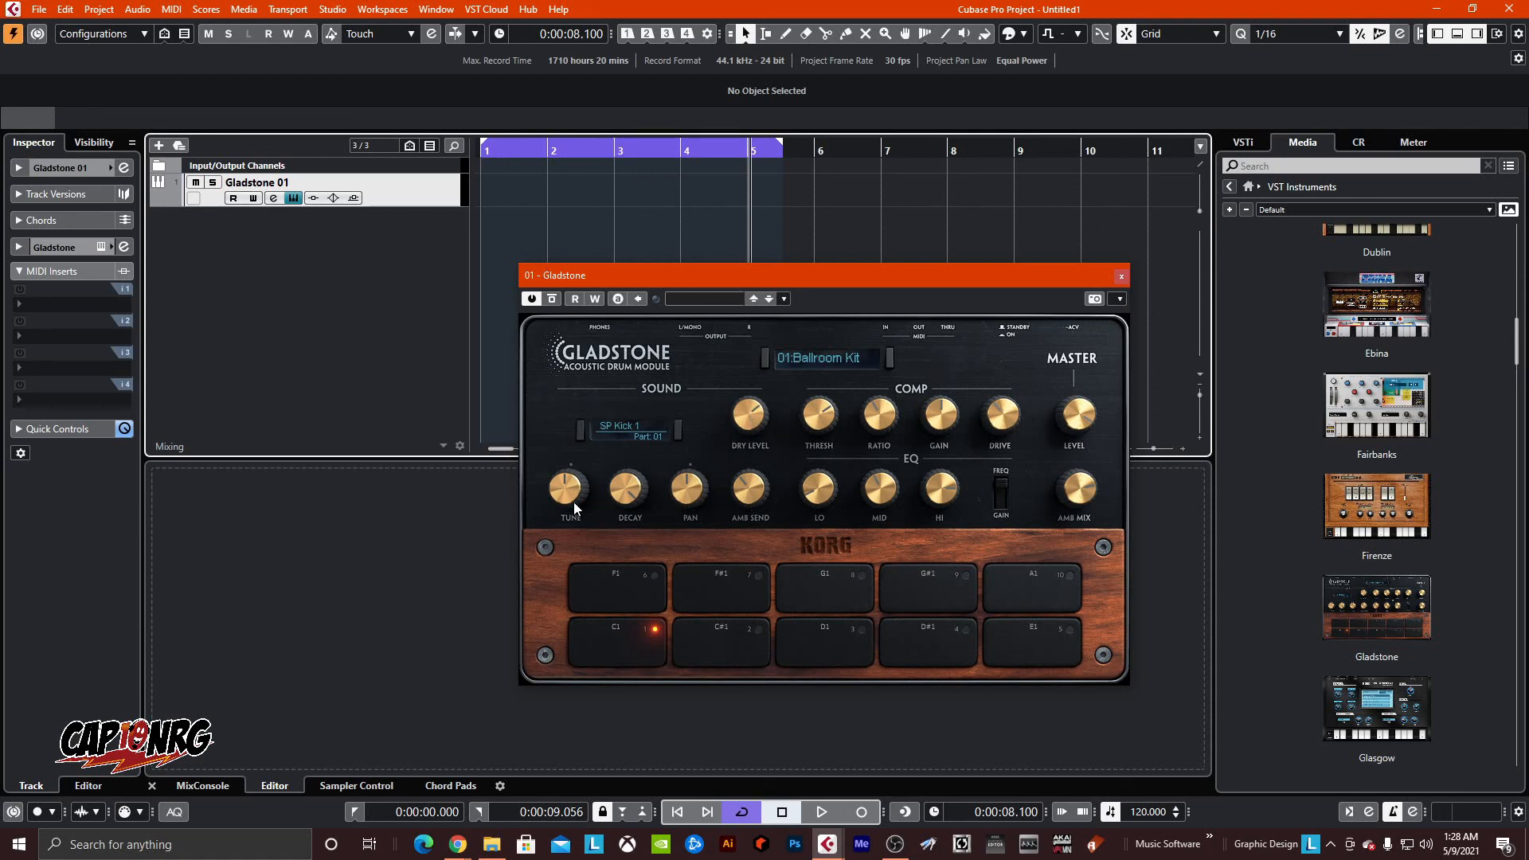
- Audition the Ballroom Kit's ride on pad 10 and the mid tom on pad 7
left_click(824, 585)
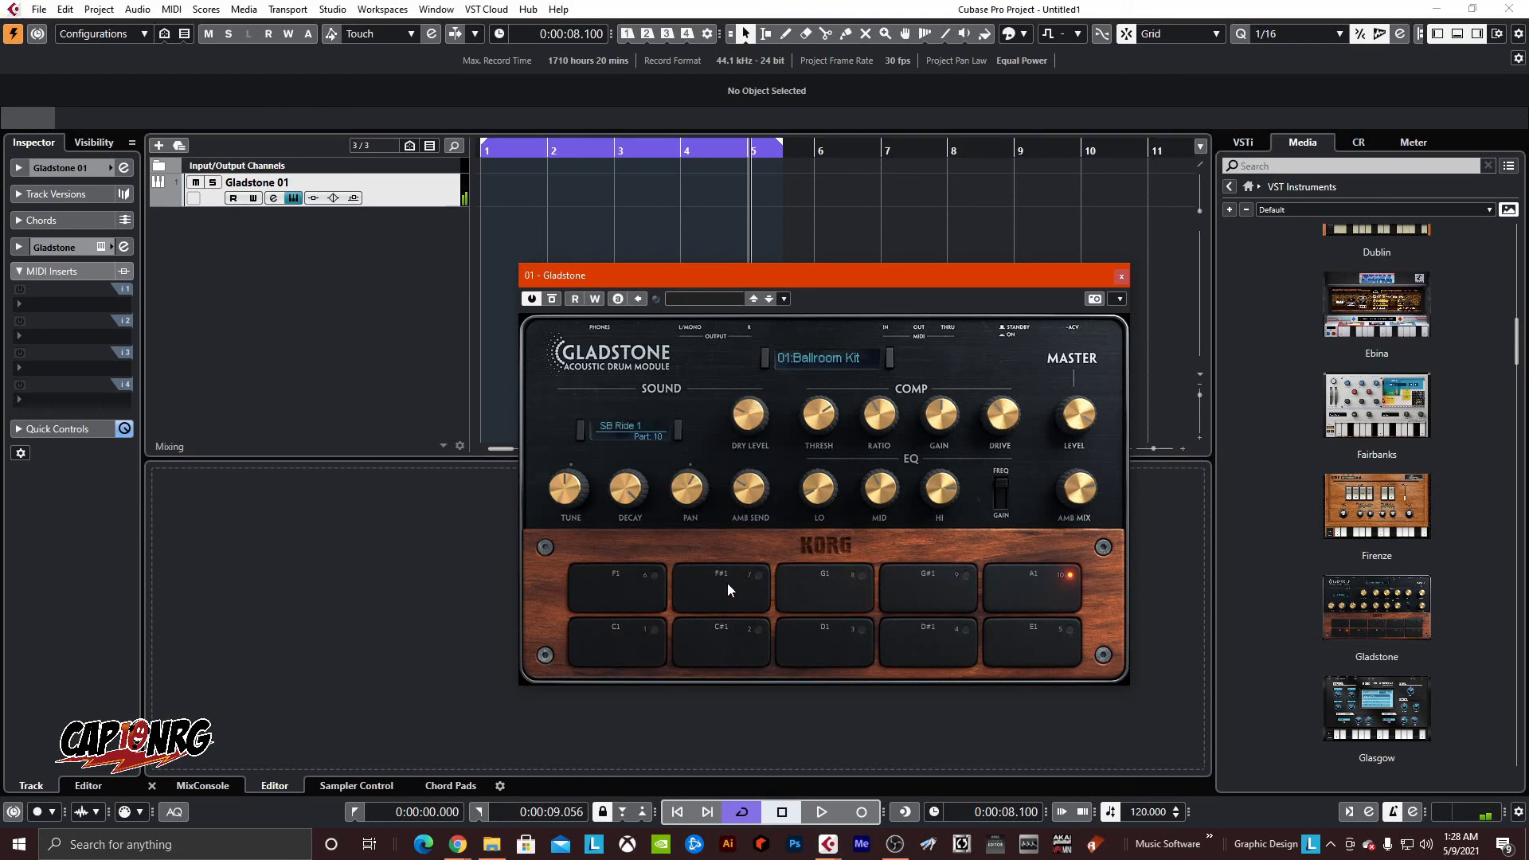
left_click(720, 585)
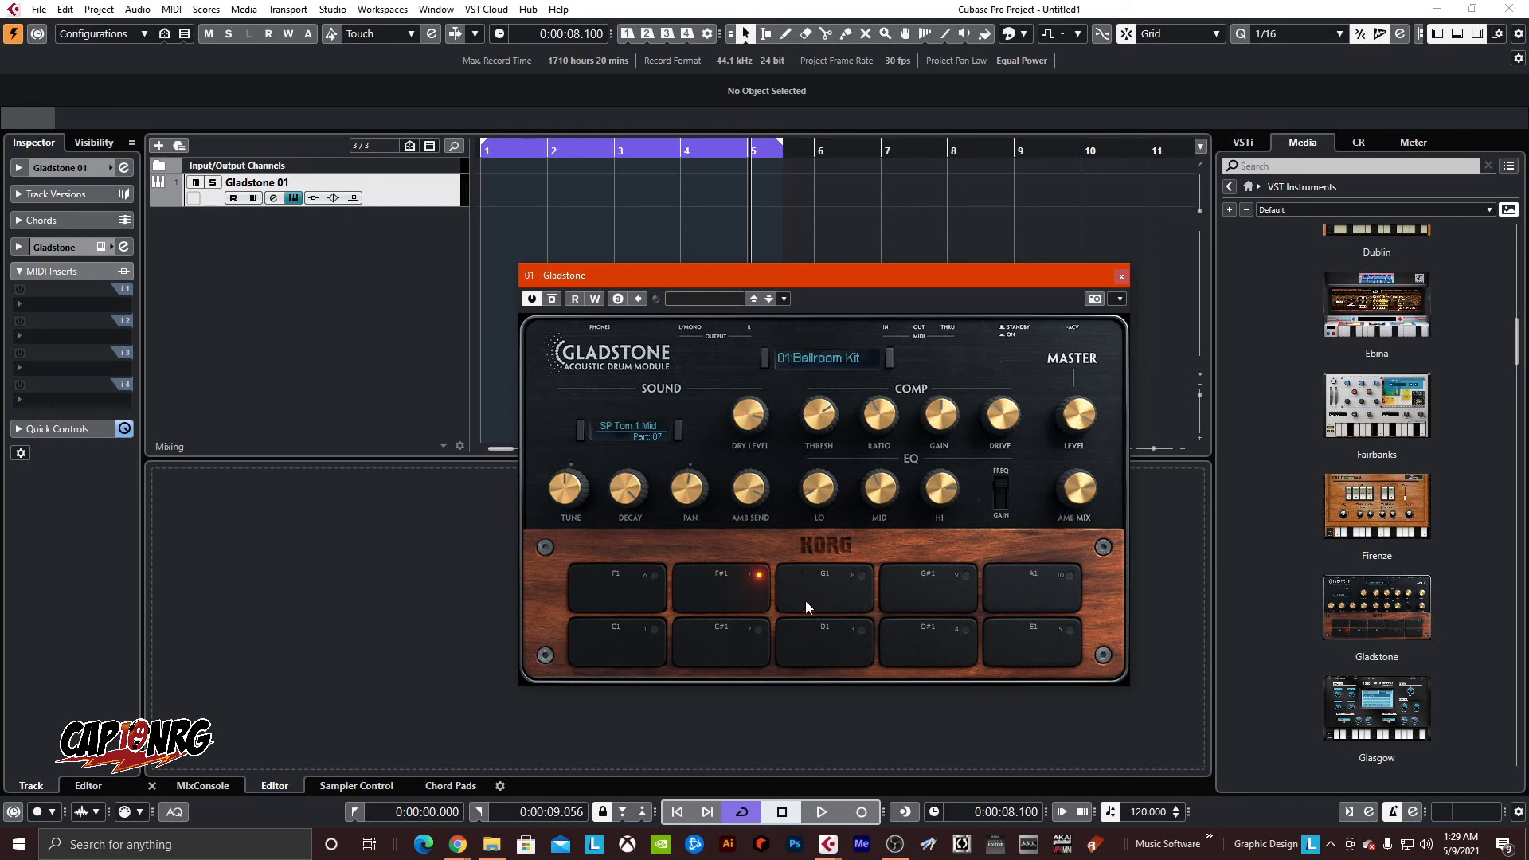
mouse_move(750, 602)
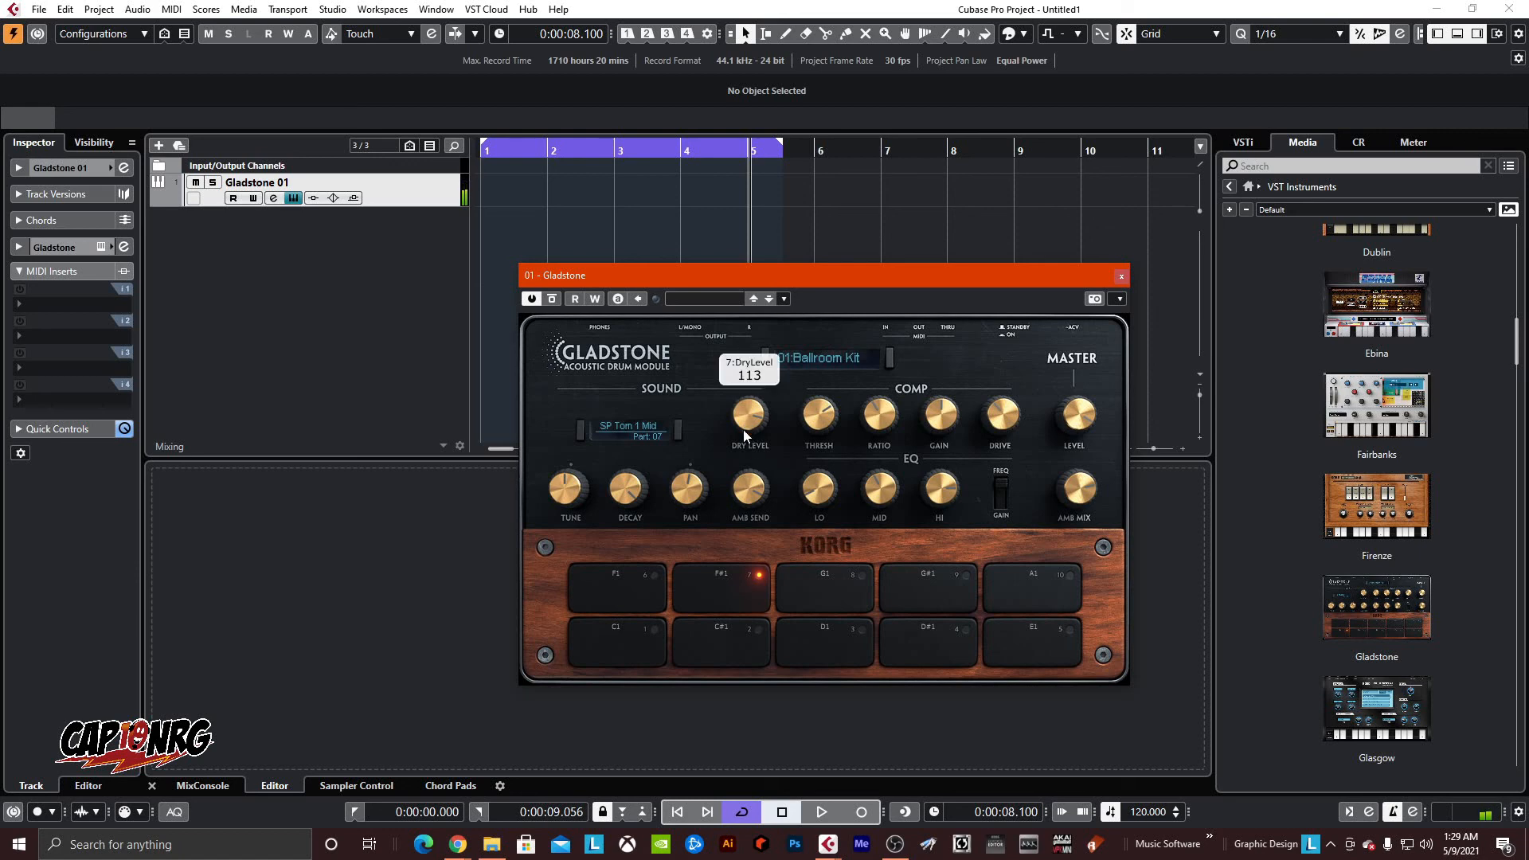
mouse_move(632, 597)
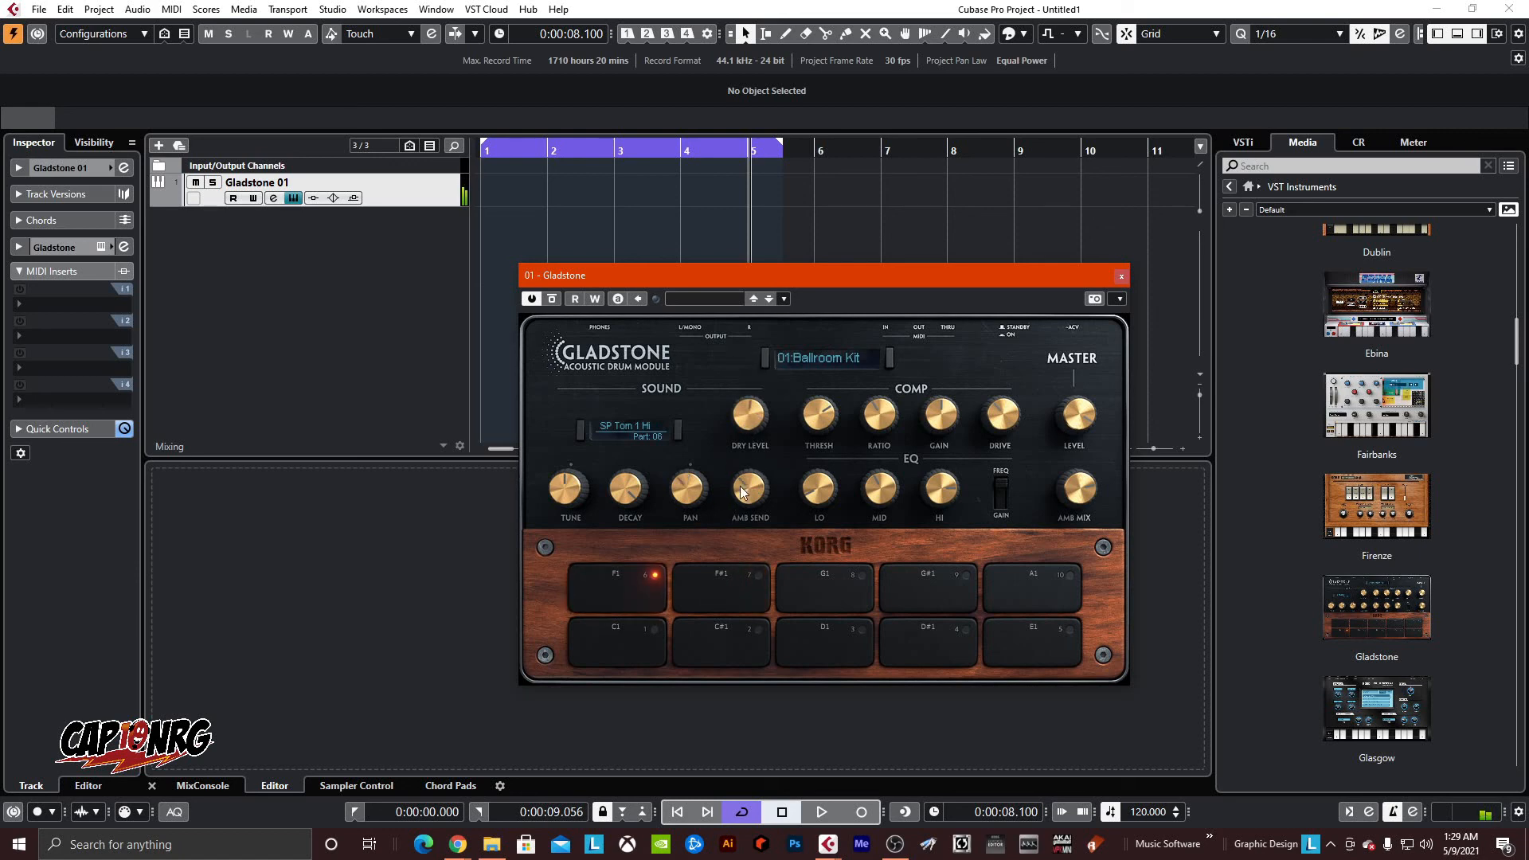
left_click(720, 585)
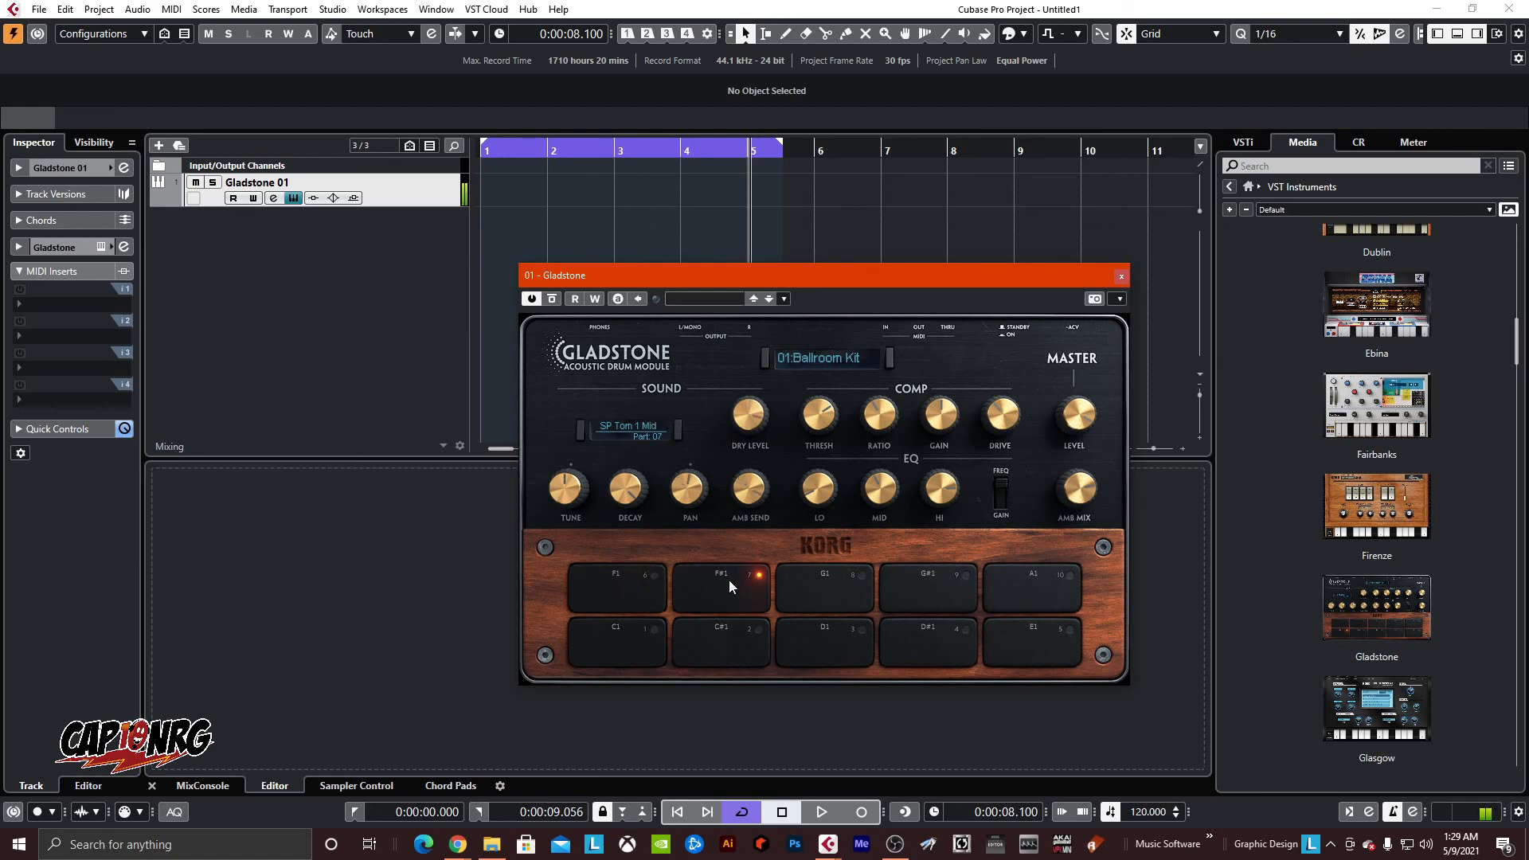
mouse_move(963, 488)
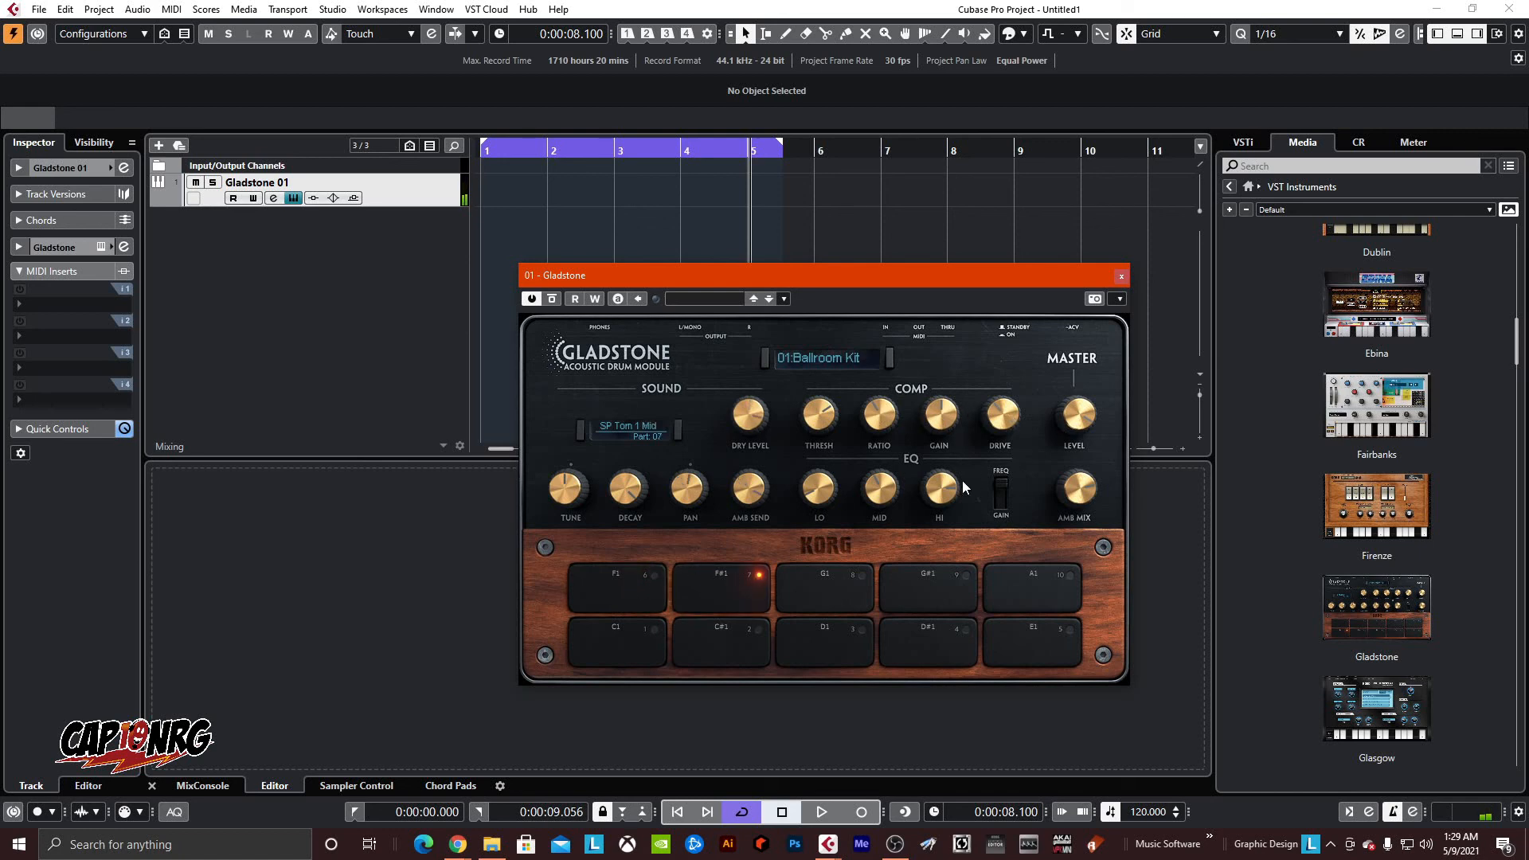
mouse_move(975, 432)
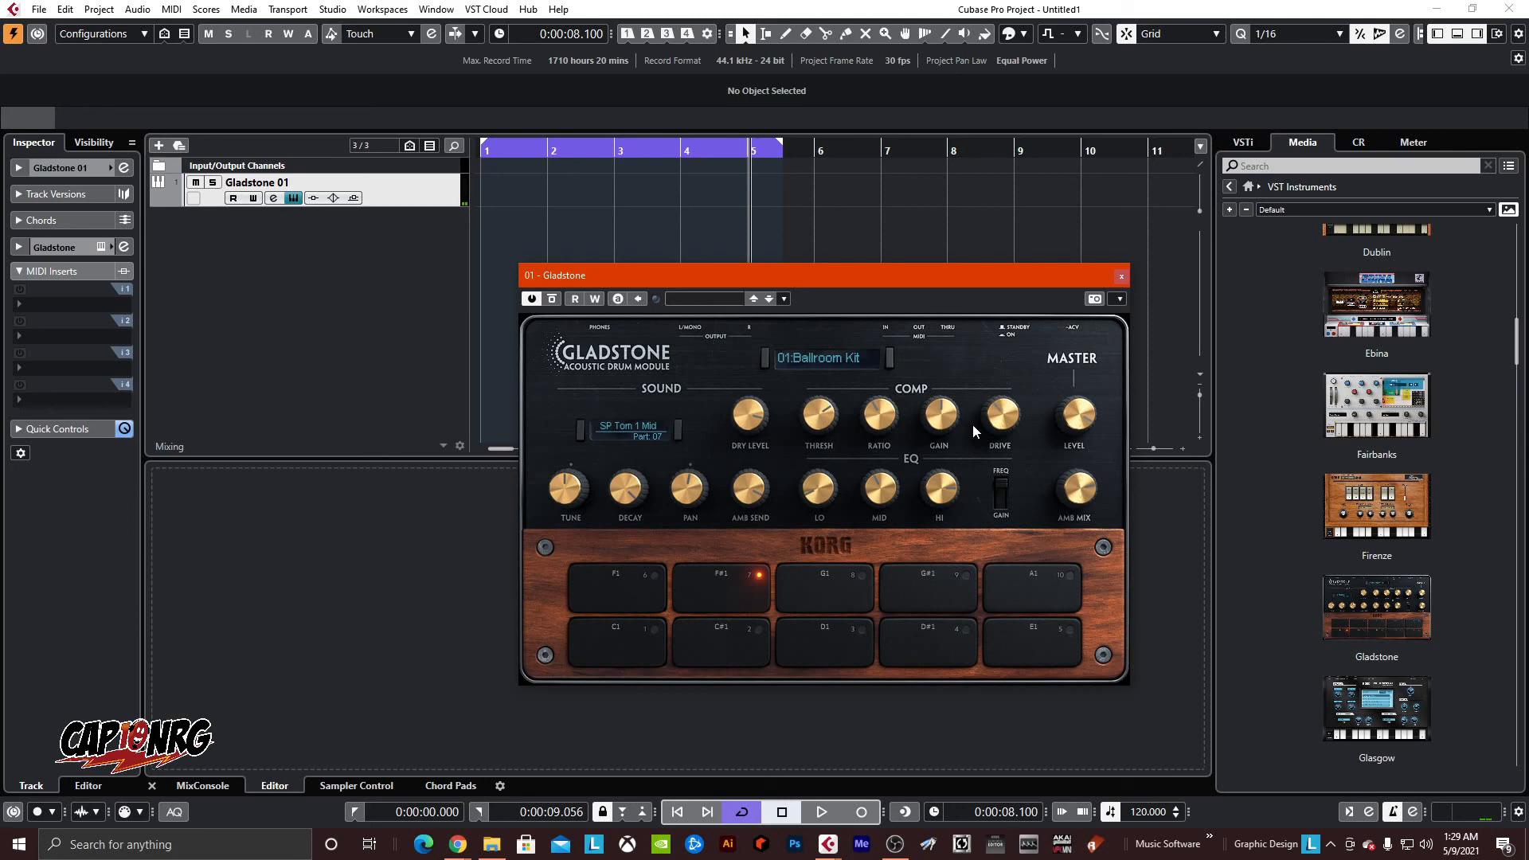
mouse_move(862, 432)
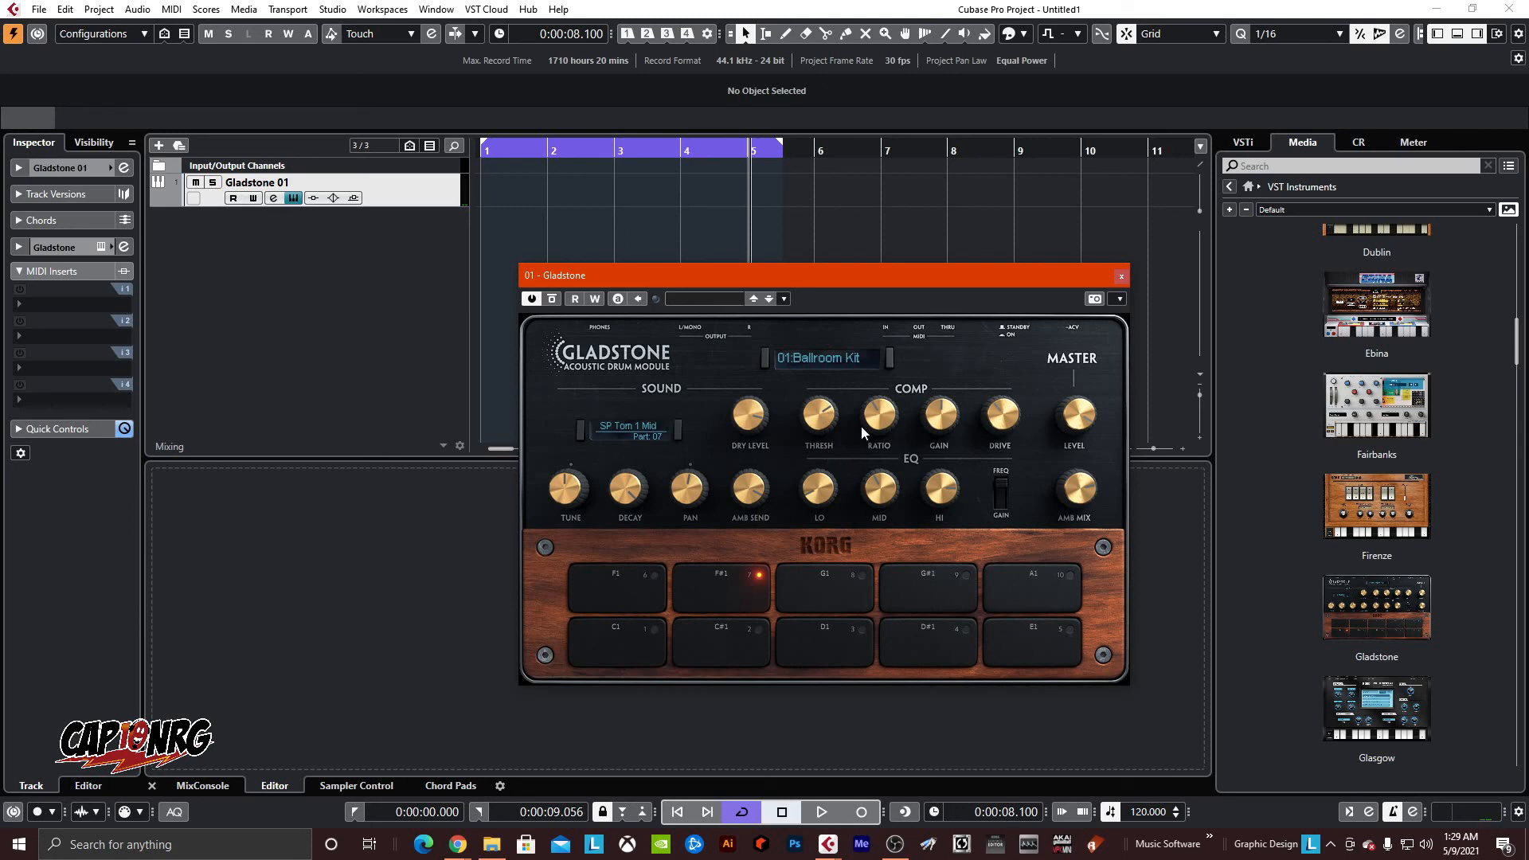
- Show Gladstone's factory kit list and scroll down through the kits
left_click(822, 358)
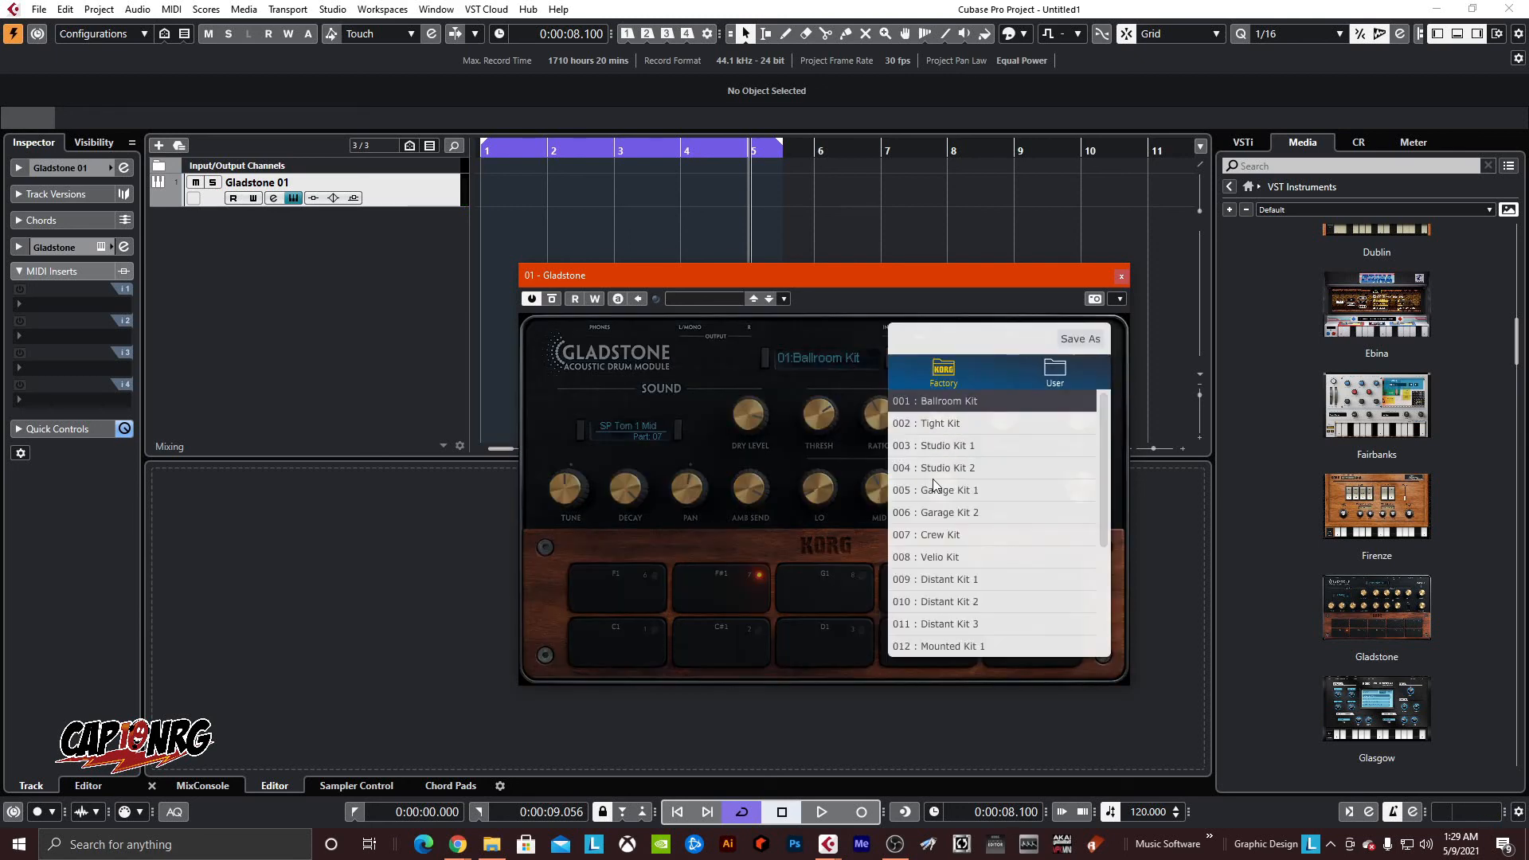
scroll("down", 3)
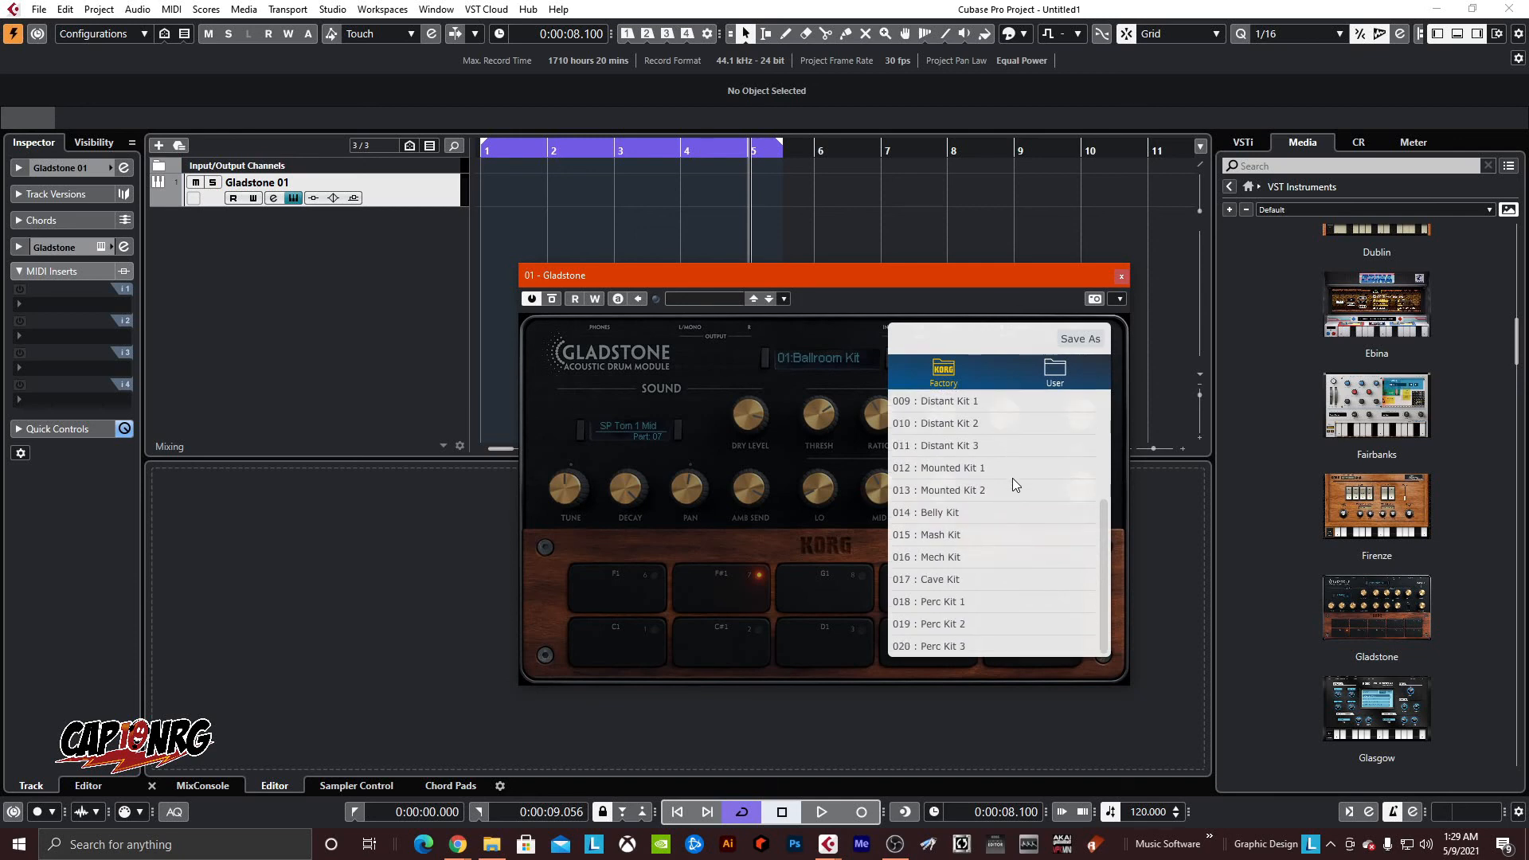
mouse_move(942, 645)
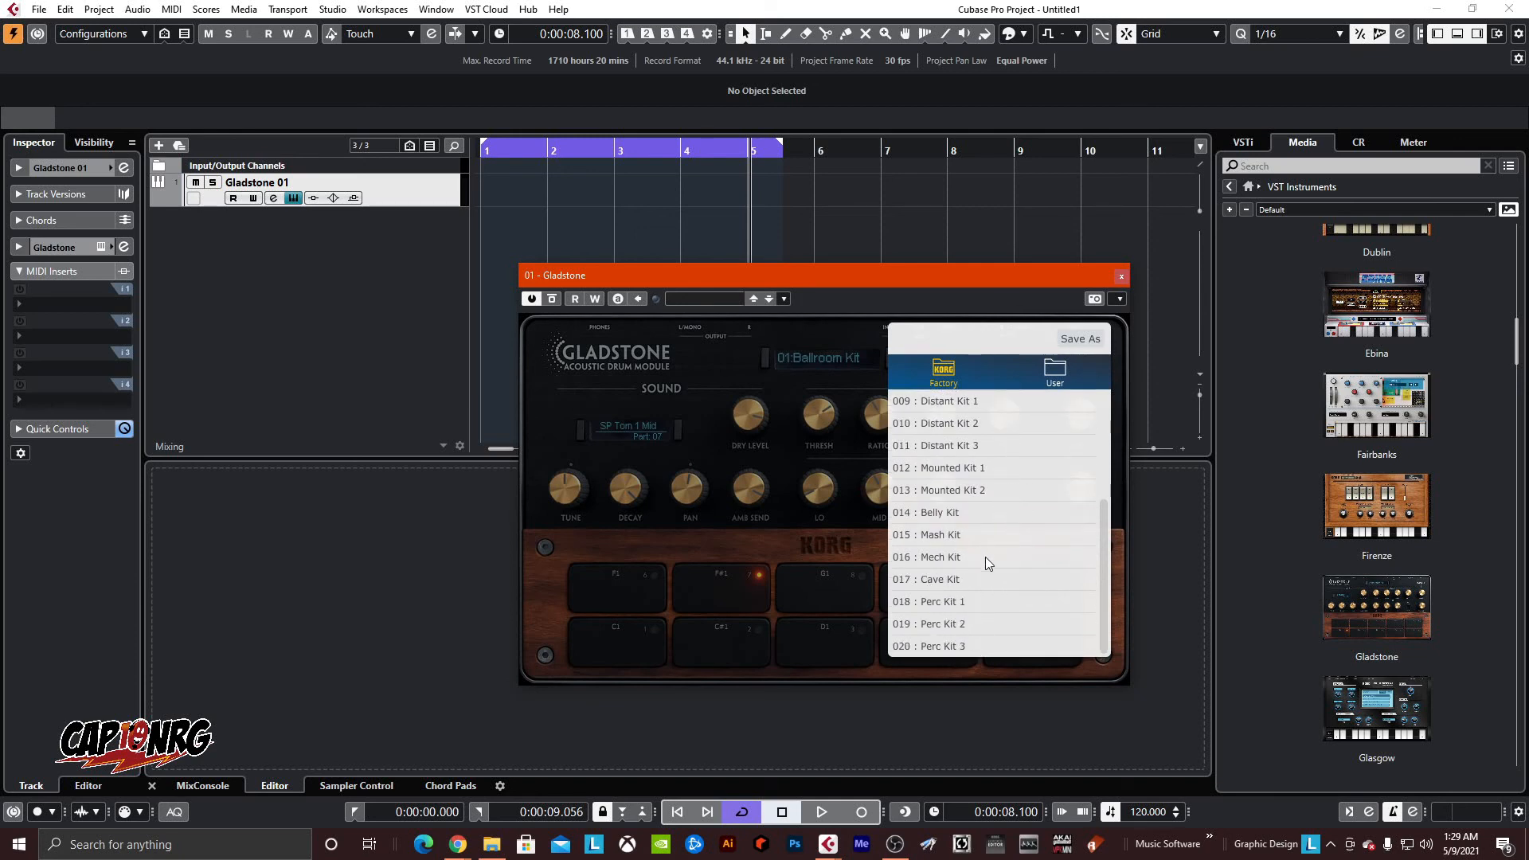
- Load '012 : Mounted Kit 1' into Gladstone, replacing the Ballroom Kit
left_click(938, 467)
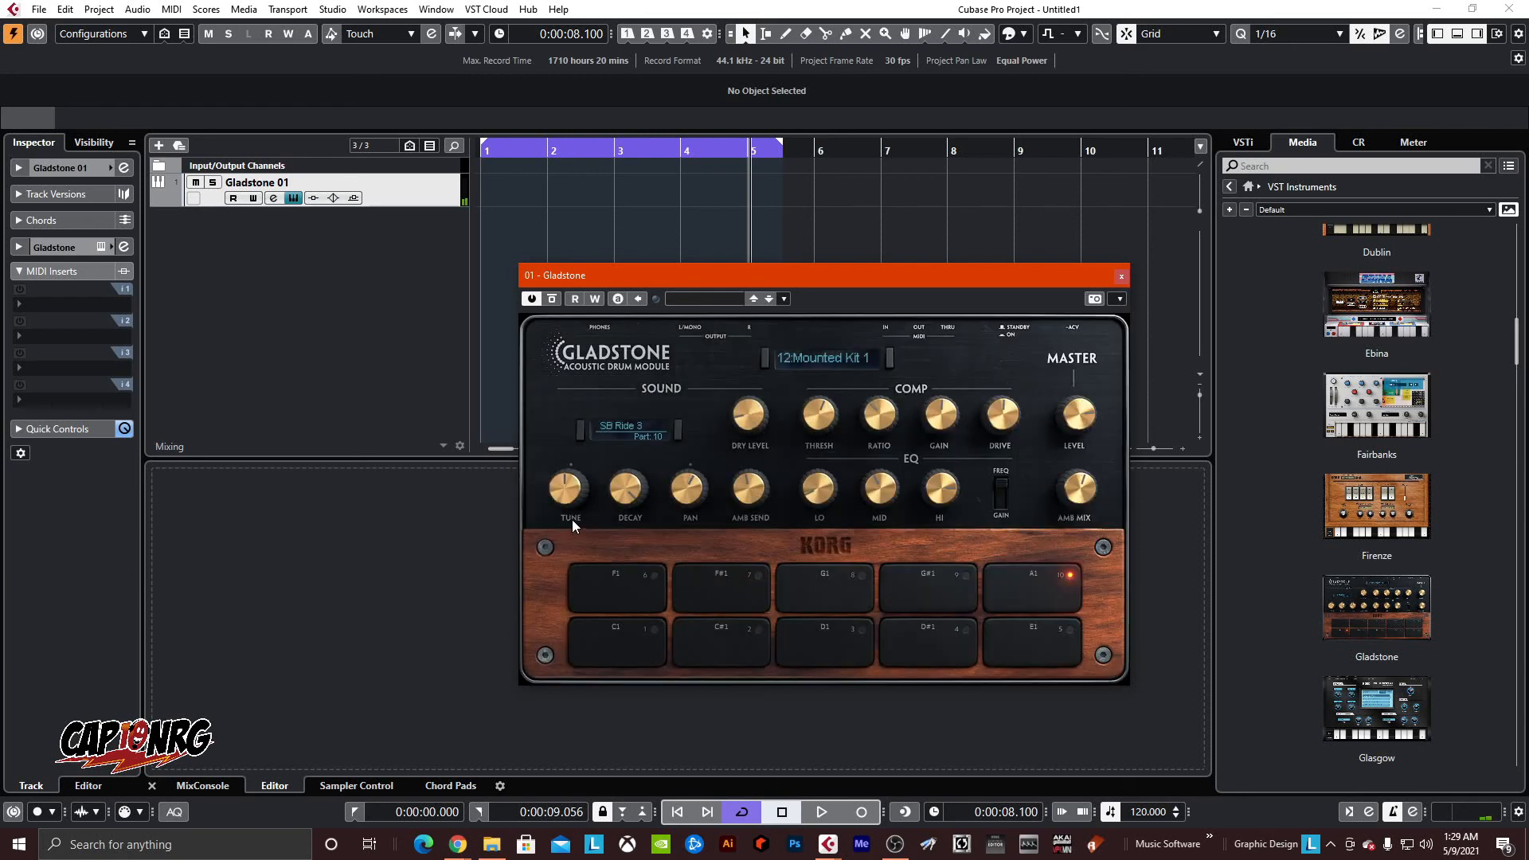
mouse_move(1128, 433)
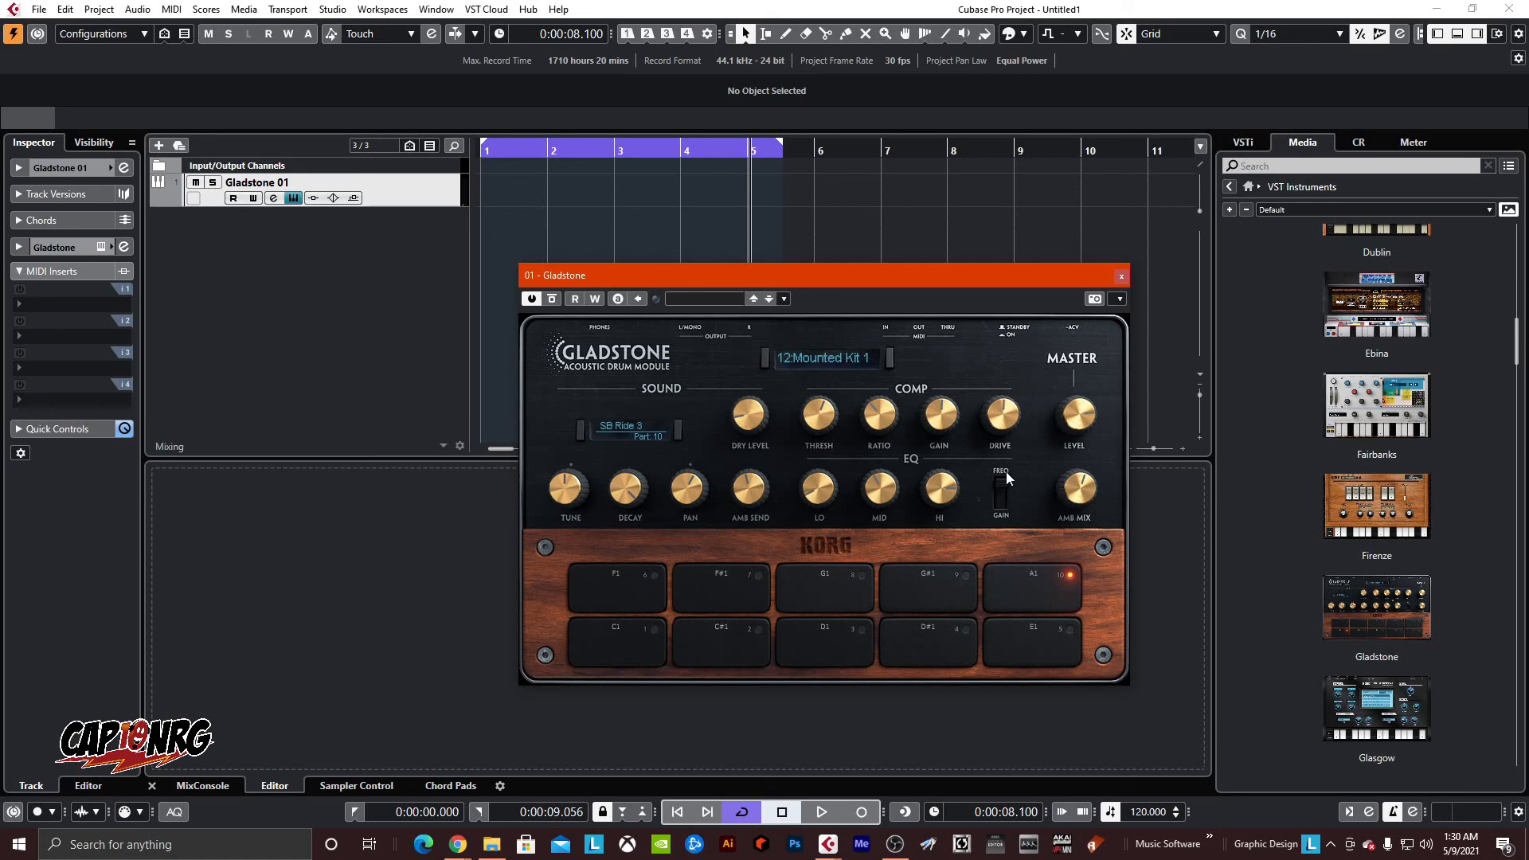
mouse_move(1026, 427)
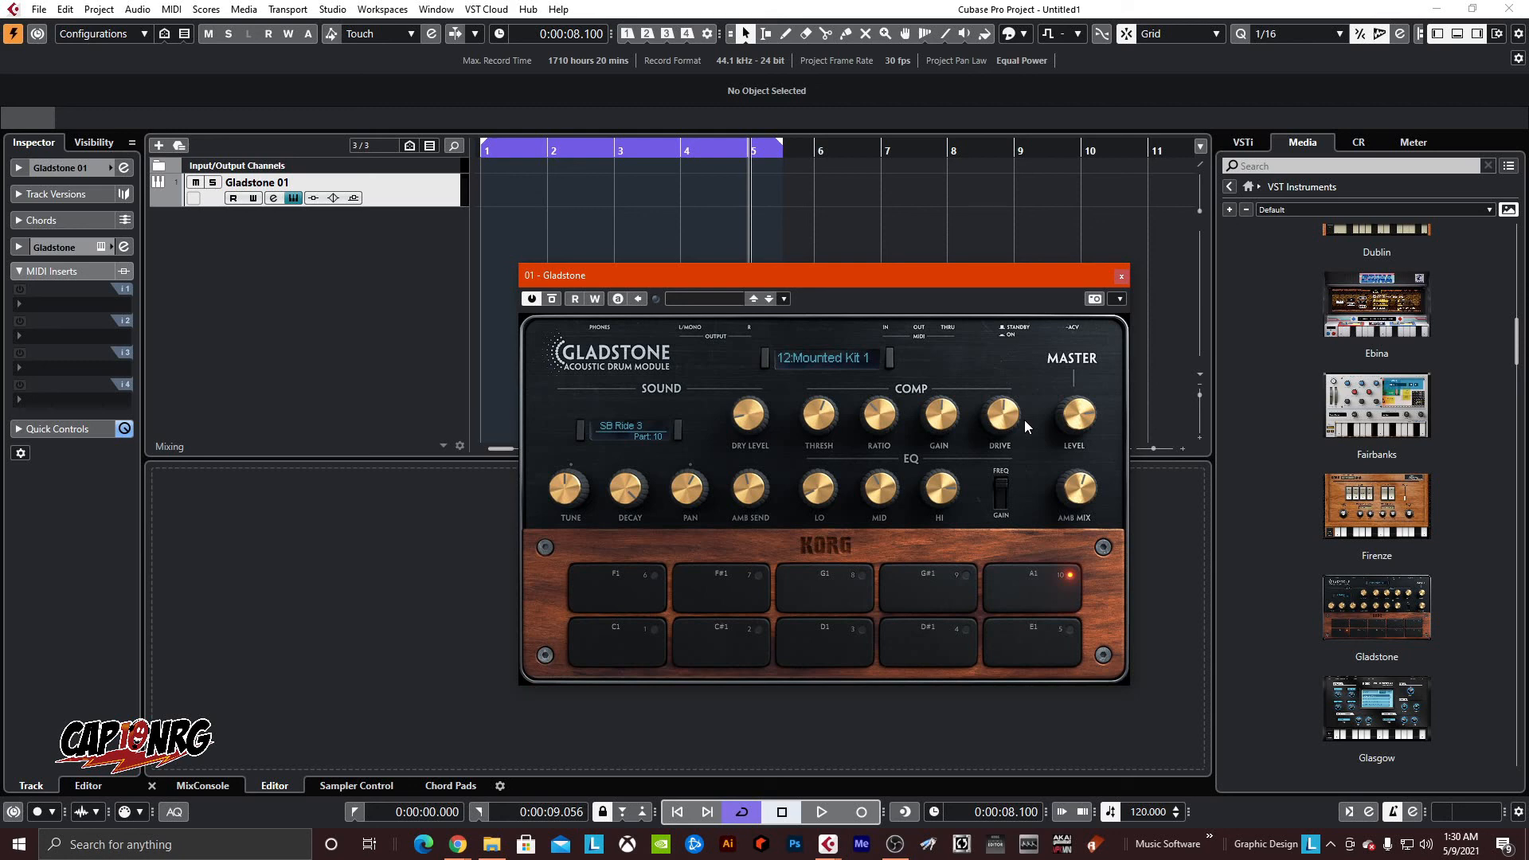
mouse_move(972, 401)
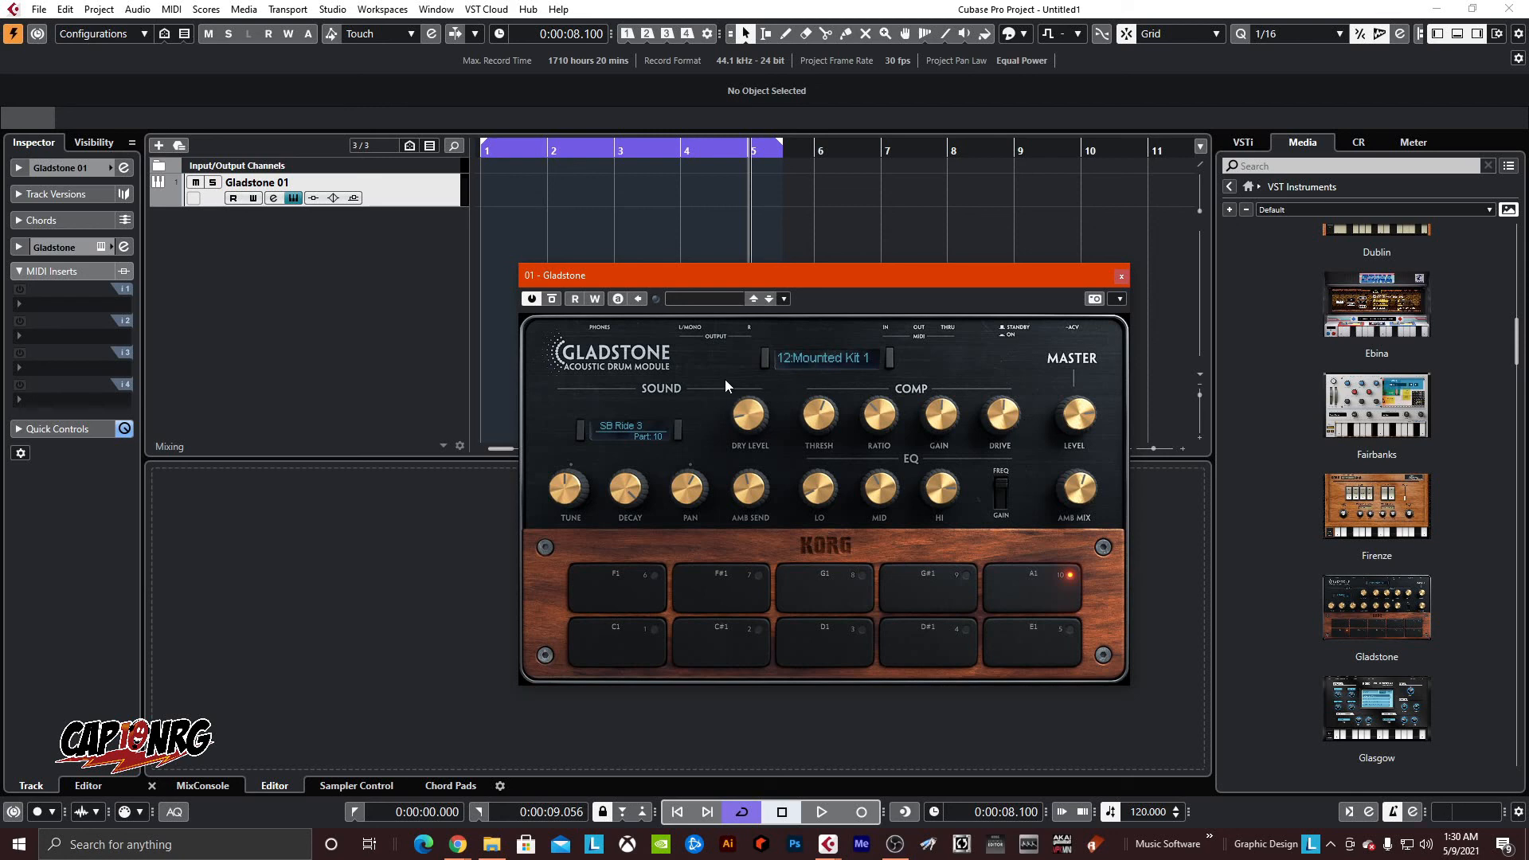
mouse_move(822, 390)
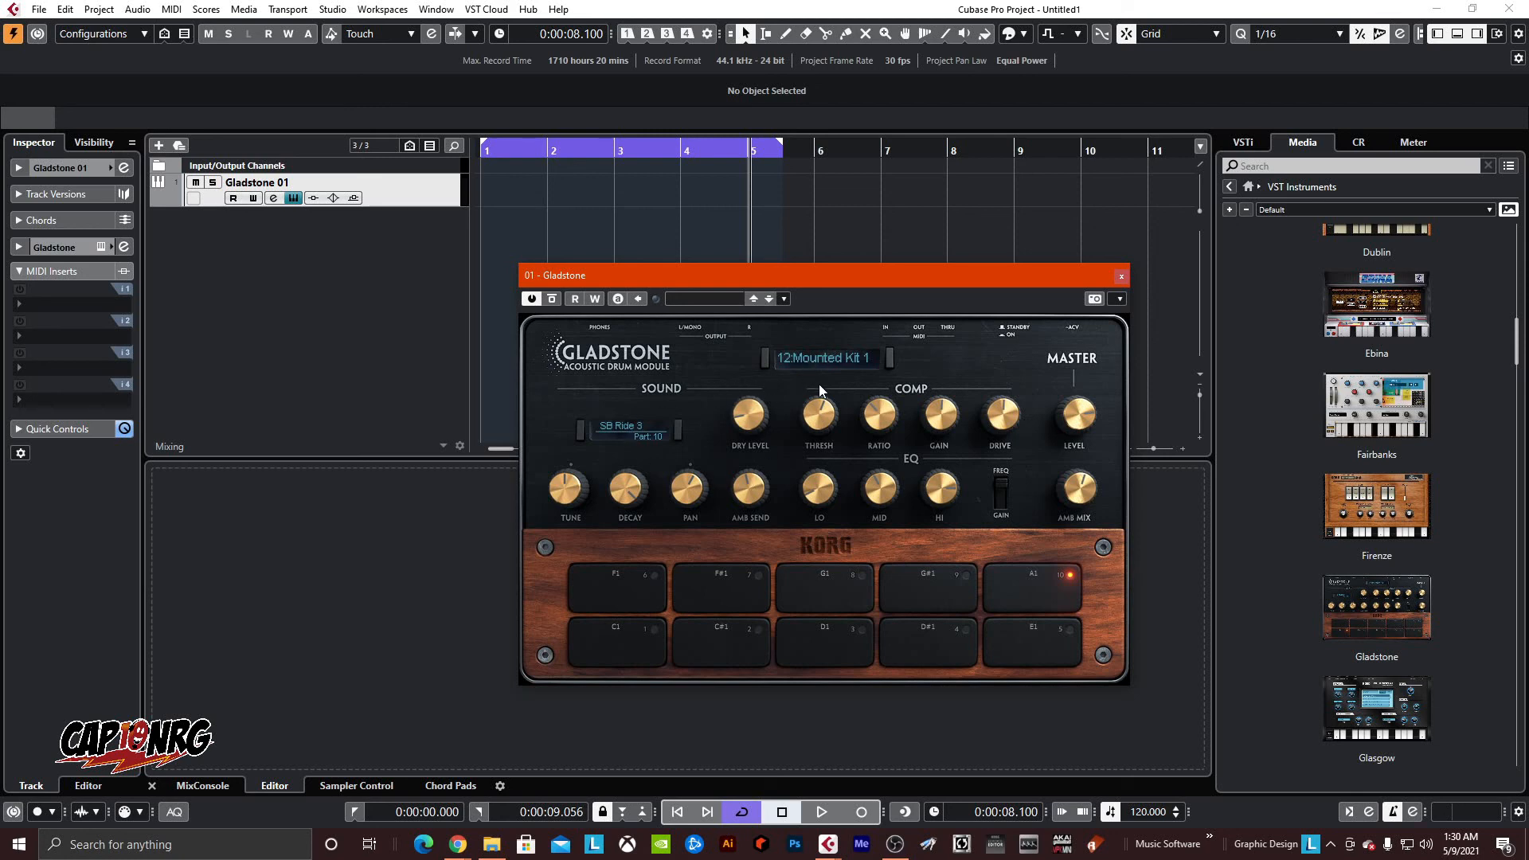
mouse_move(777, 400)
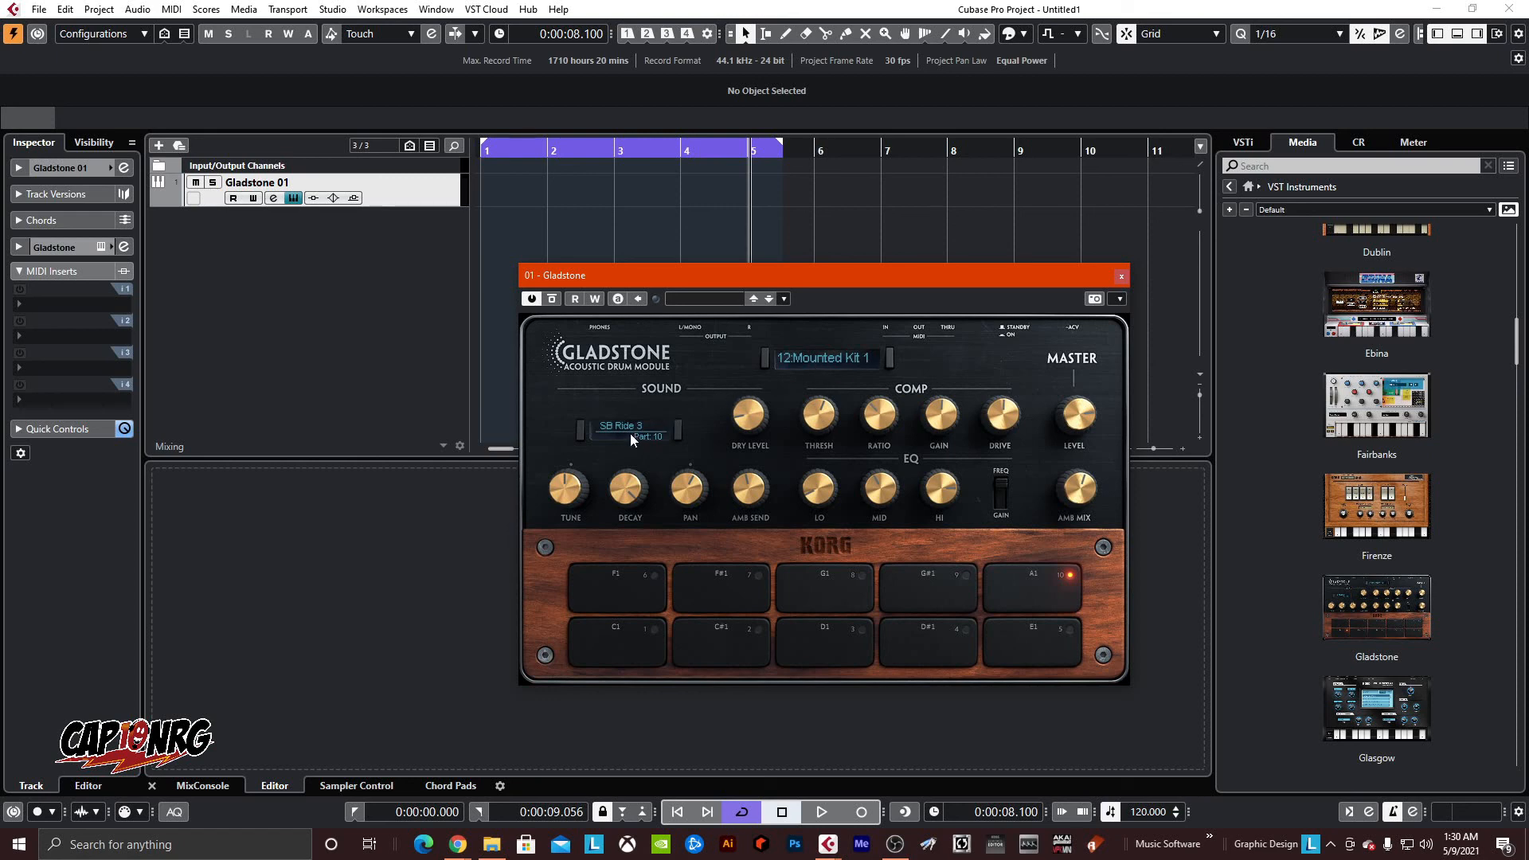
- In Gladstone's sample browser, try a Kick sample on pad 01
left_click(621, 427)
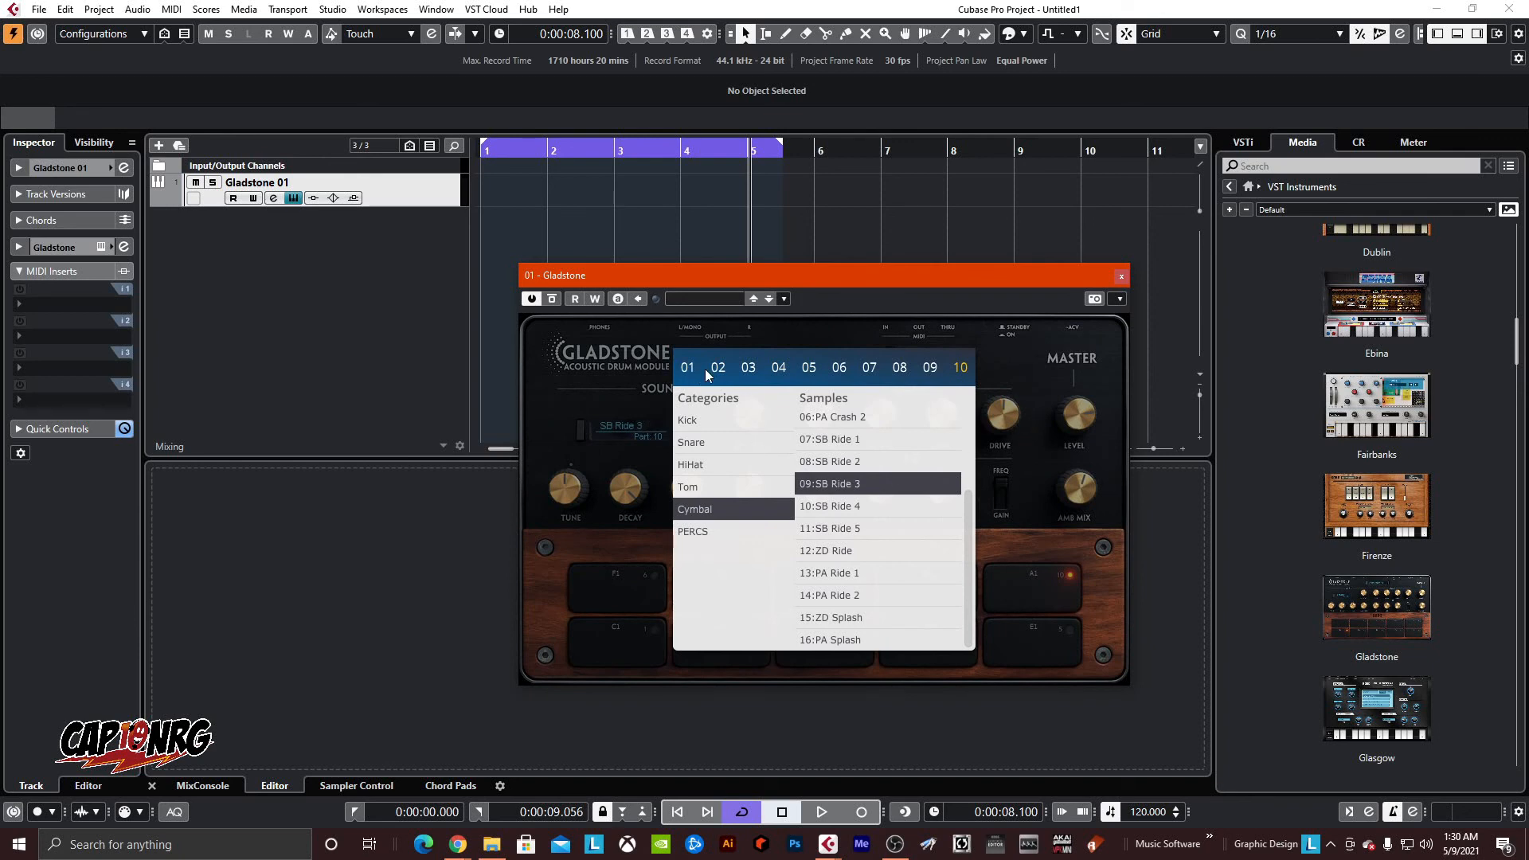
mouse_move(708, 381)
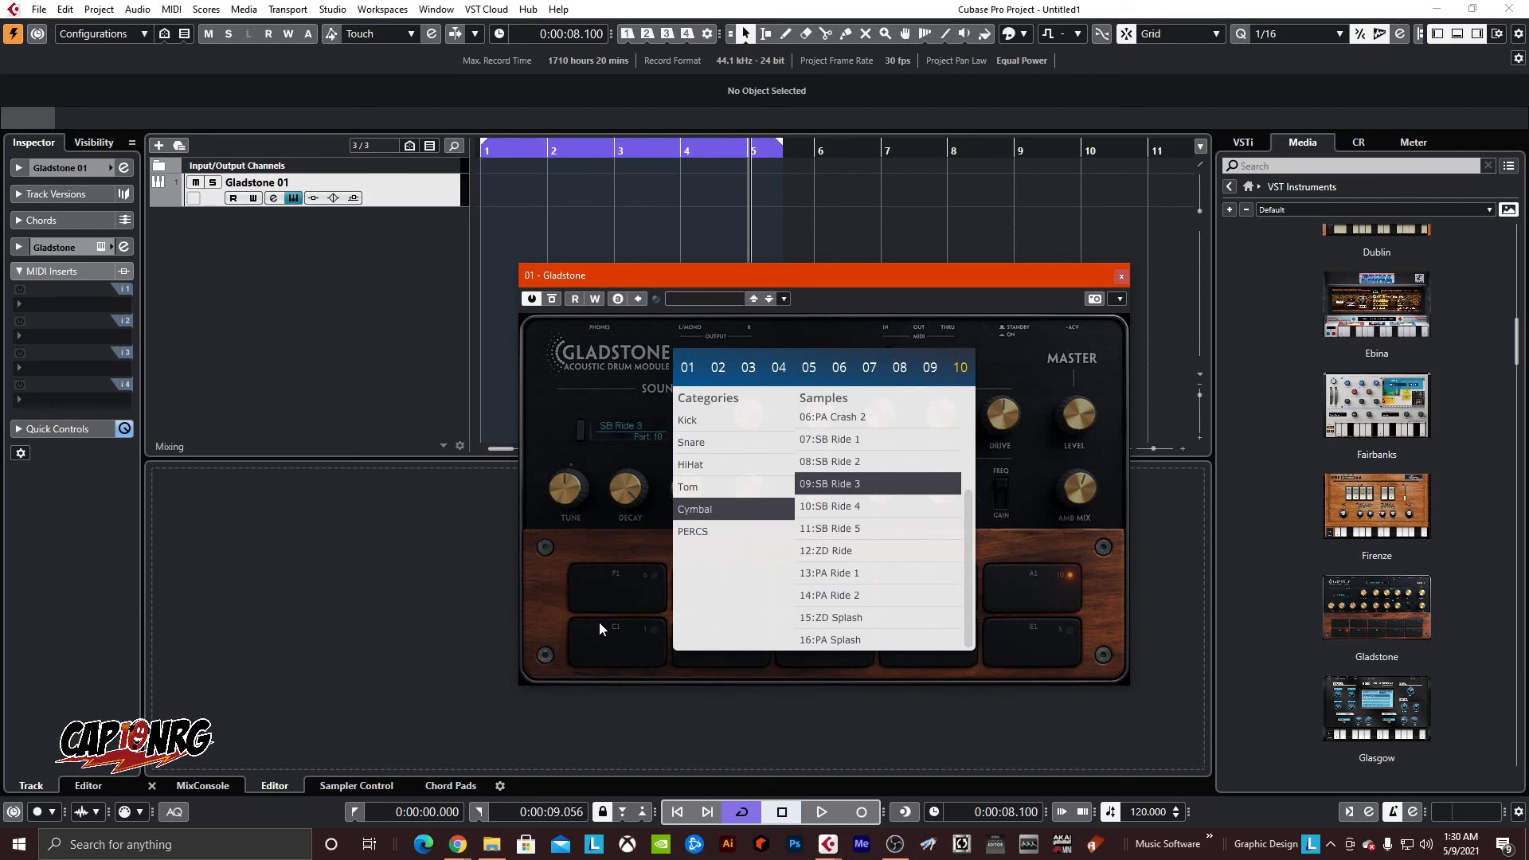
mouse_move(798, 662)
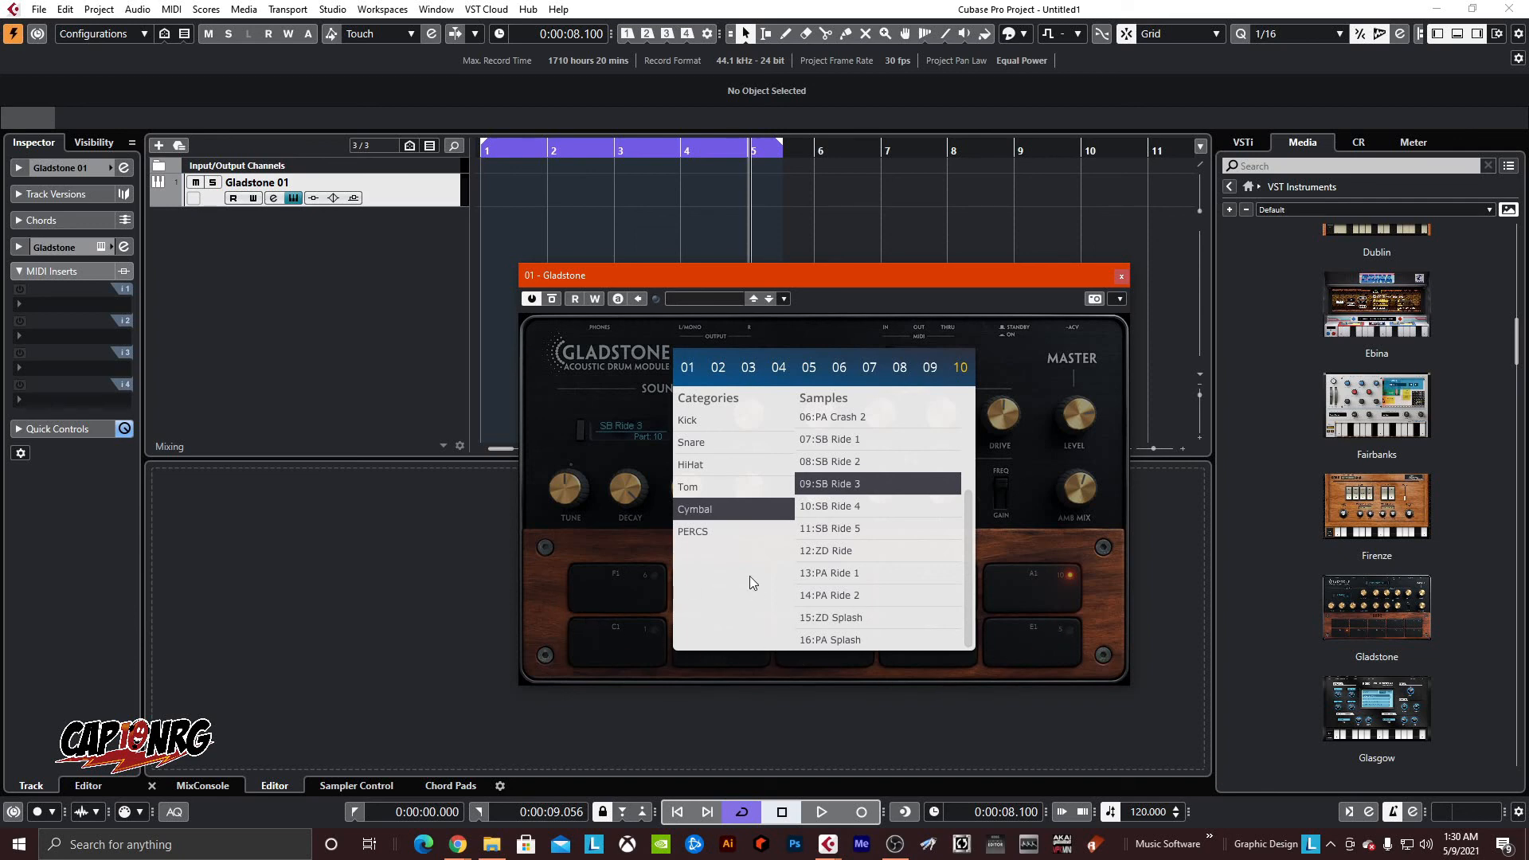
mouse_move(841, 402)
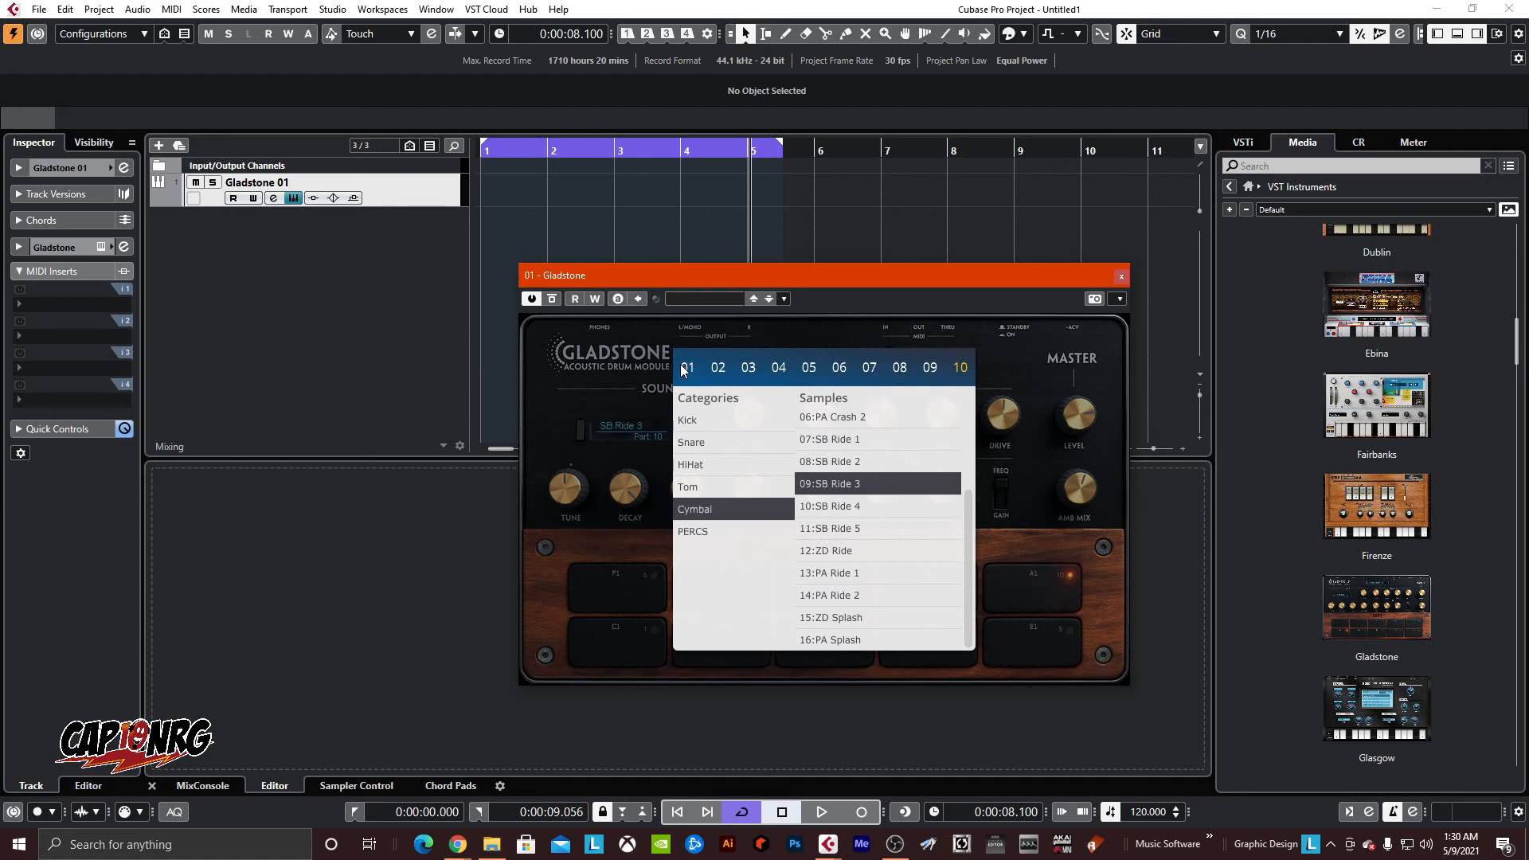
left_click(689, 419)
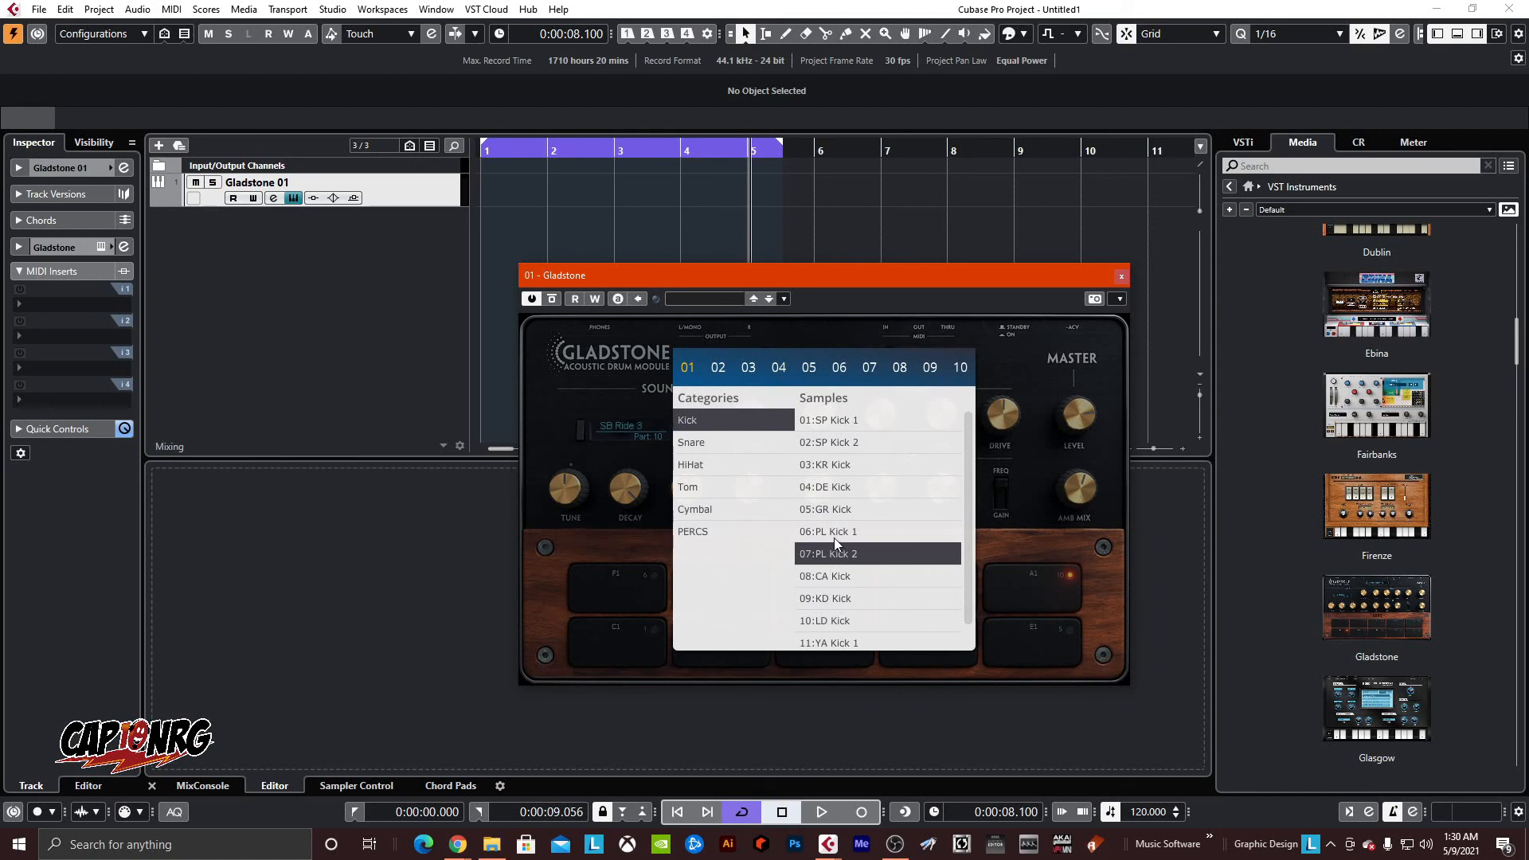
mouse_move(560, 655)
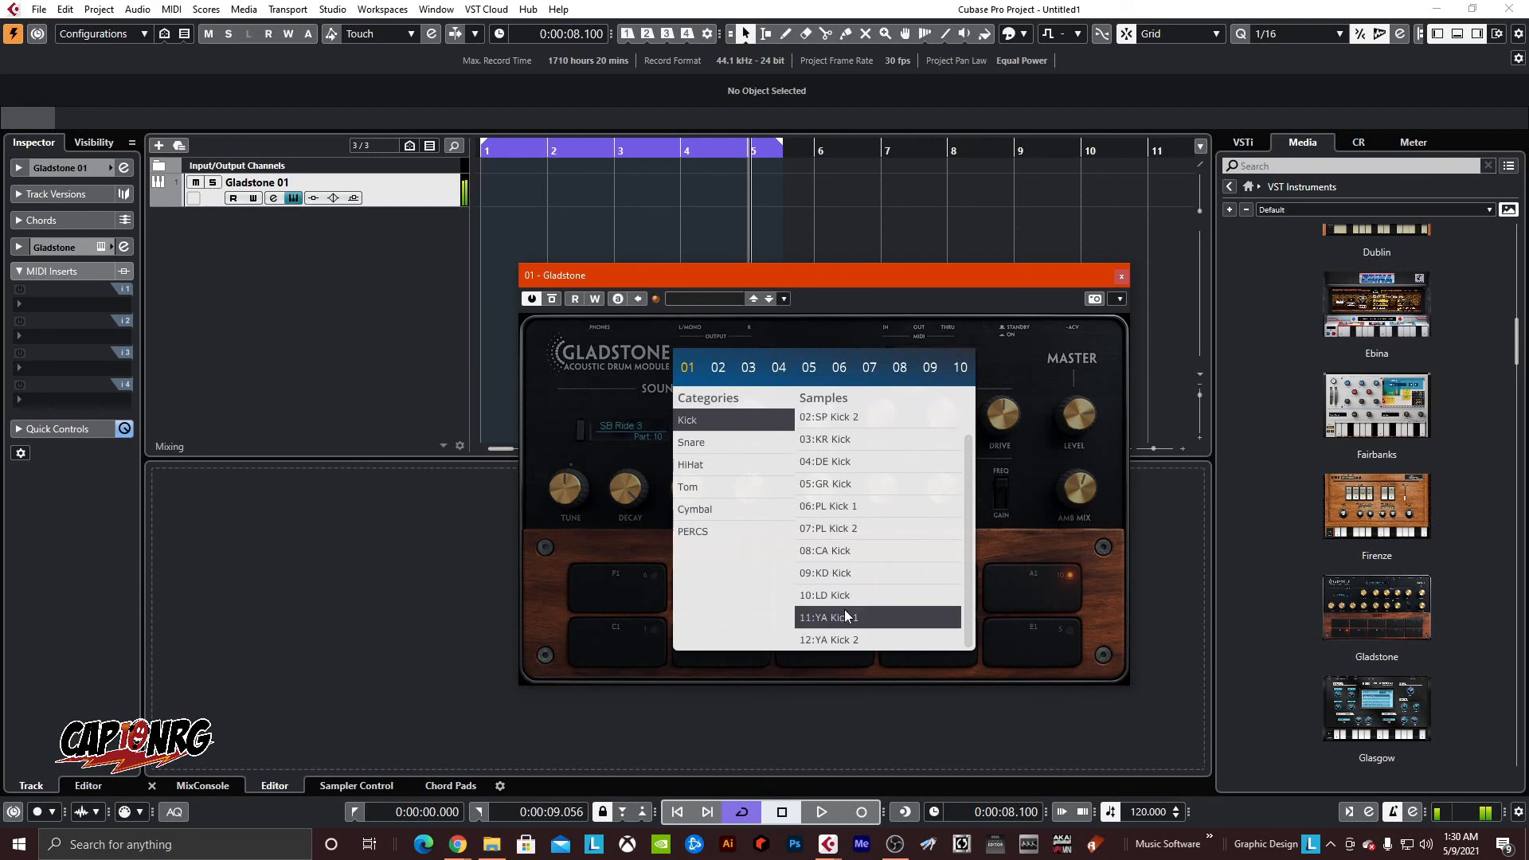
left_click(828, 639)
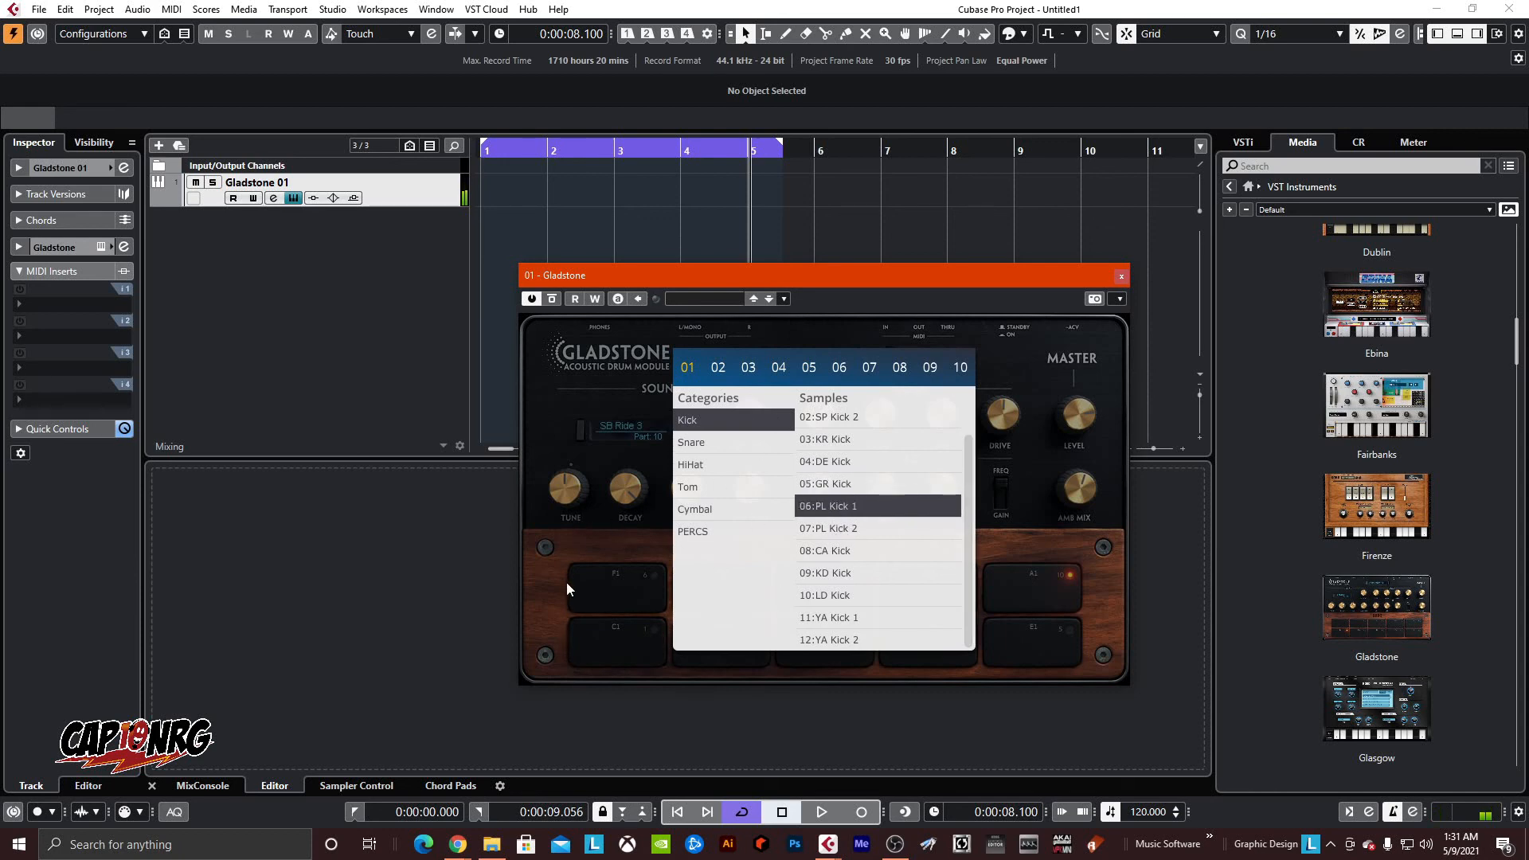
mouse_move(701, 454)
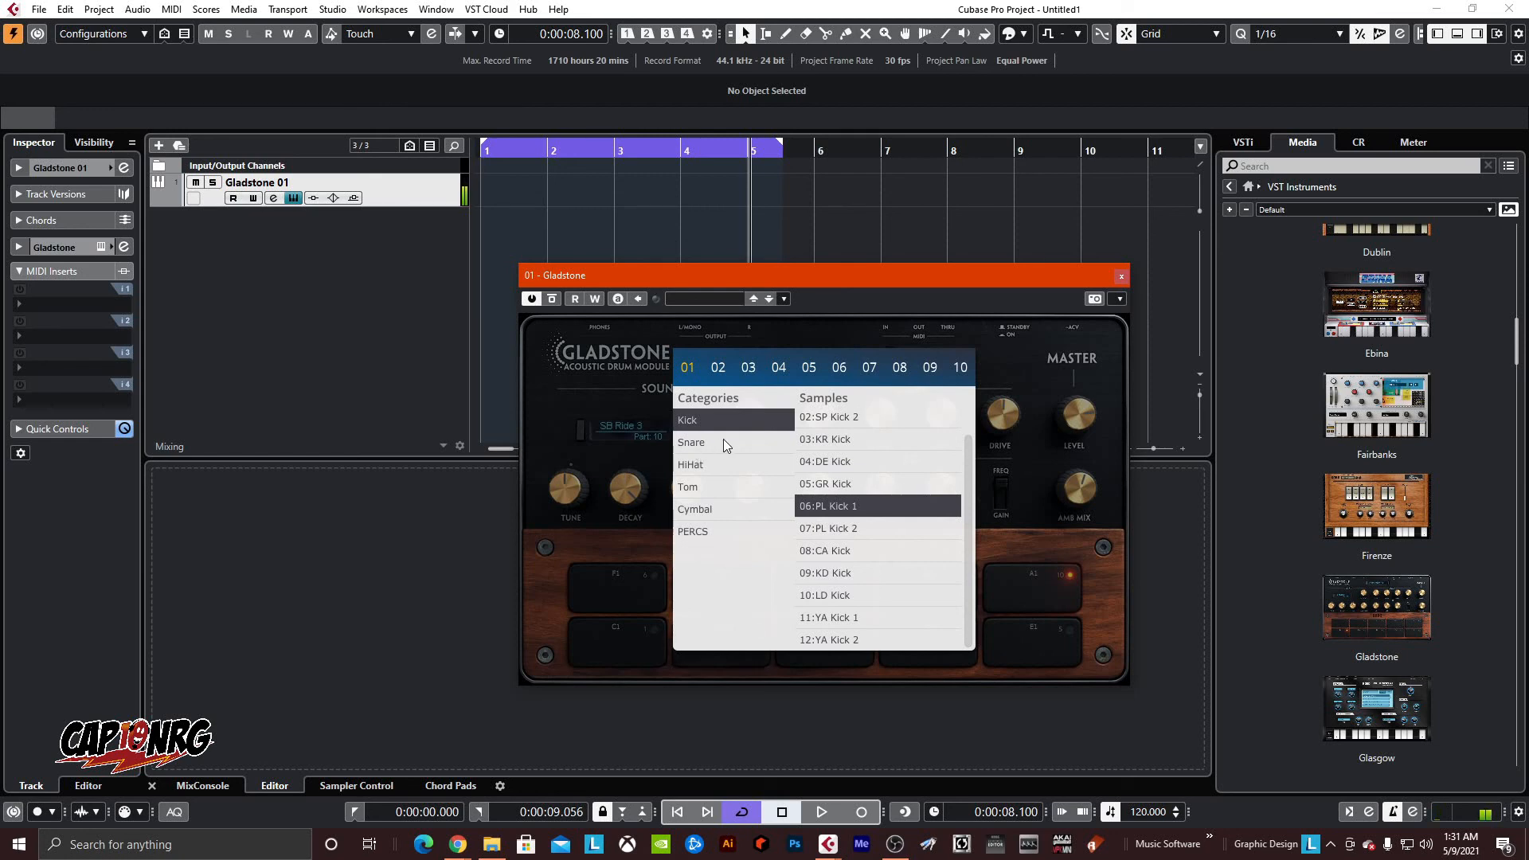
- Select pad 02 and switch its sample browser to the Snare category
left_click(690, 441)
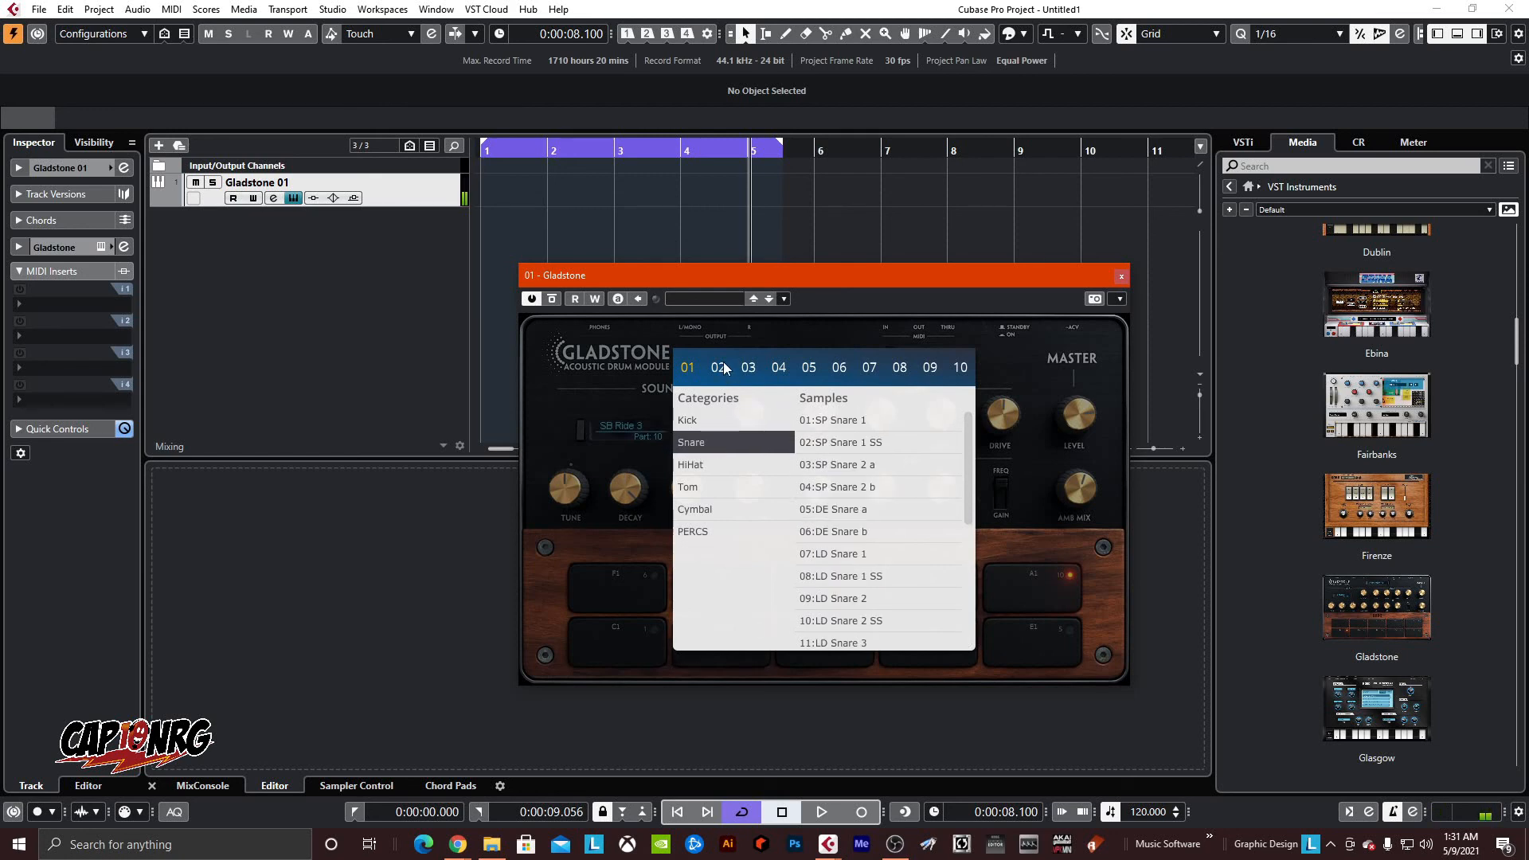
left_click(718, 368)
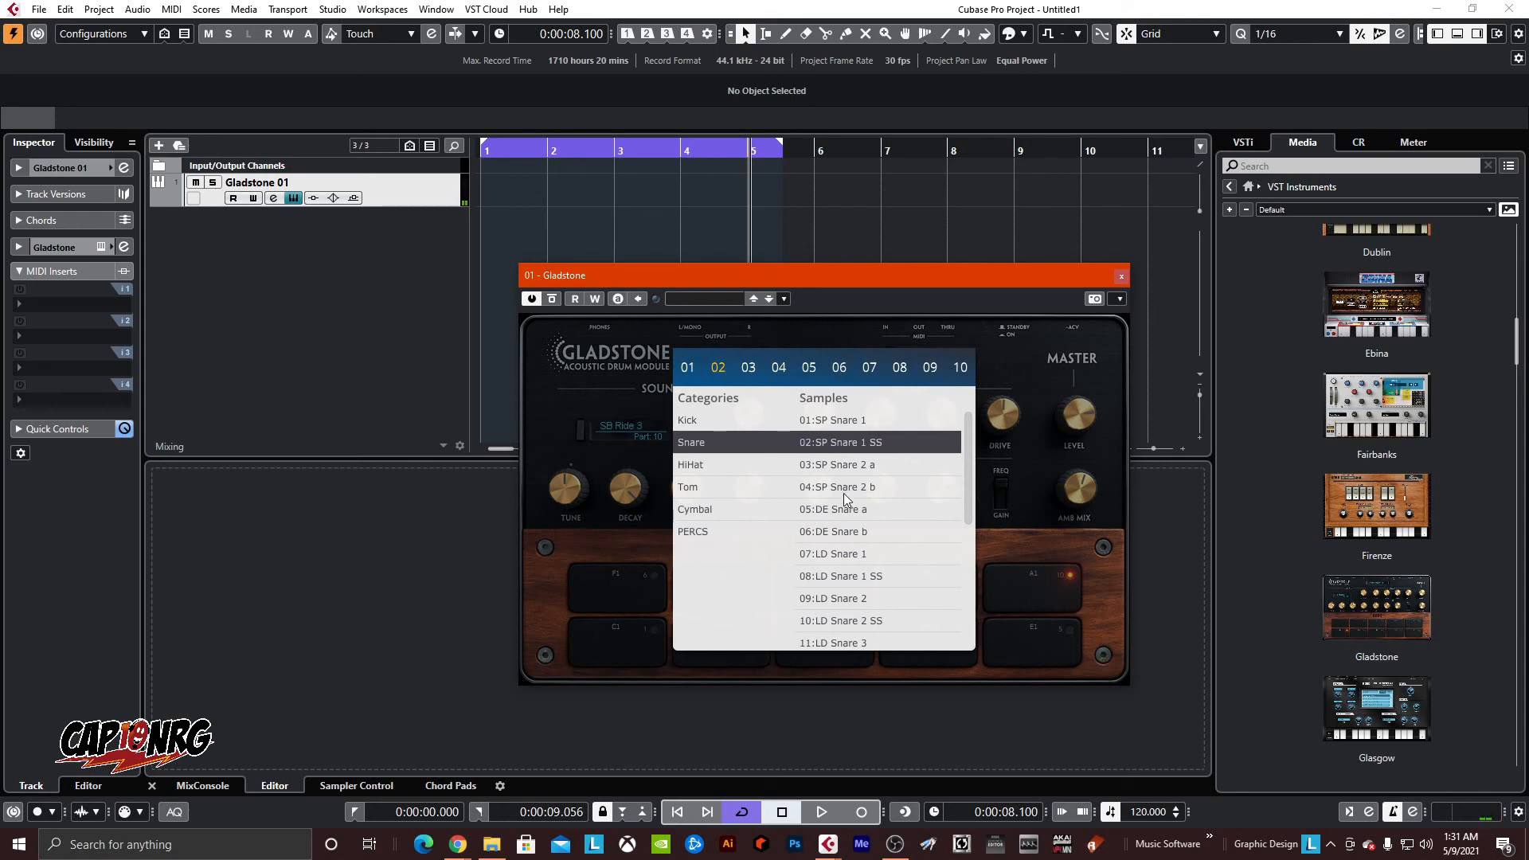
mouse_move(720, 467)
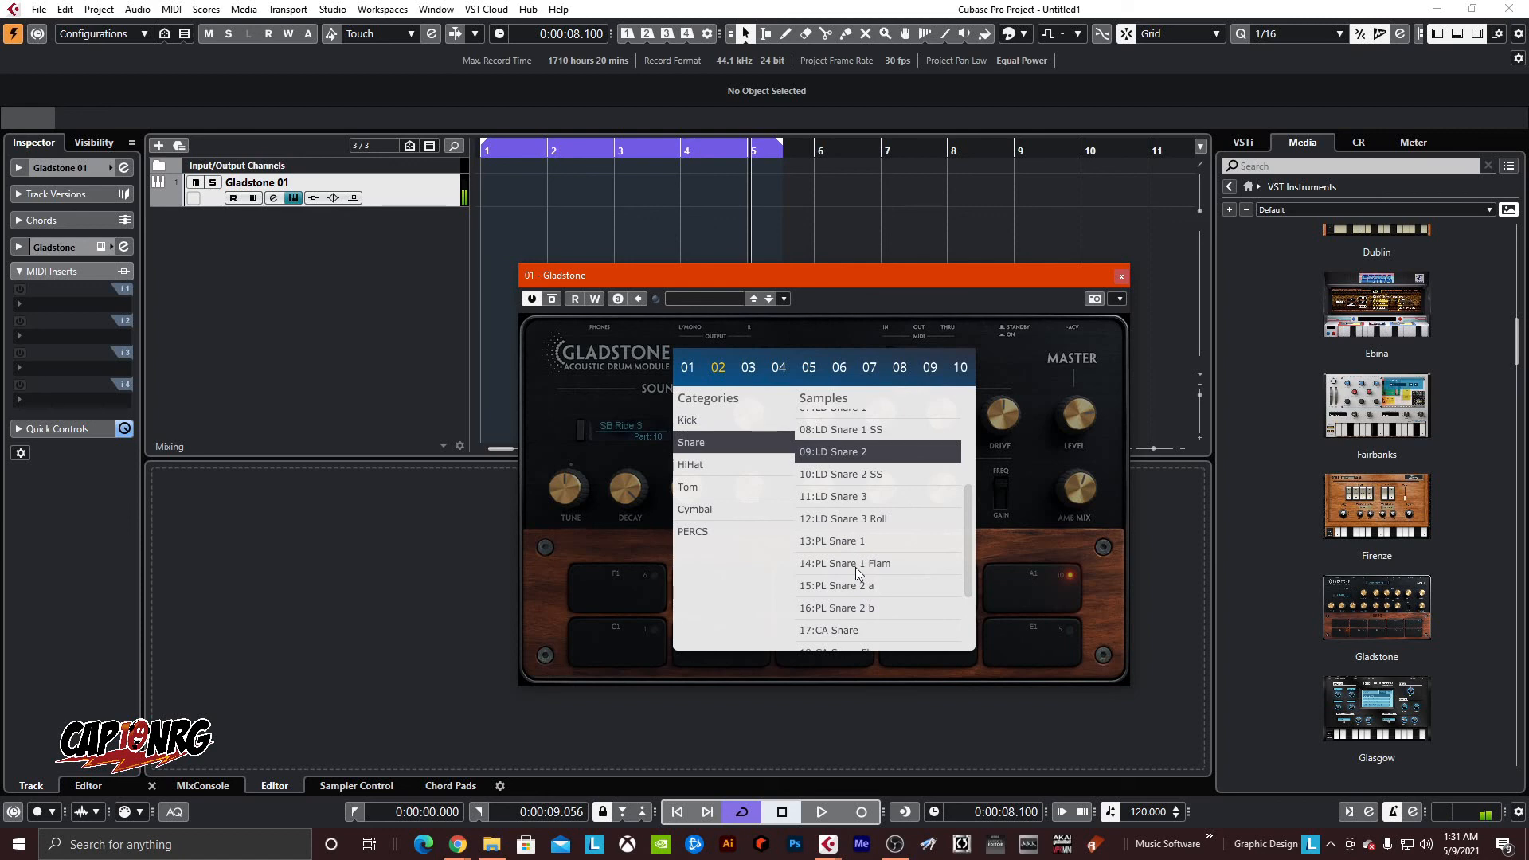
mouse_move(859, 570)
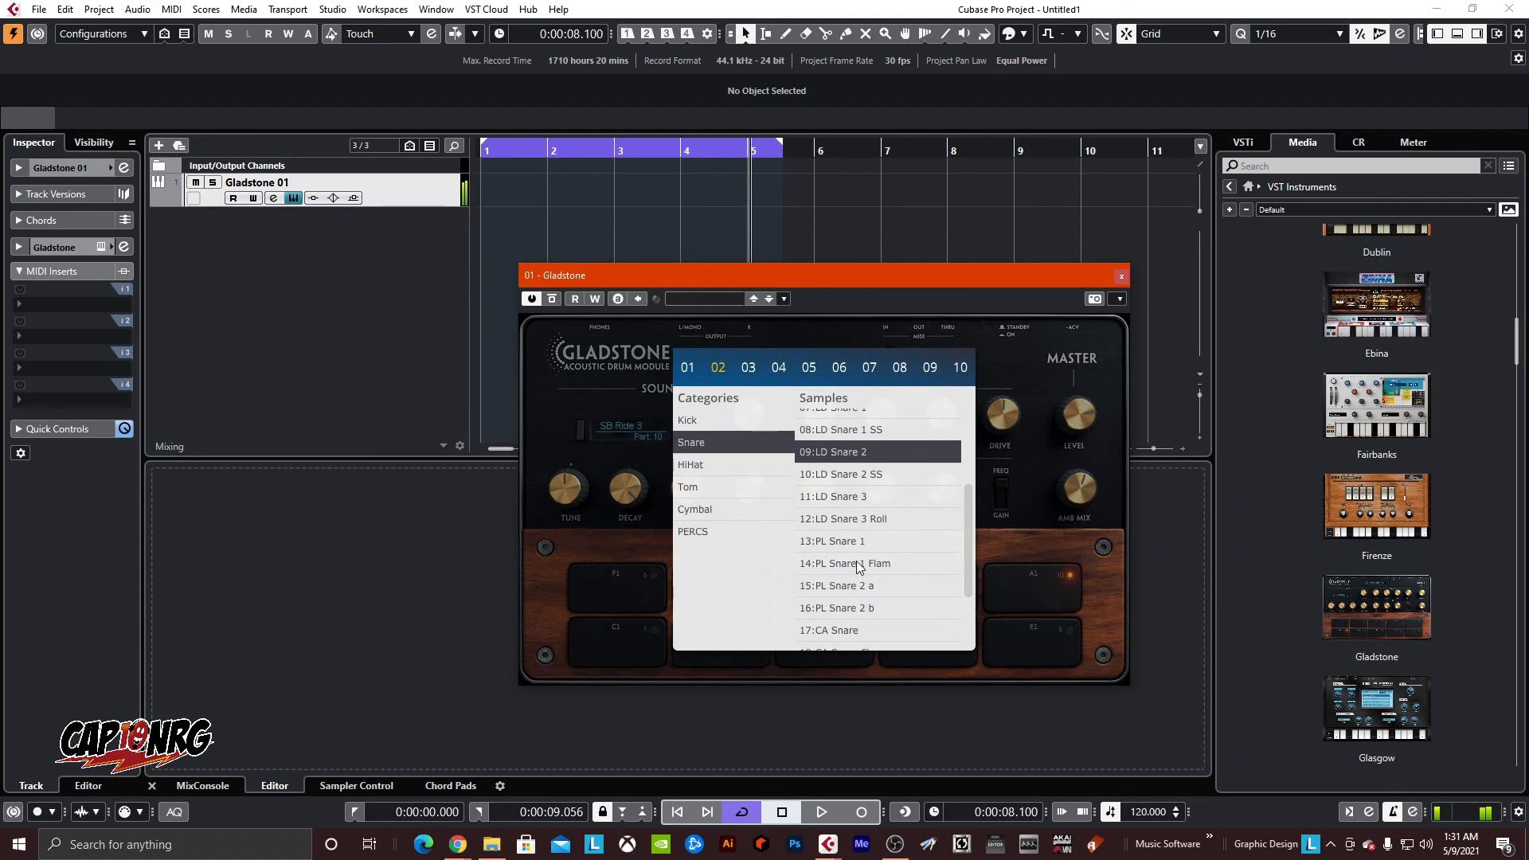
mouse_move(857, 566)
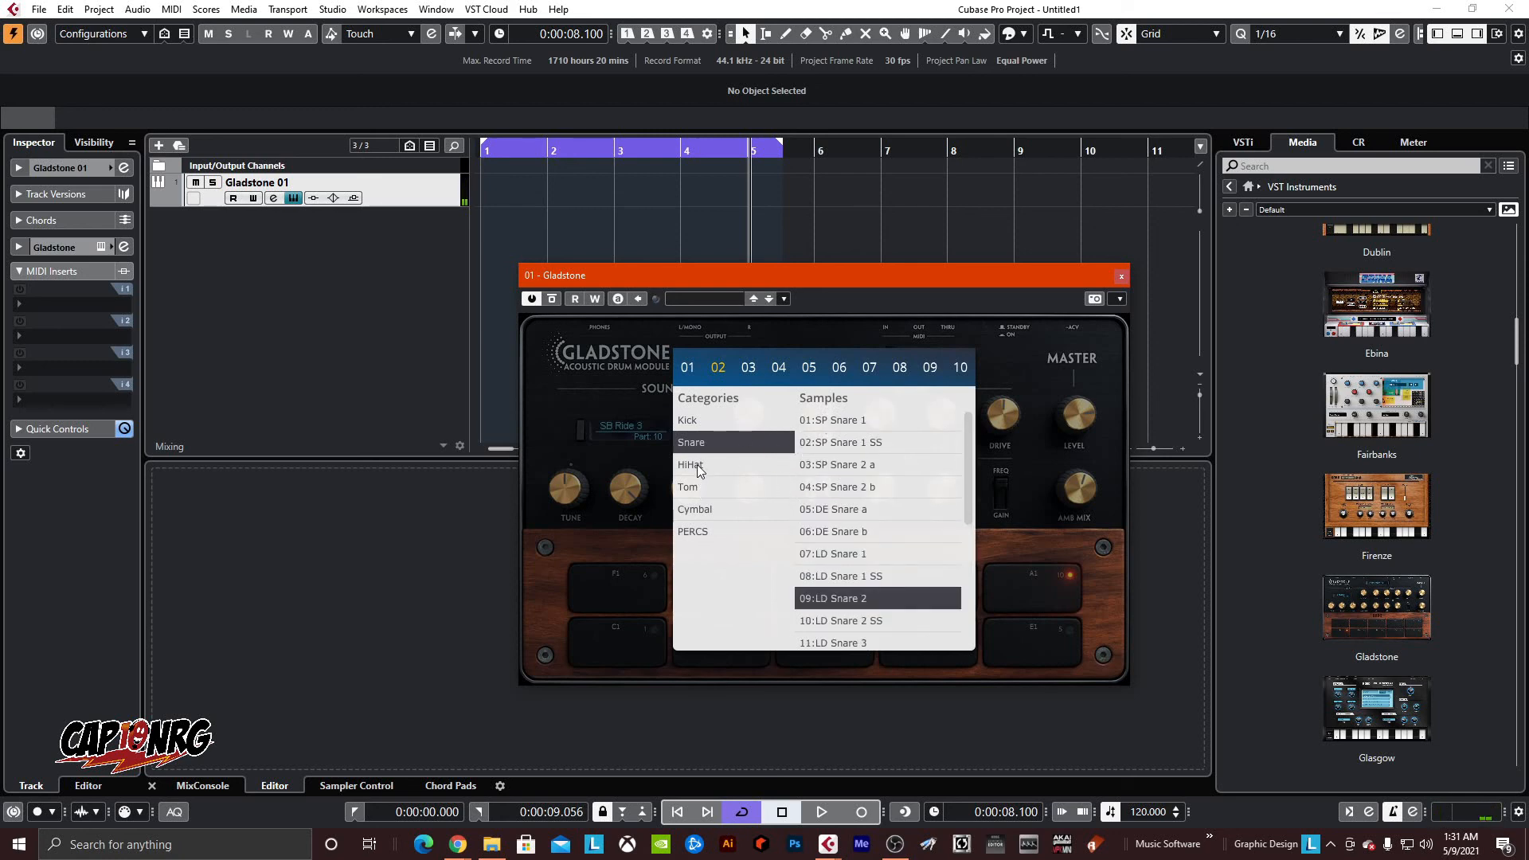
- Select pad 03 and list the HiHat samples for it
left_click(690, 464)
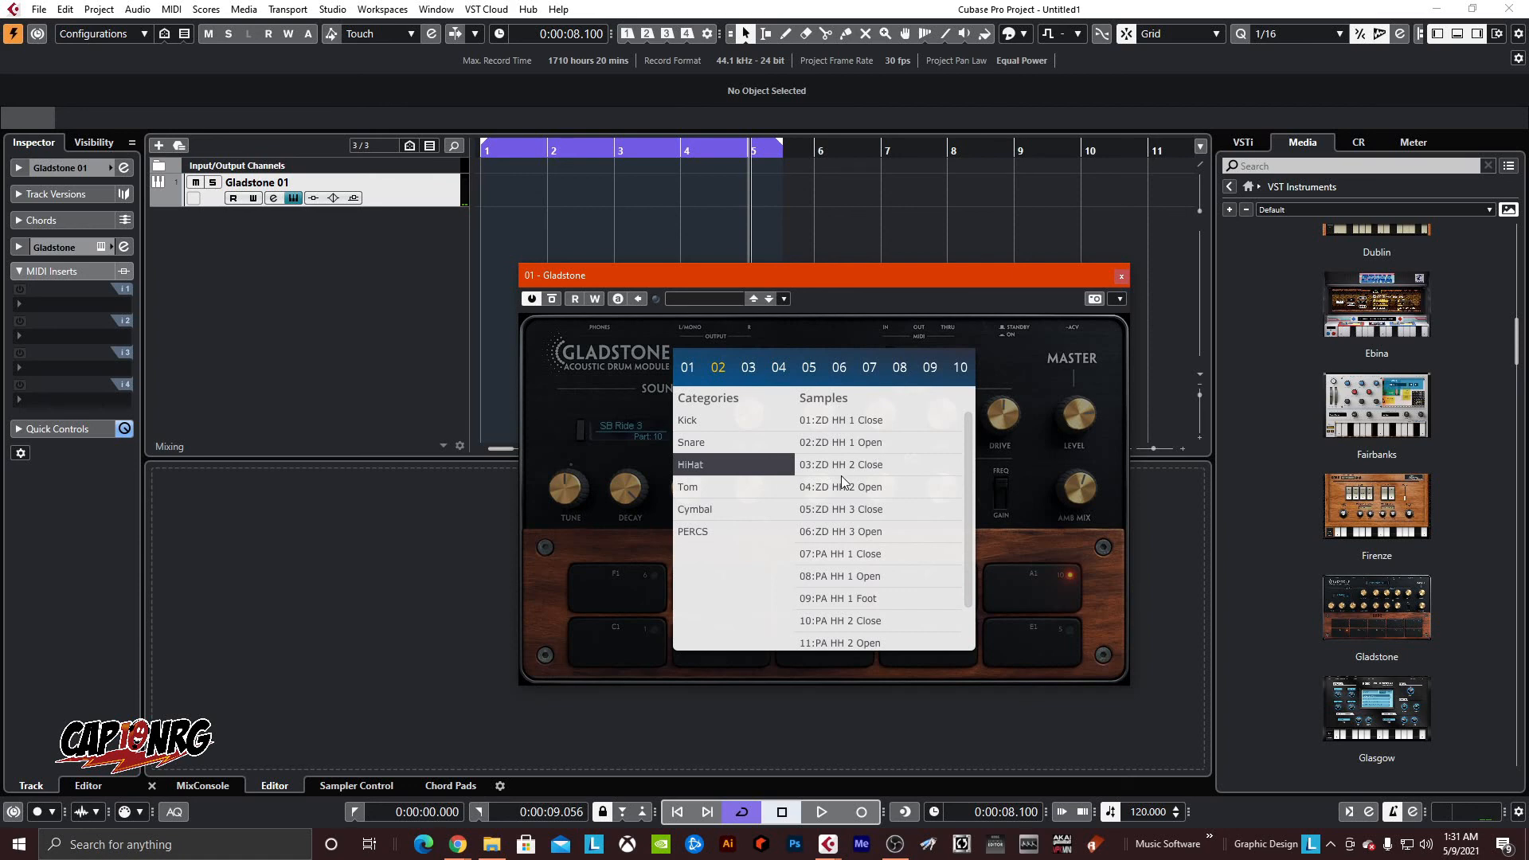
left_click(749, 368)
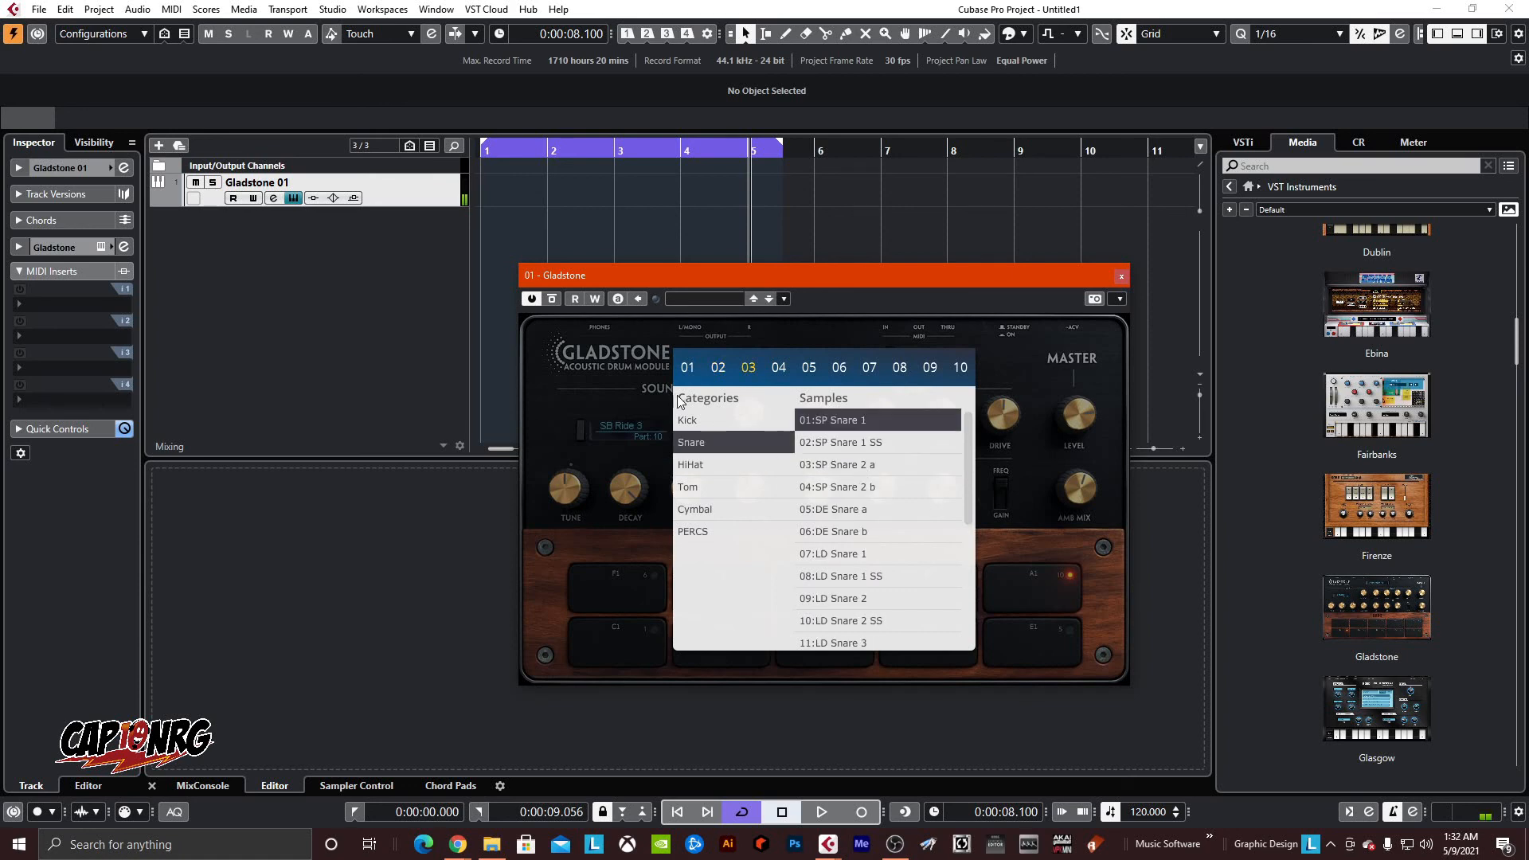
mouse_move(770, 402)
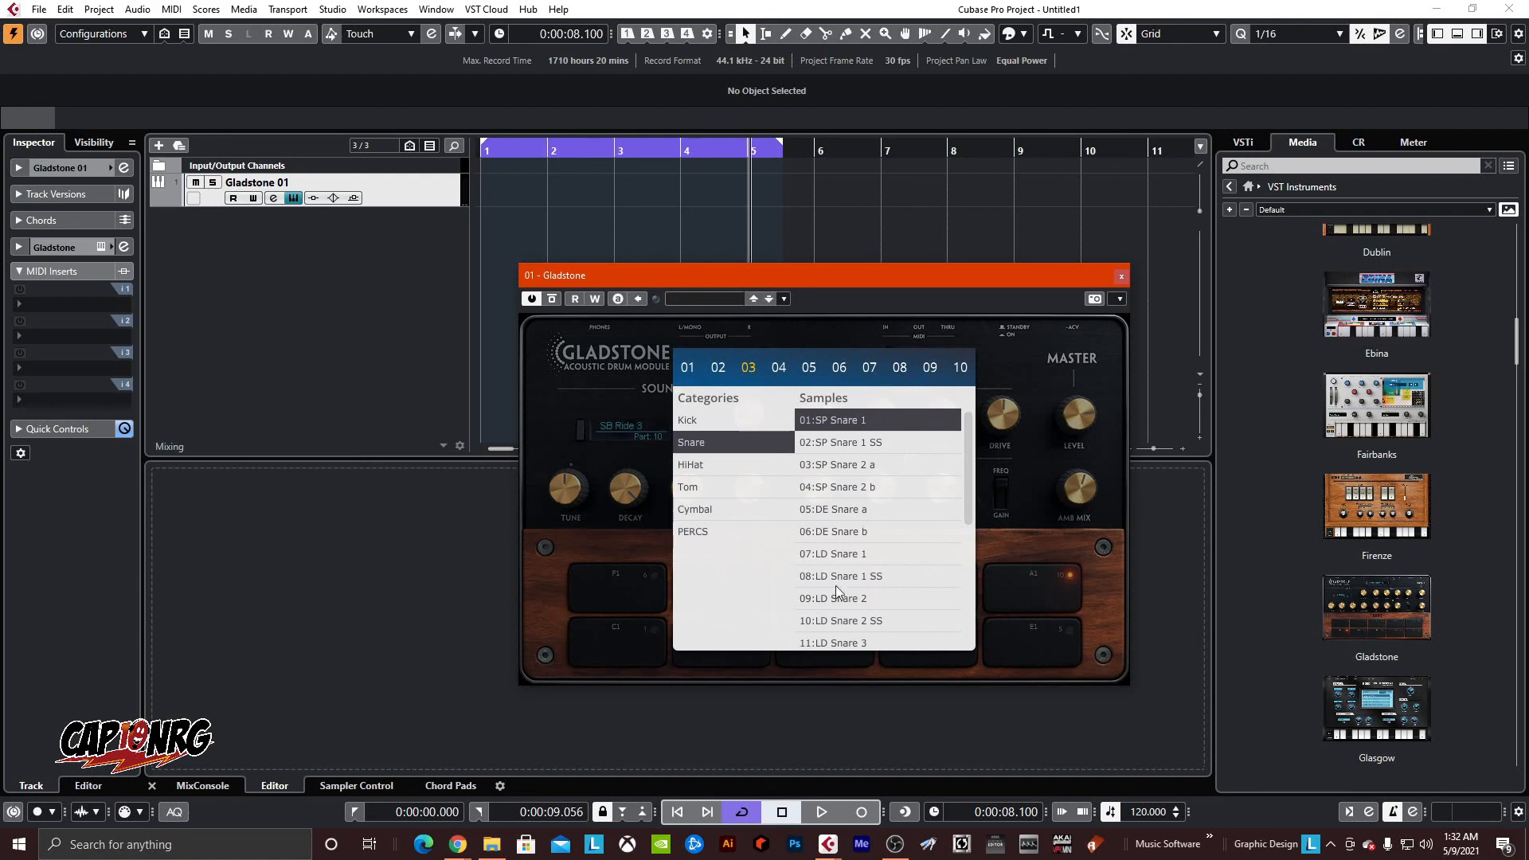
left_click(690, 464)
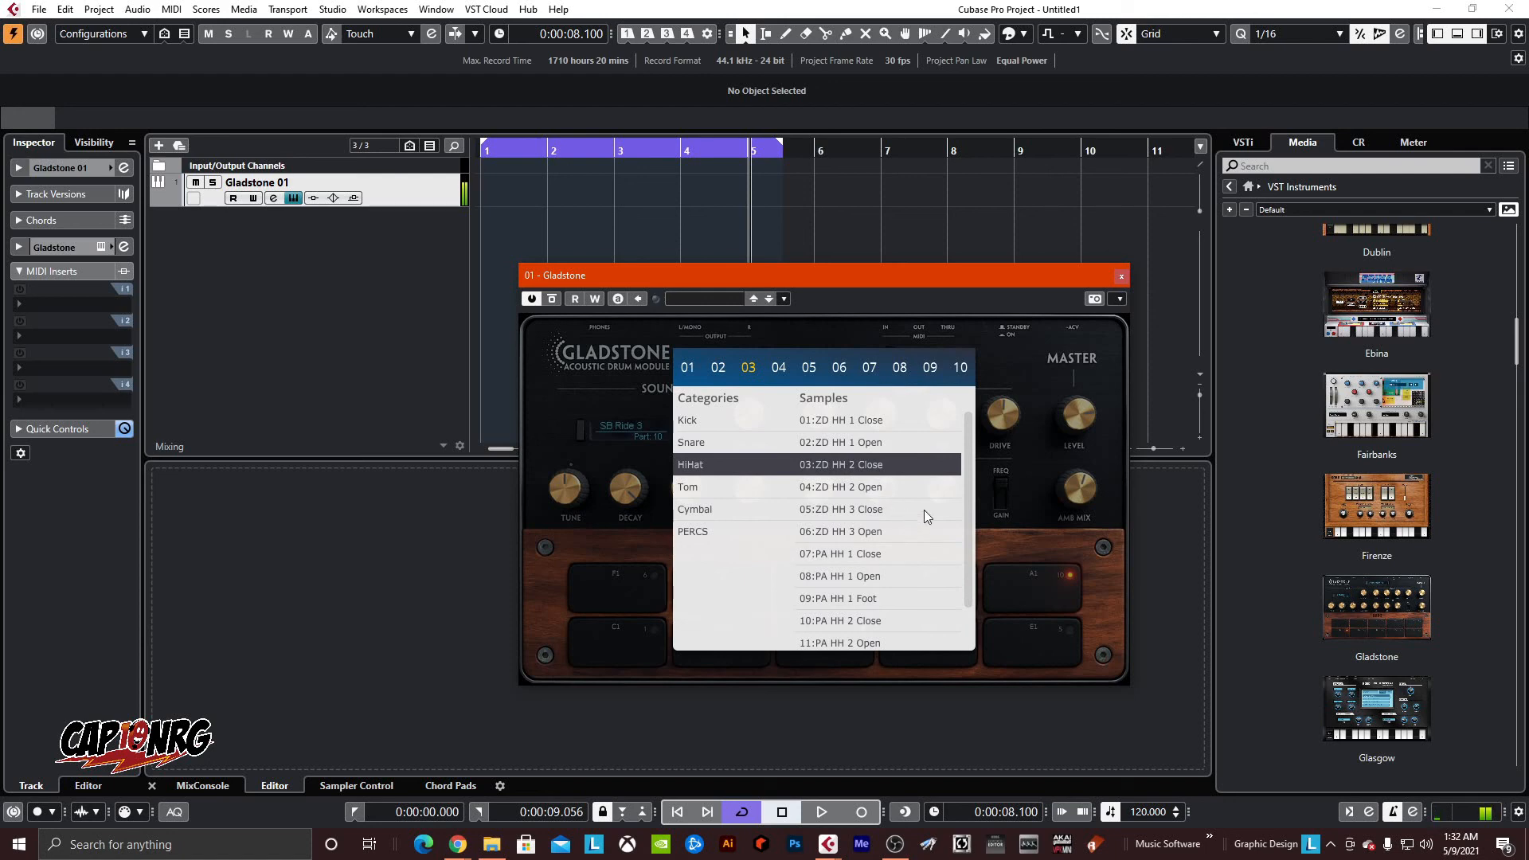
mouse_move(795, 442)
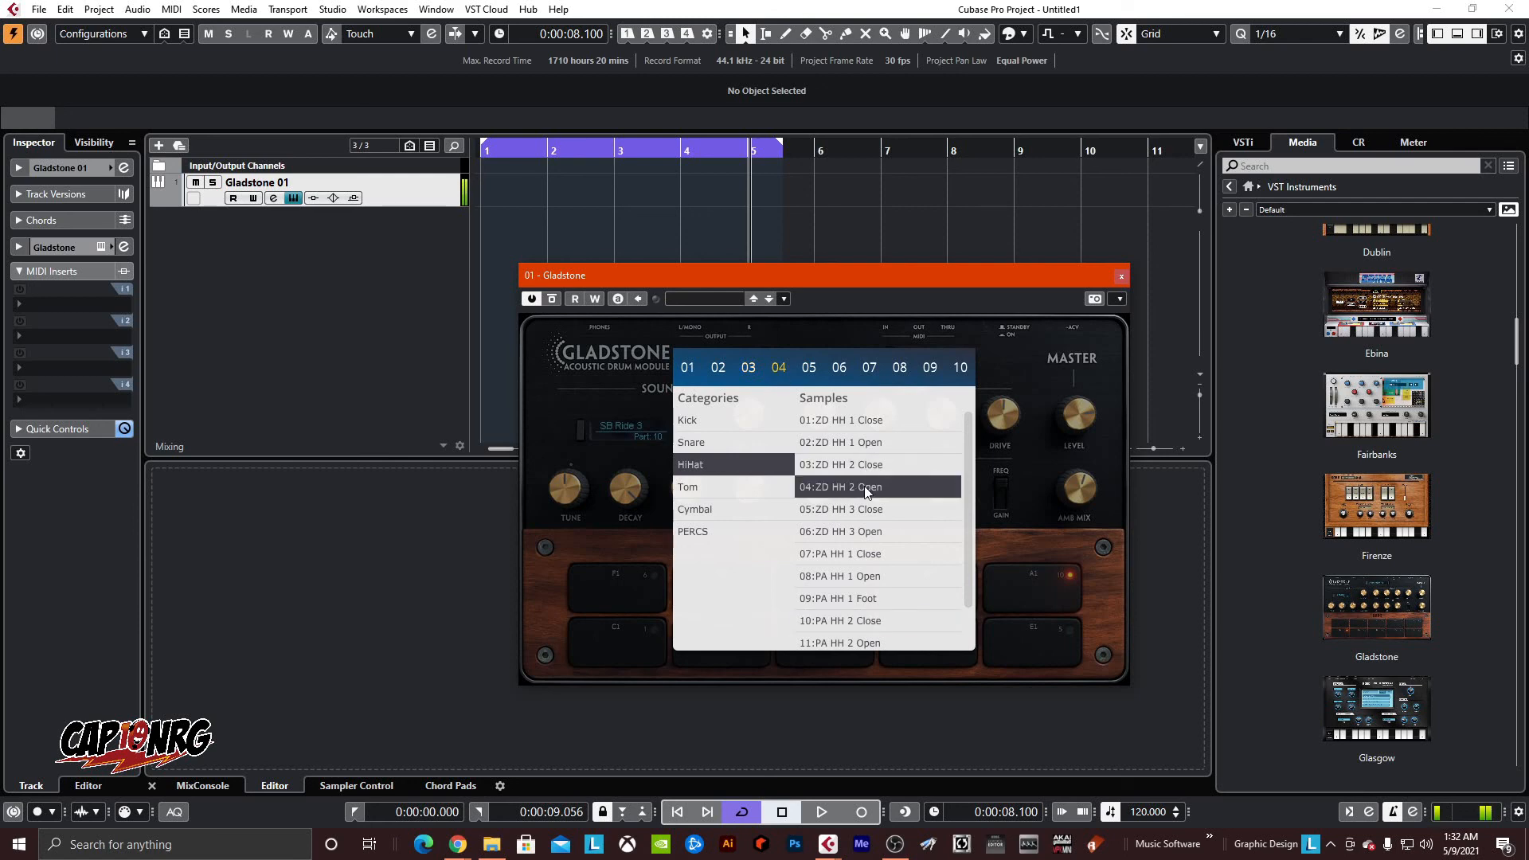
mouse_move(868, 534)
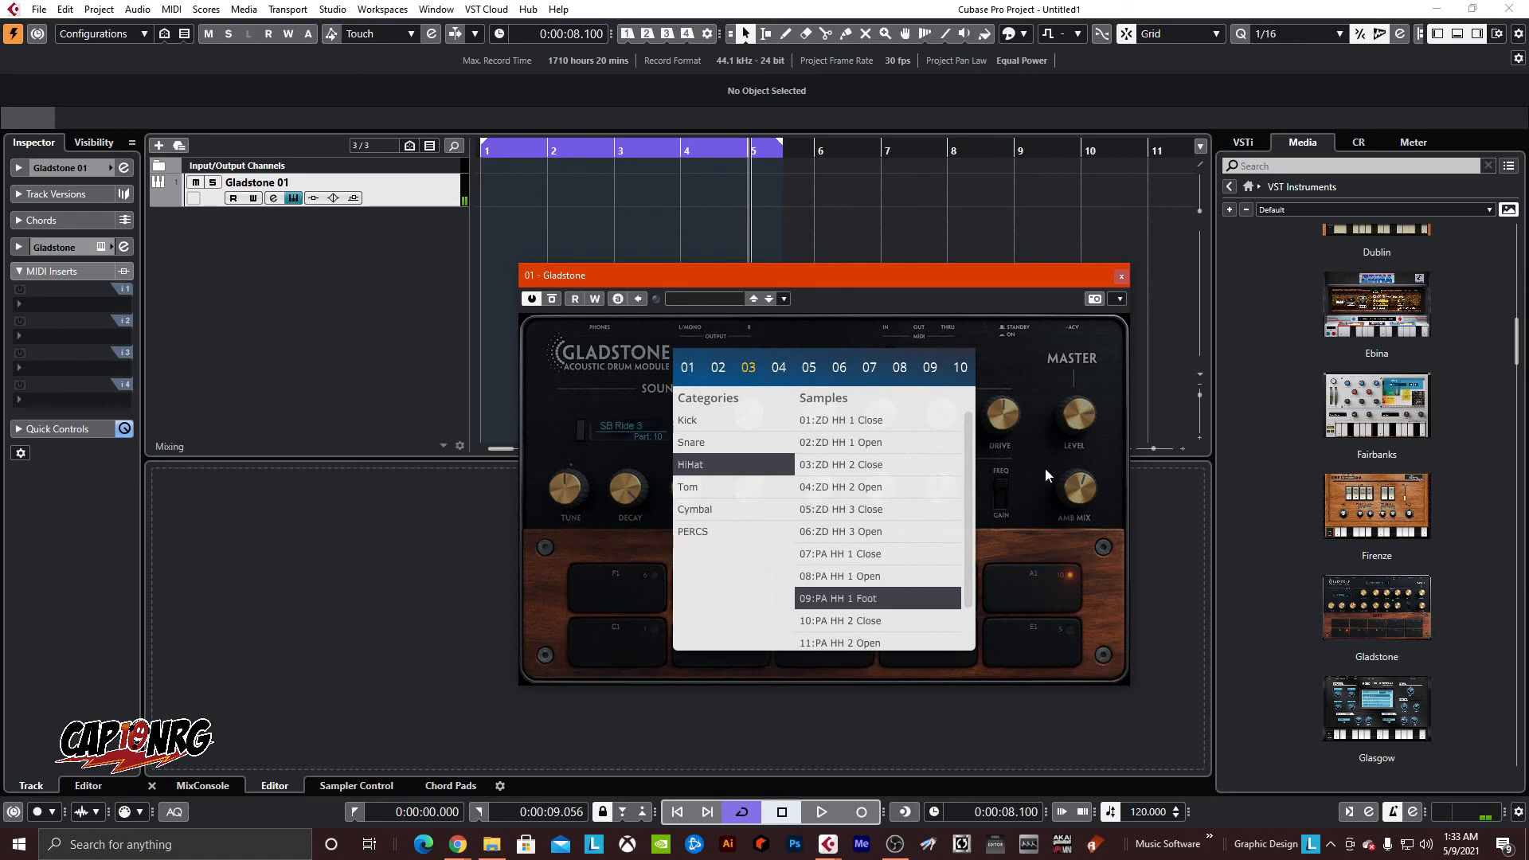
- On pad 10, audition PERCS samples (Cuica Lo, Whistle Short) and assign 30:Handclap
left_click(959, 368)
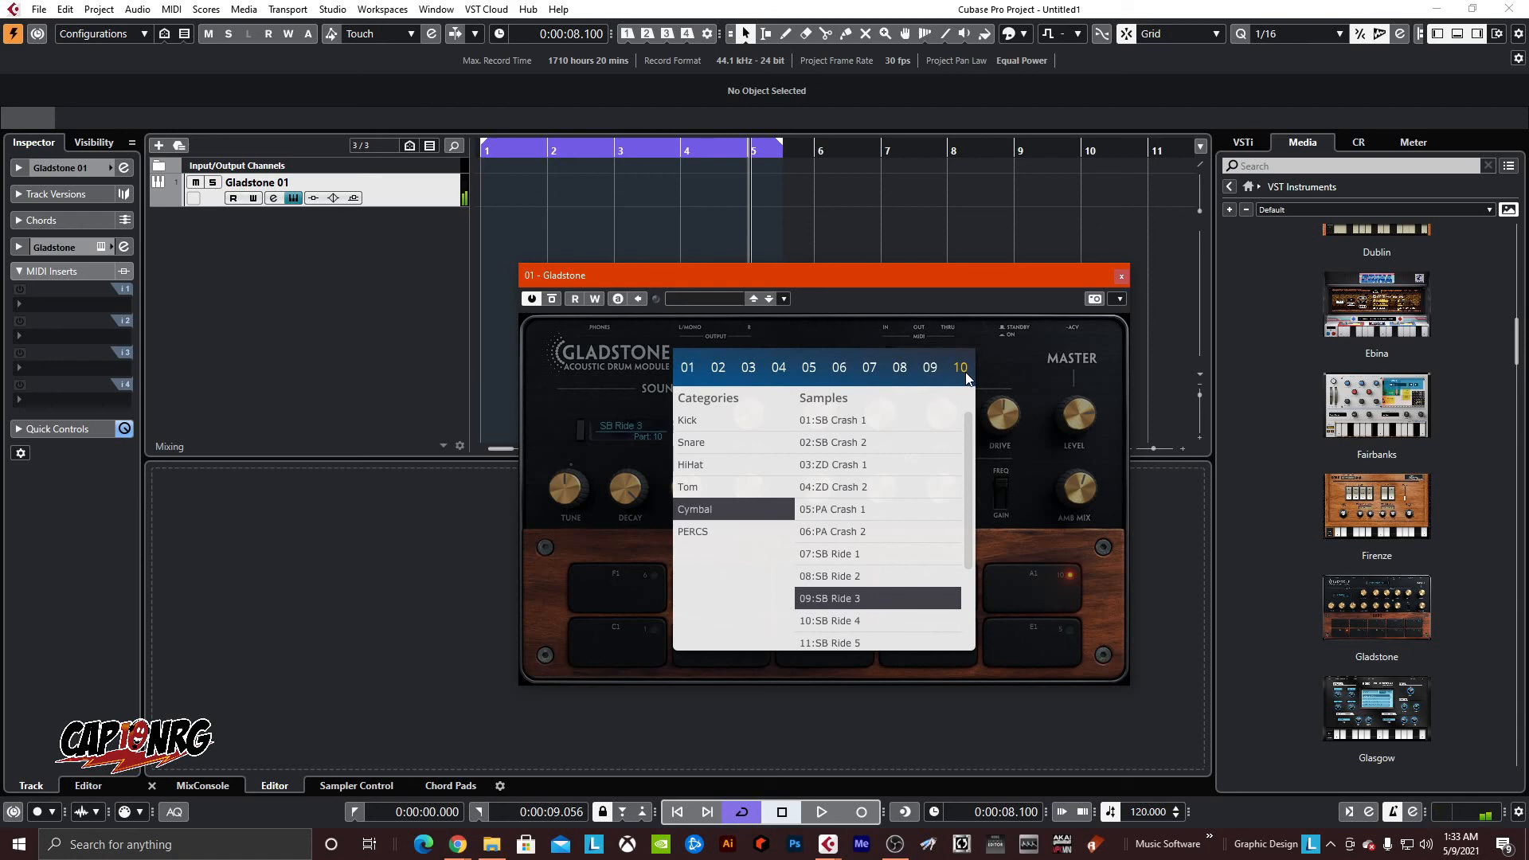
mouse_move(918, 505)
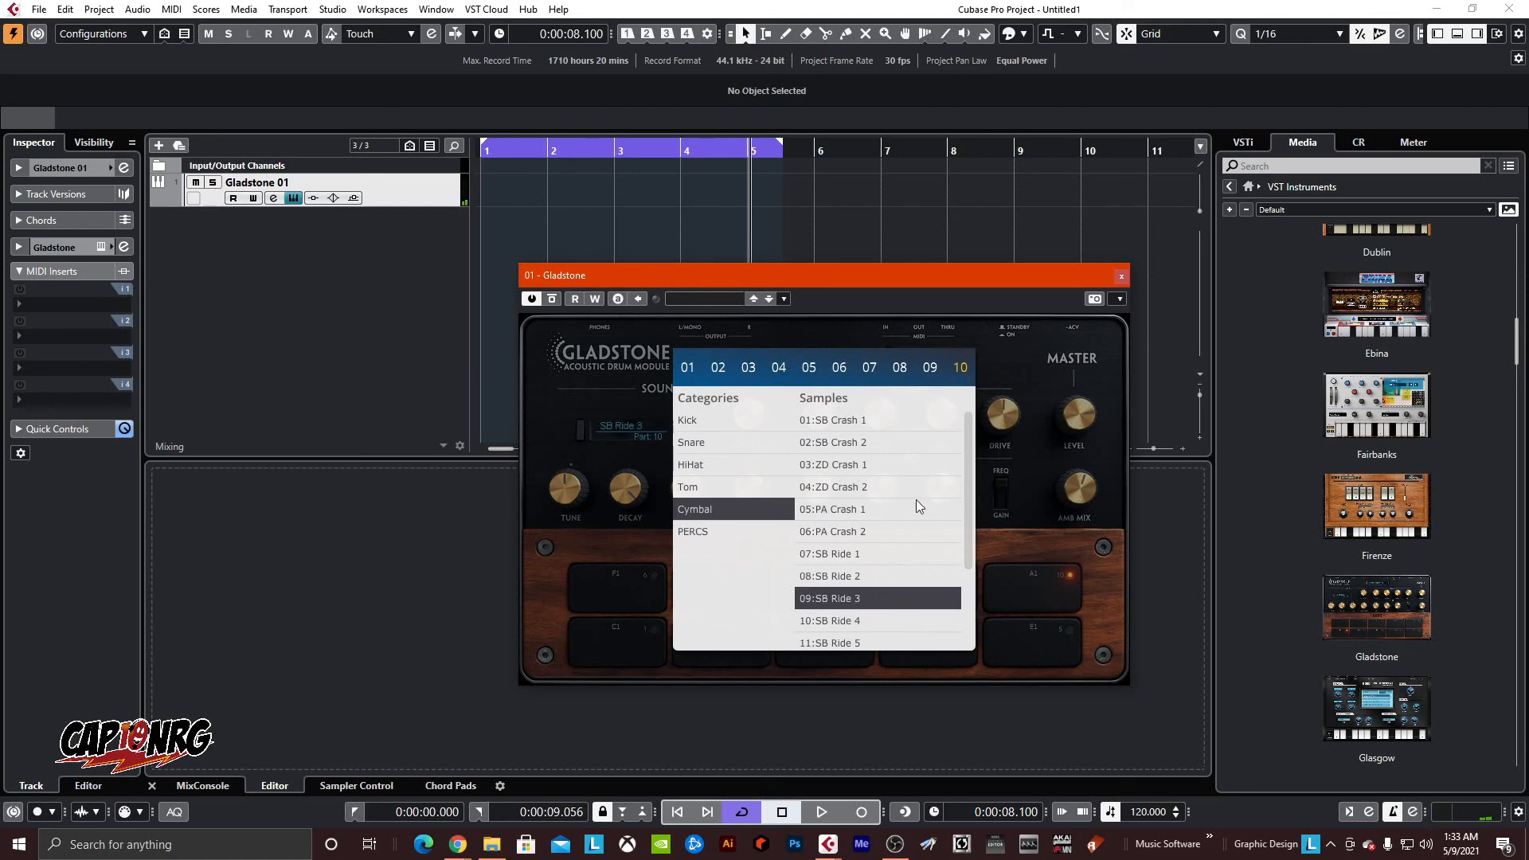
mouse_move(717, 545)
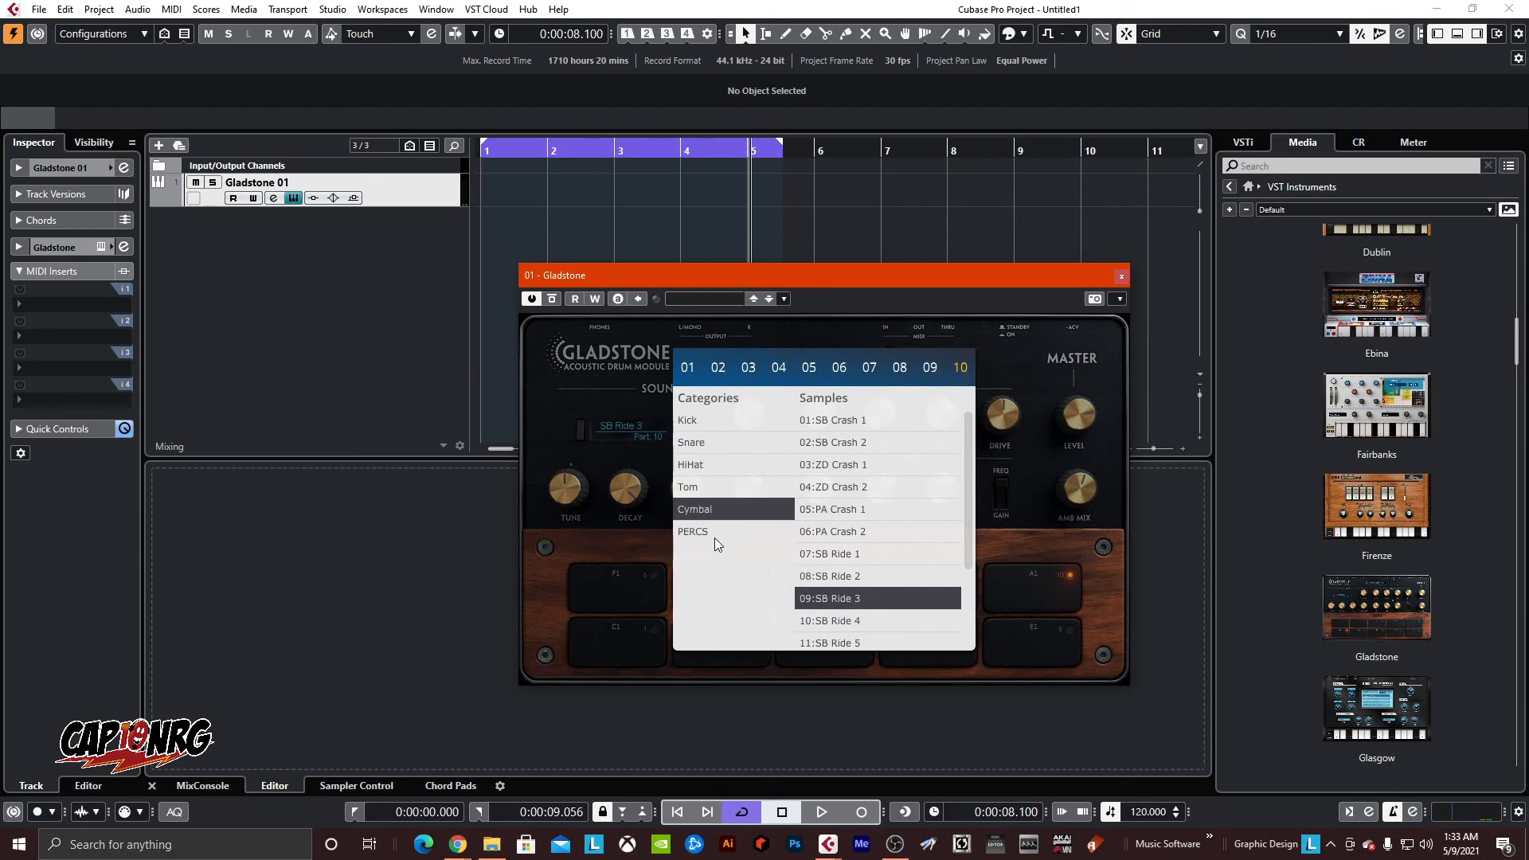
left_click(693, 532)
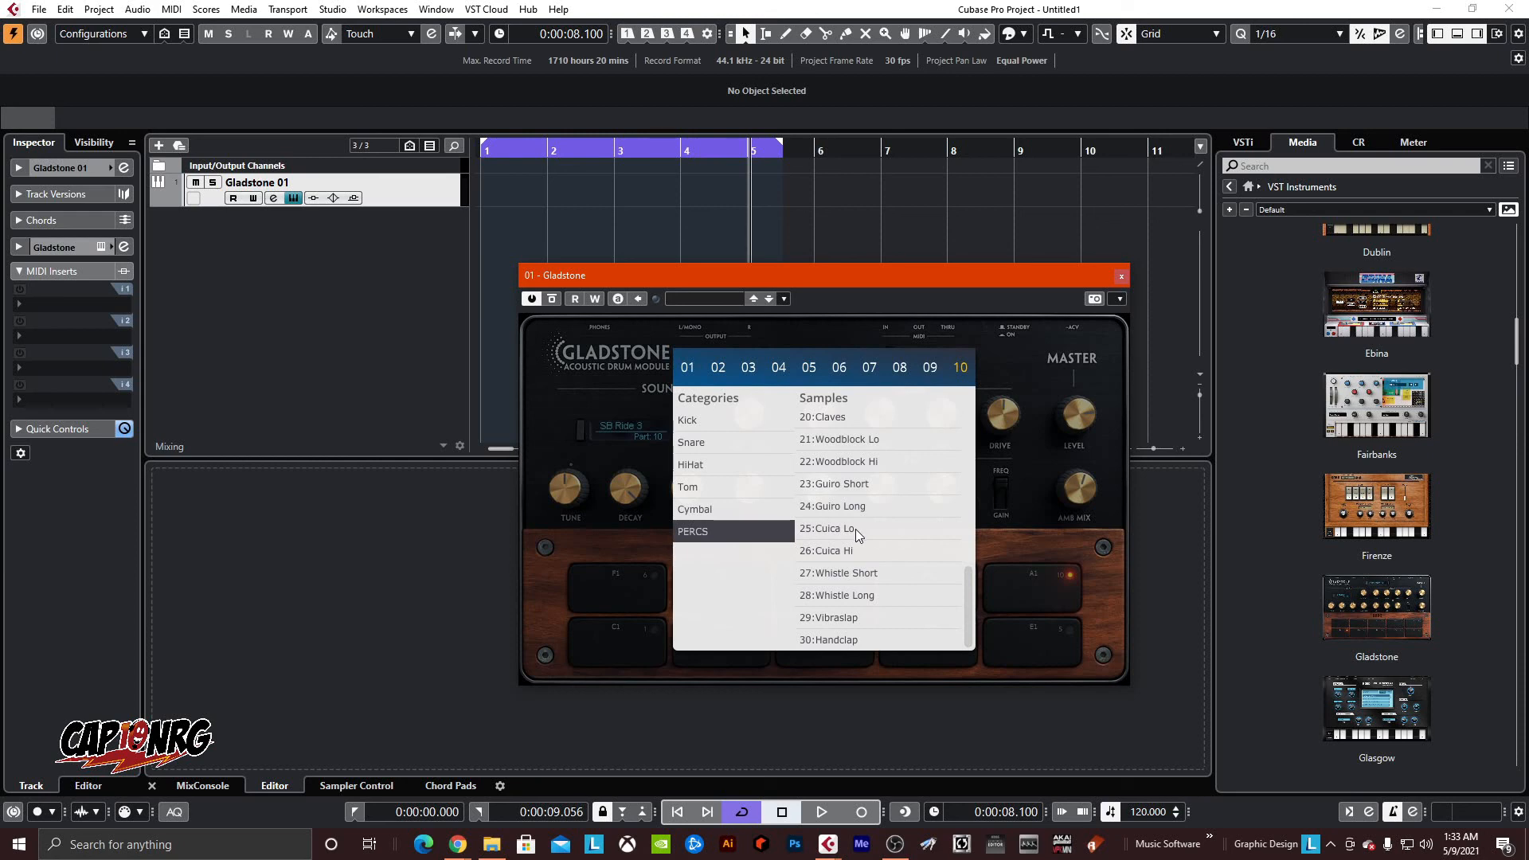
left_click(826, 527)
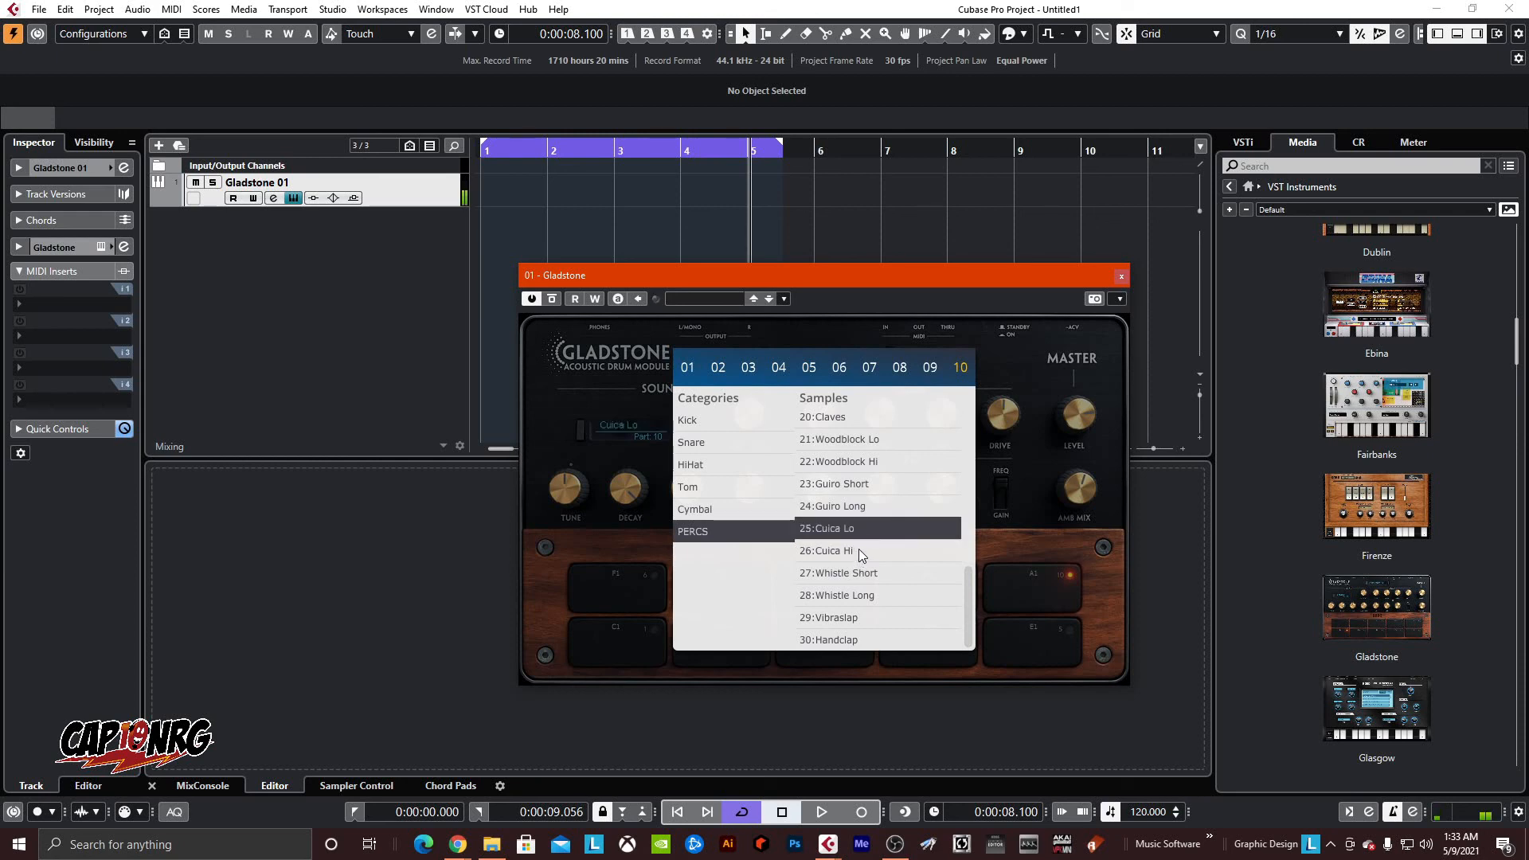
left_click(838, 572)
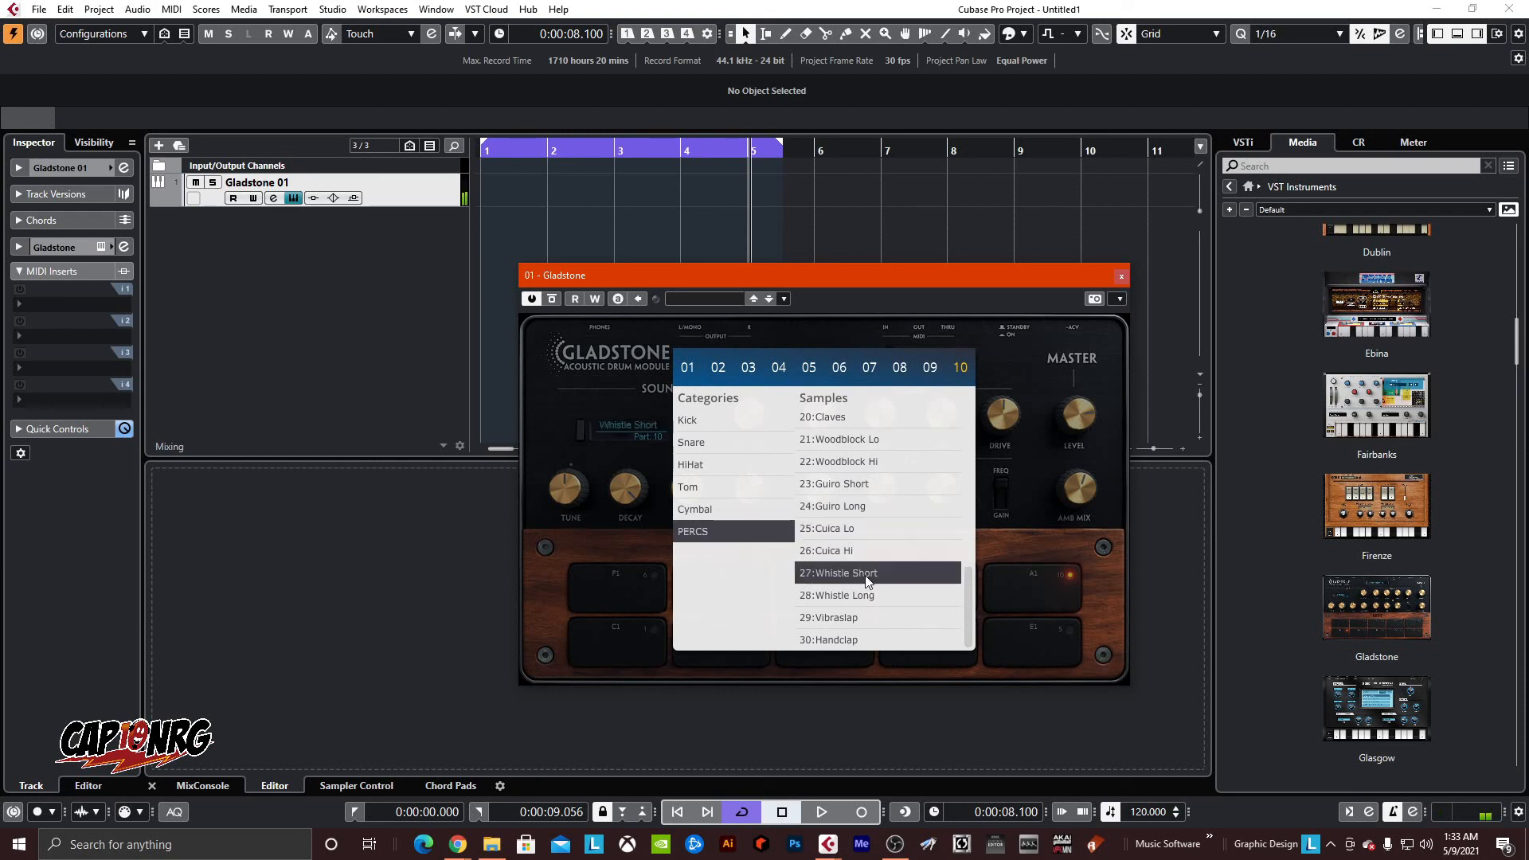
left_click(837, 594)
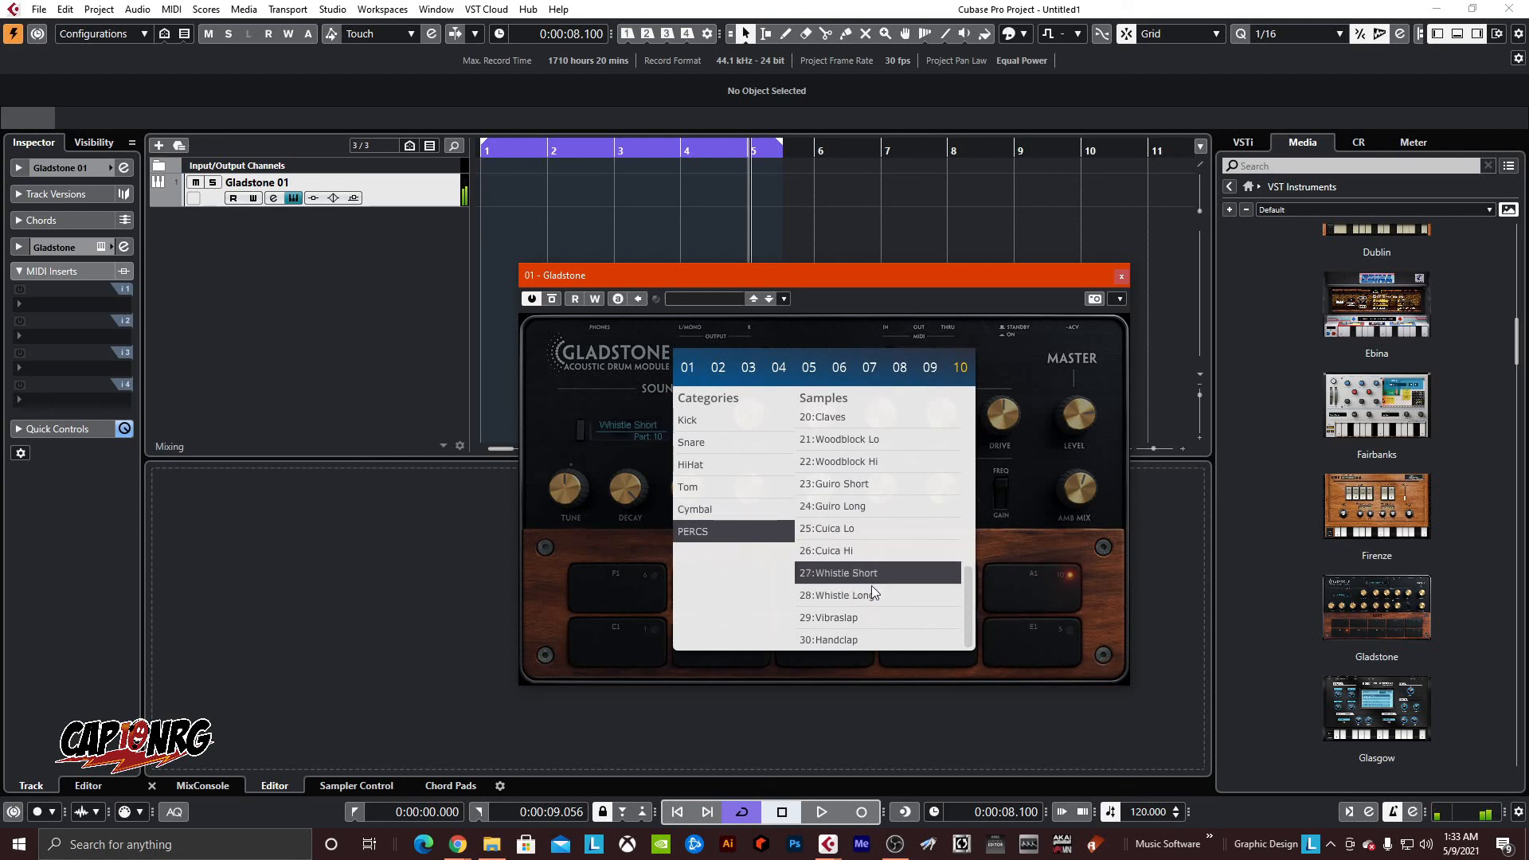
mouse_move(886, 602)
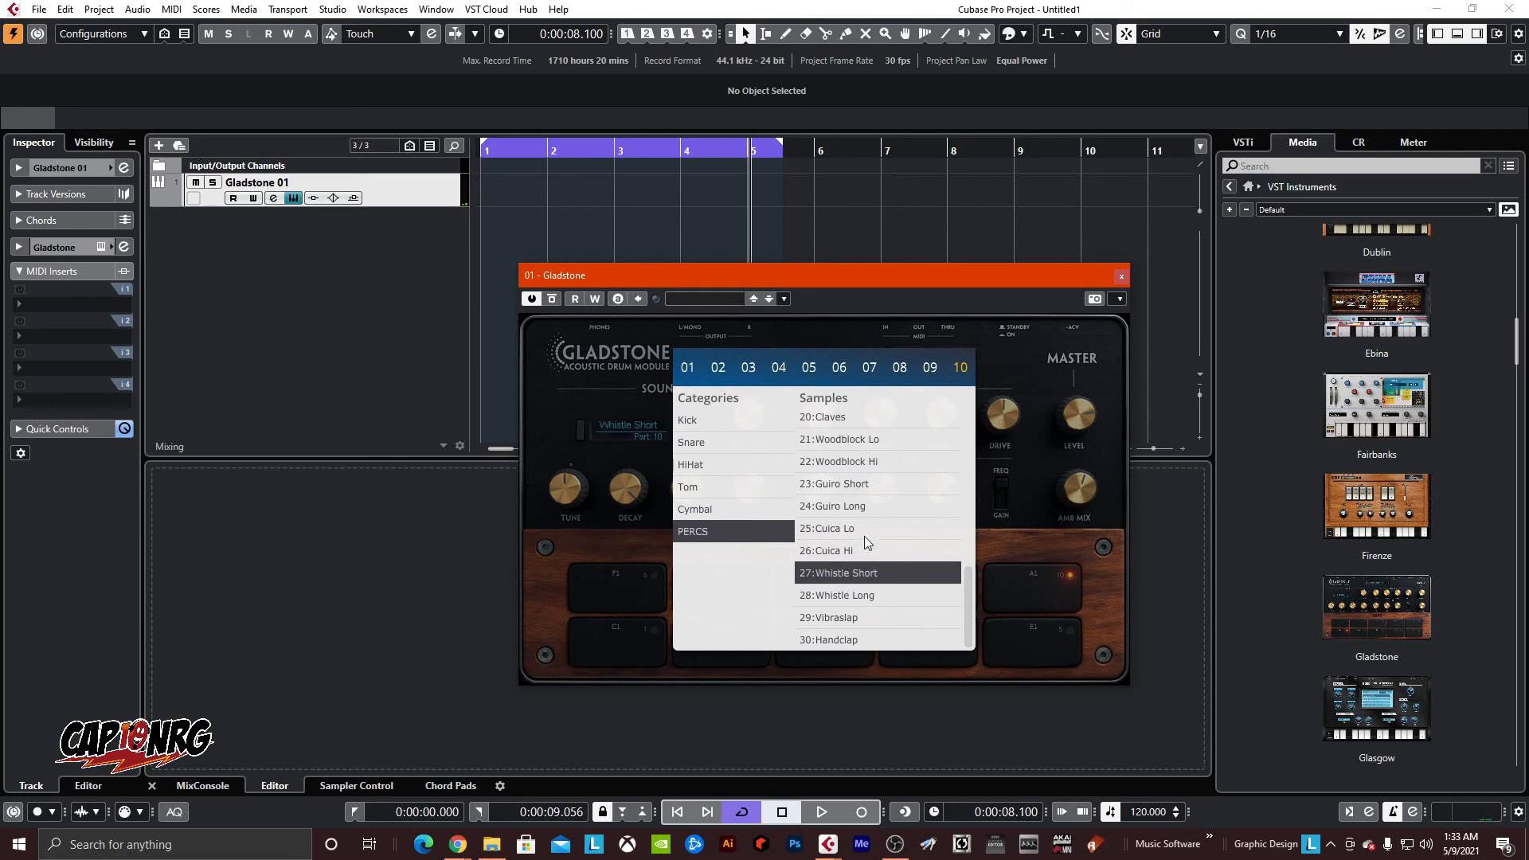
left_click(828, 639)
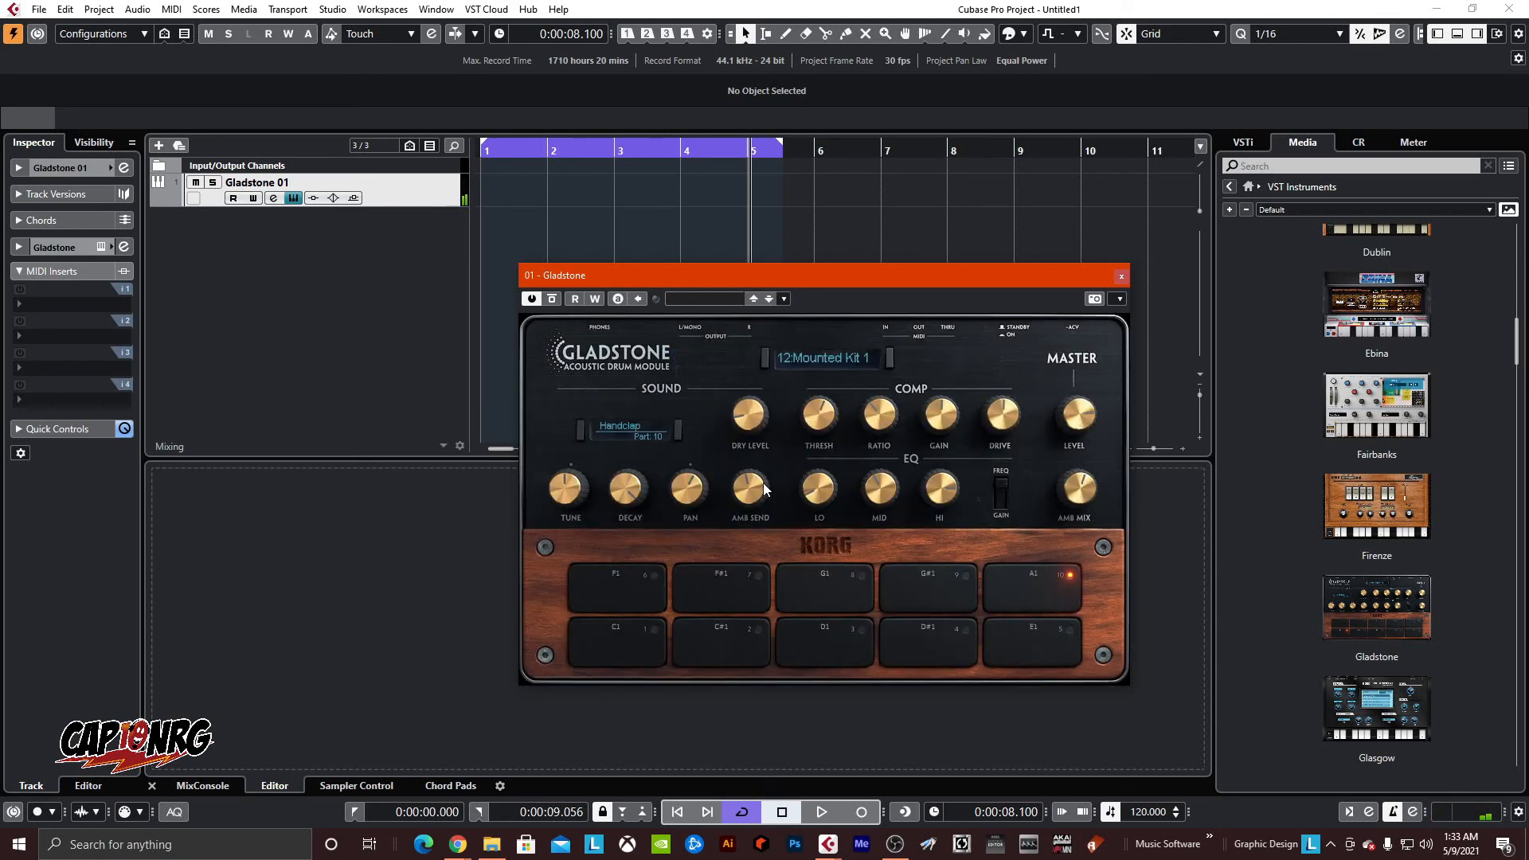
- Tweak the handclap's AMB SEND and set its DRY LEVEL to 38
left_click_drag(750, 486, 761, 522)
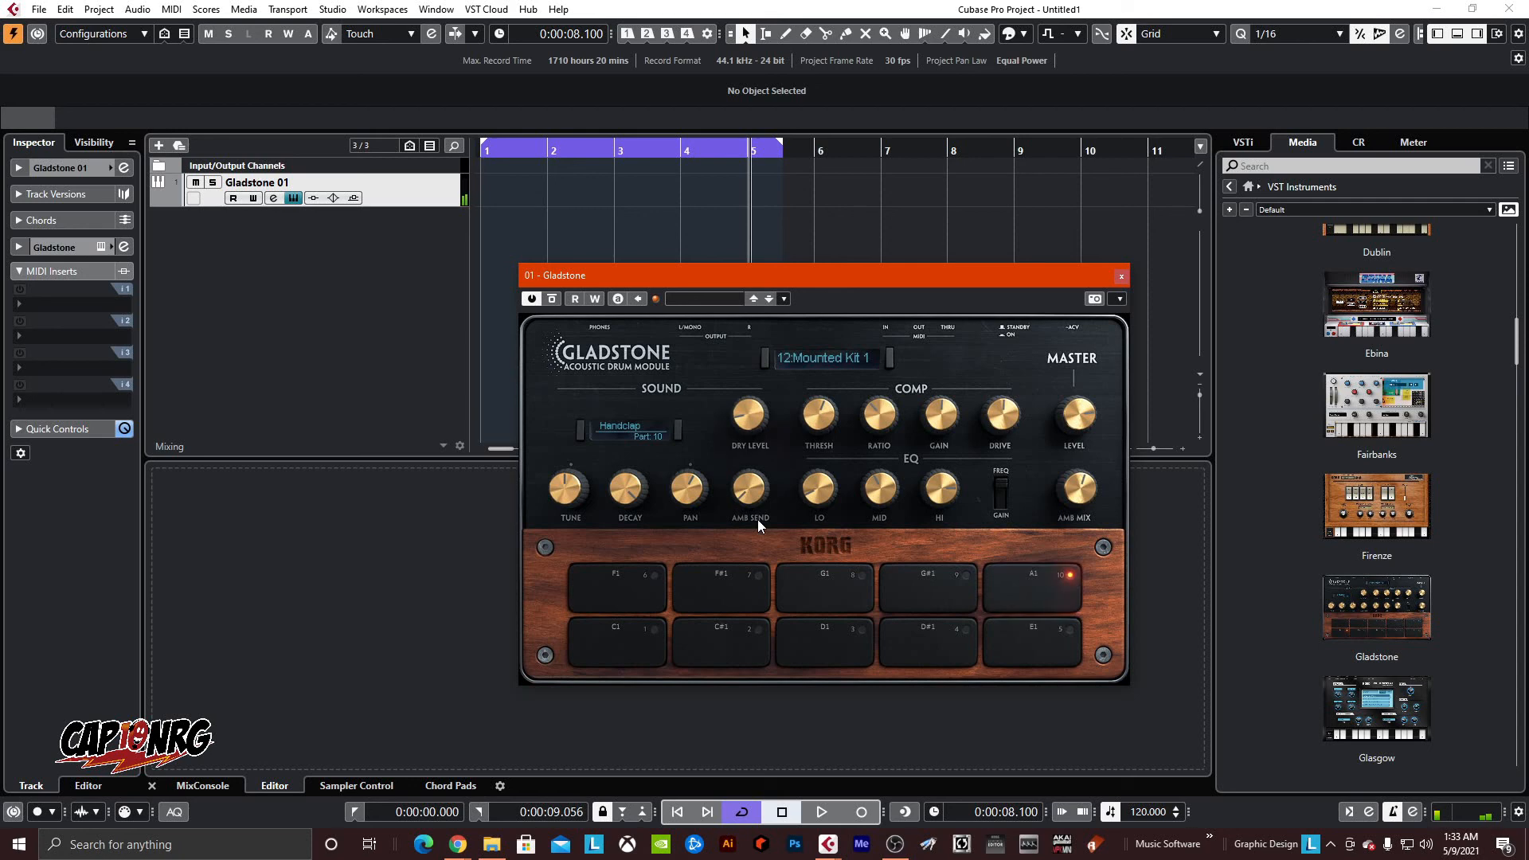
mouse_move(750, 506)
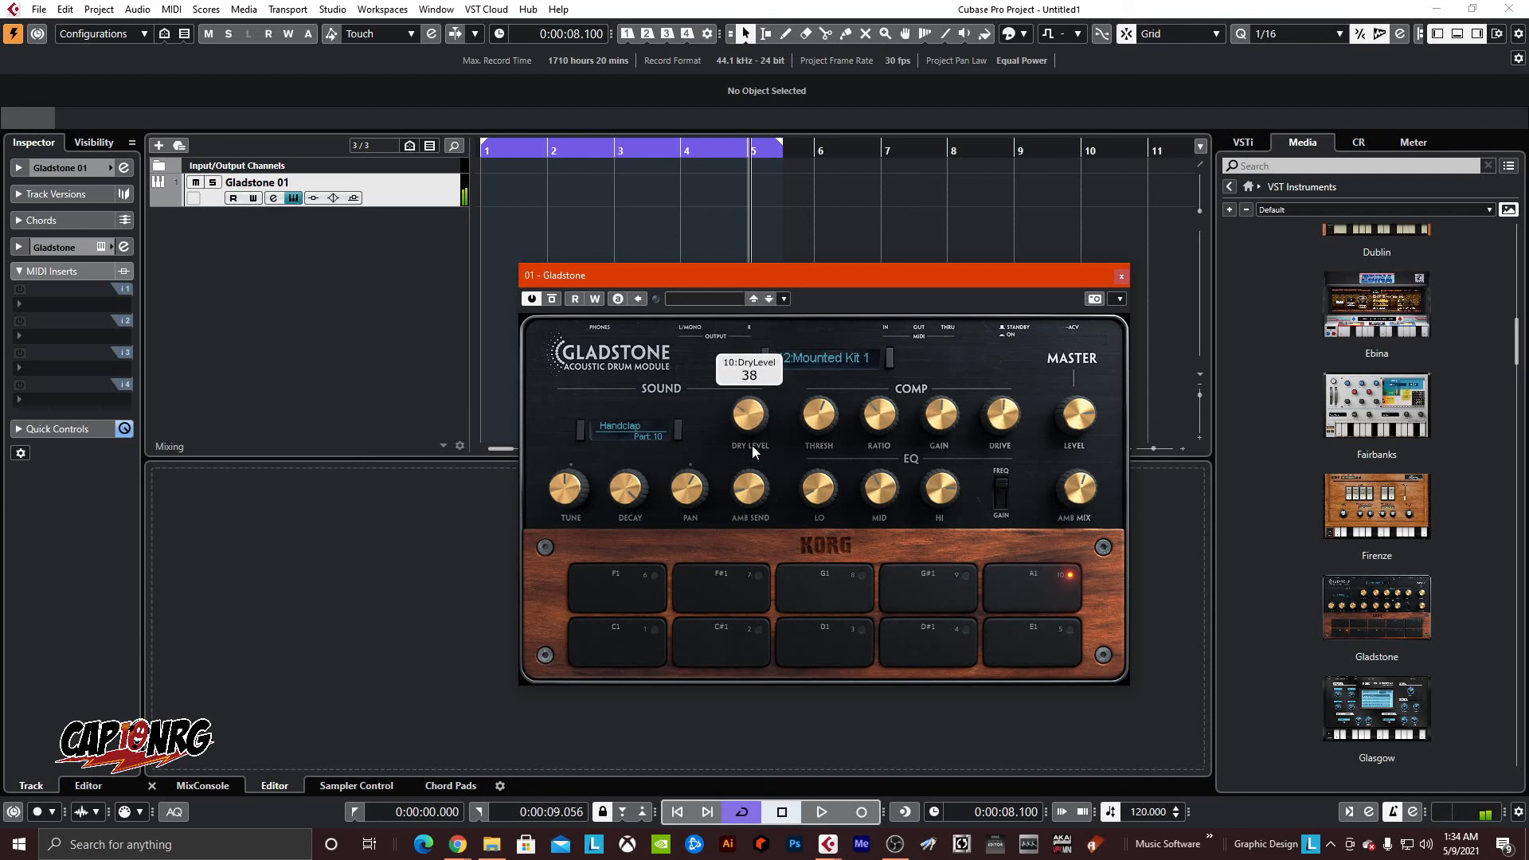
left_click_drag(749, 411, 754, 456)
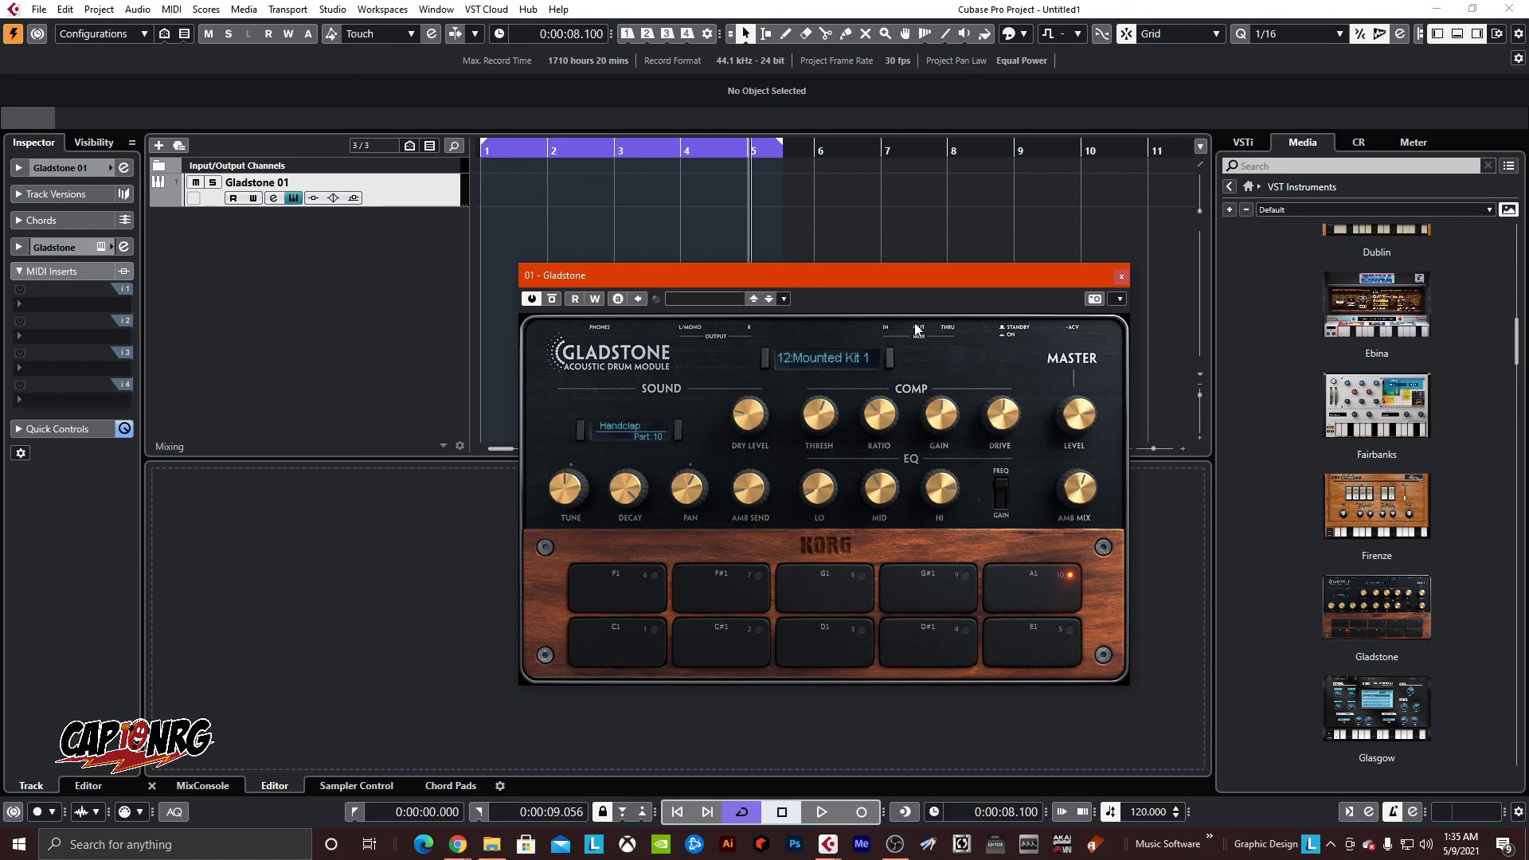
mouse_move(910, 330)
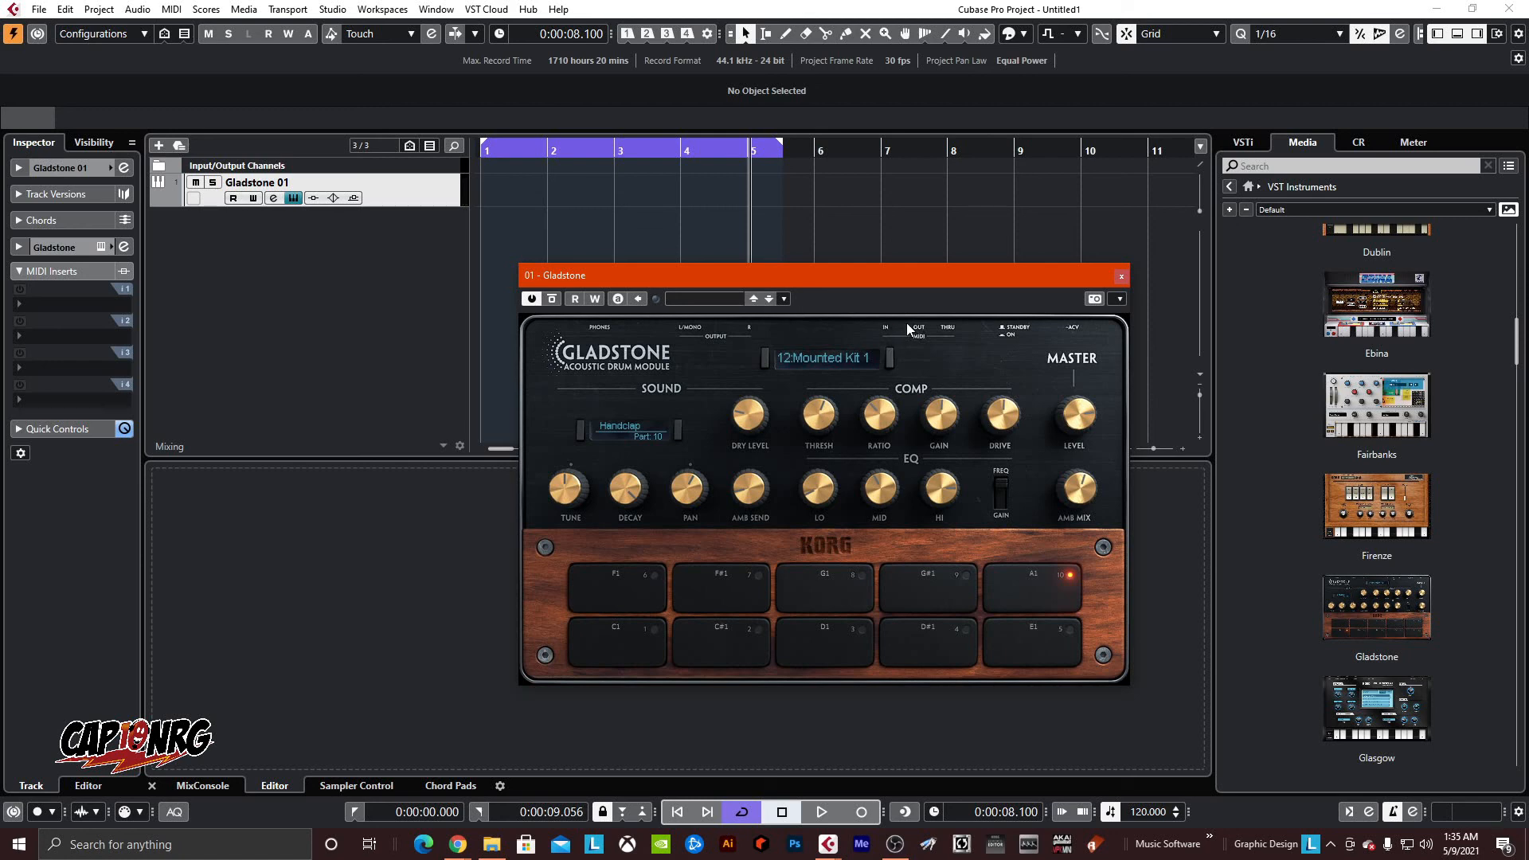
mouse_move(768, 580)
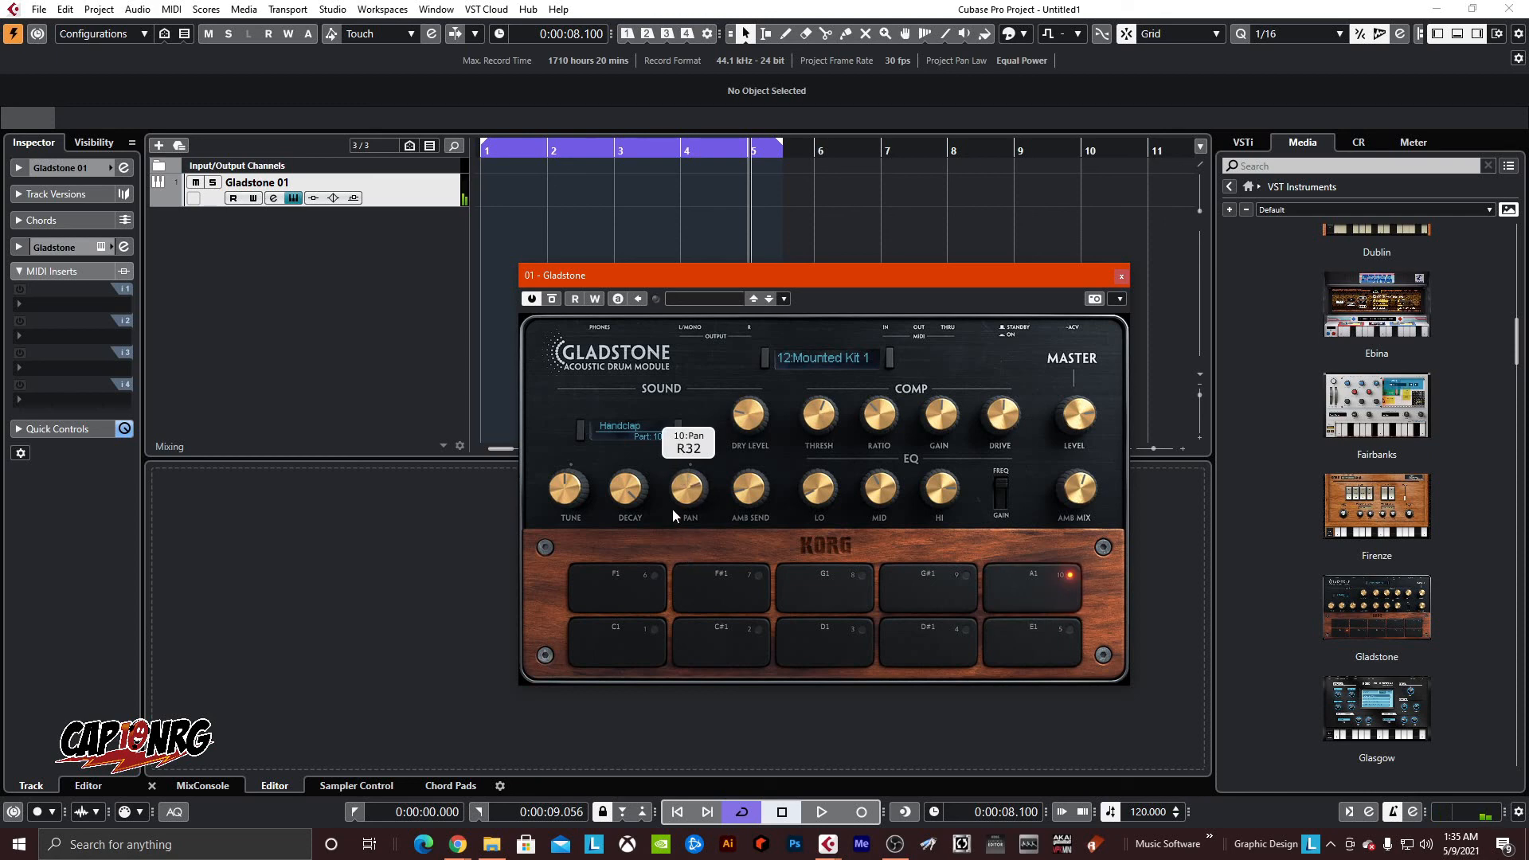
- Pan the handclap to R32 and lengthen its decay to about 13966 ms
left_click_drag(687, 489, 687, 517)
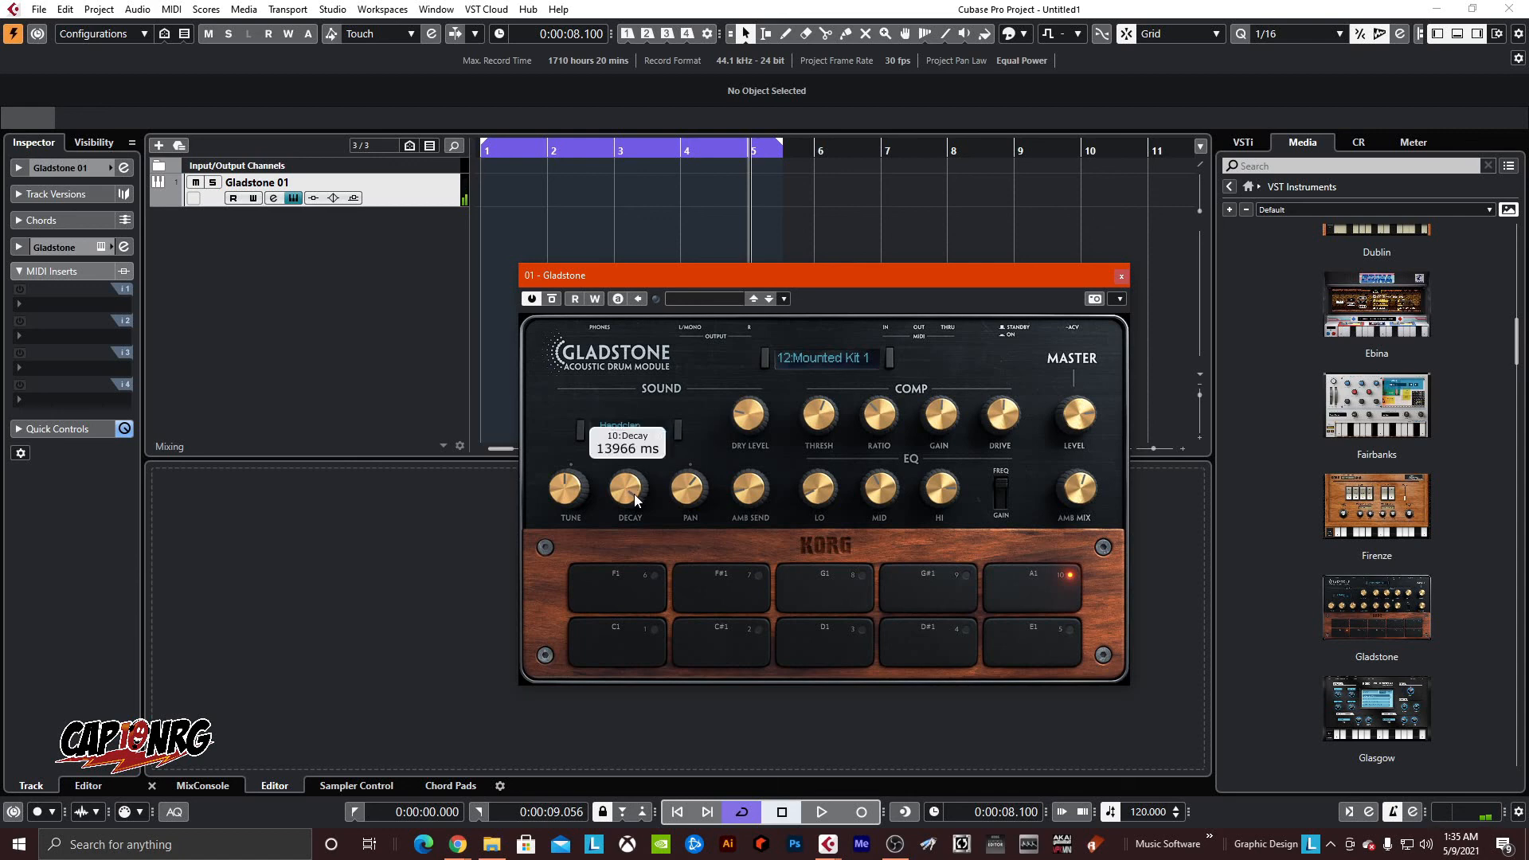
left_click_drag(631, 487, 631, 531)
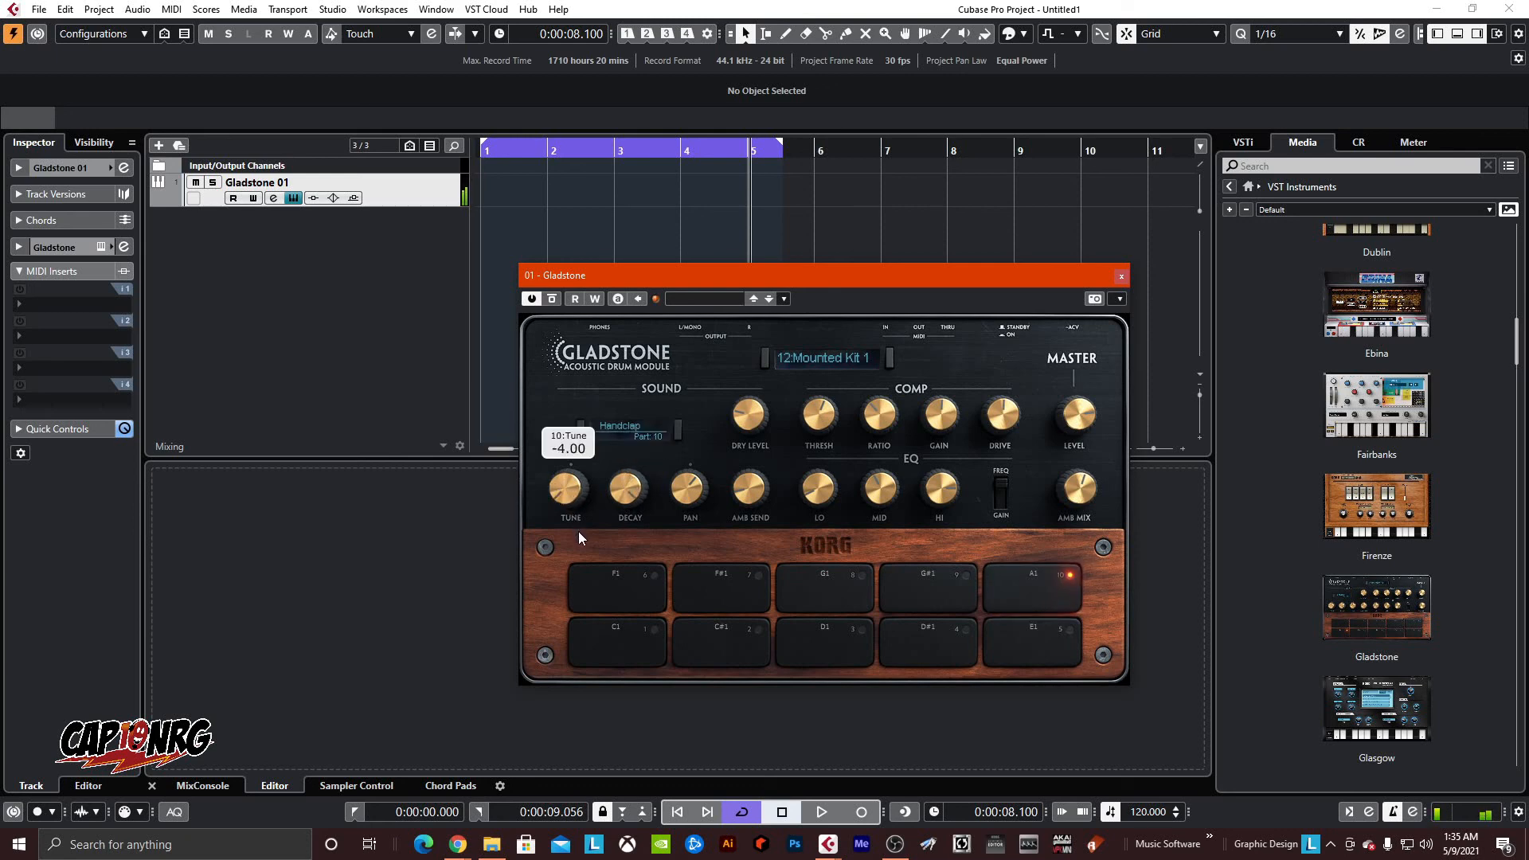
mouse_move(559, 584)
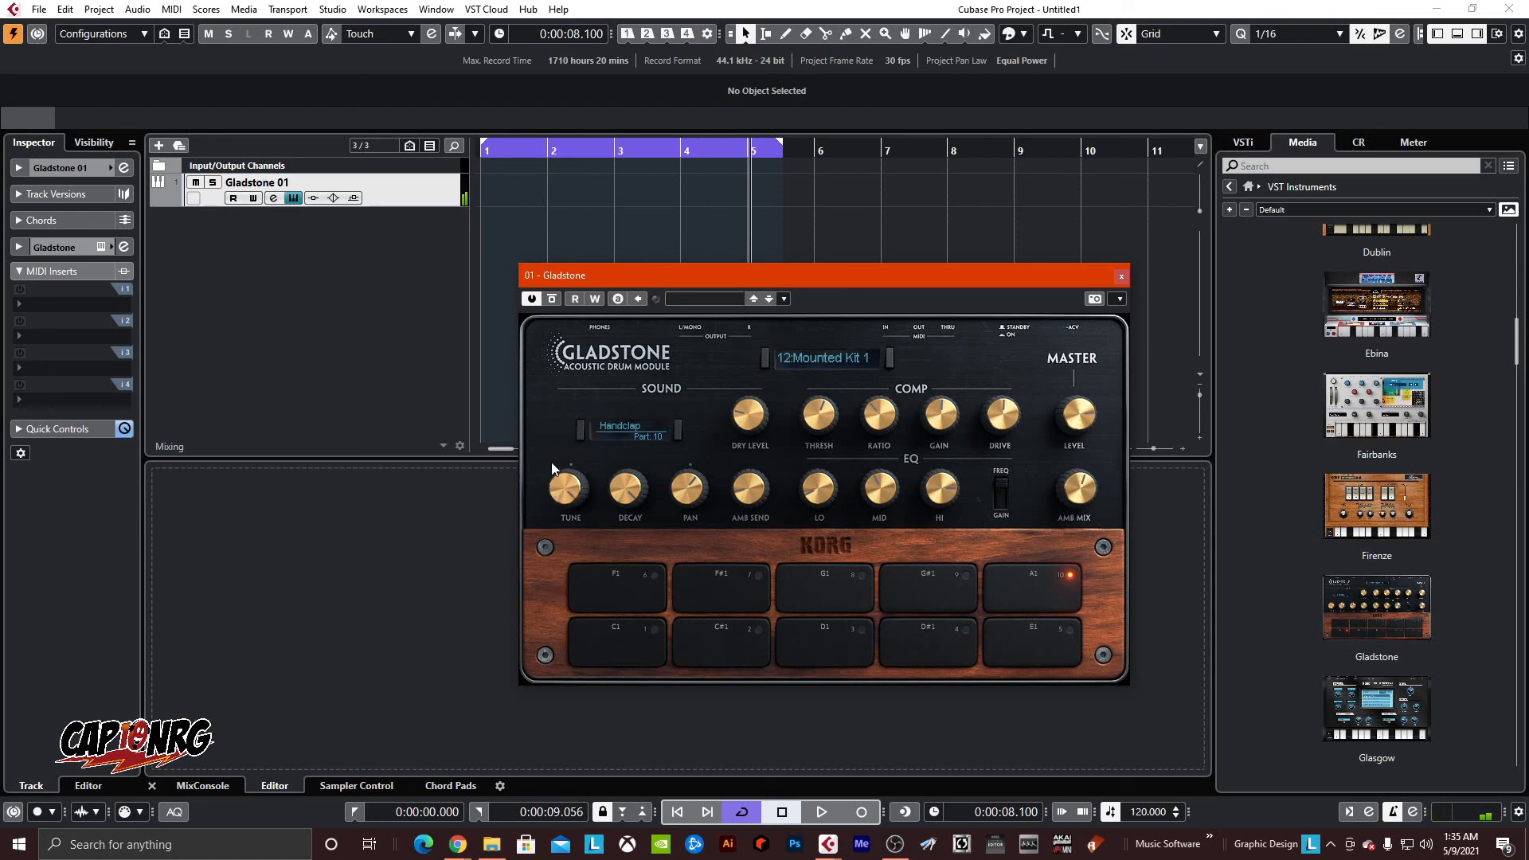
mouse_move(760, 607)
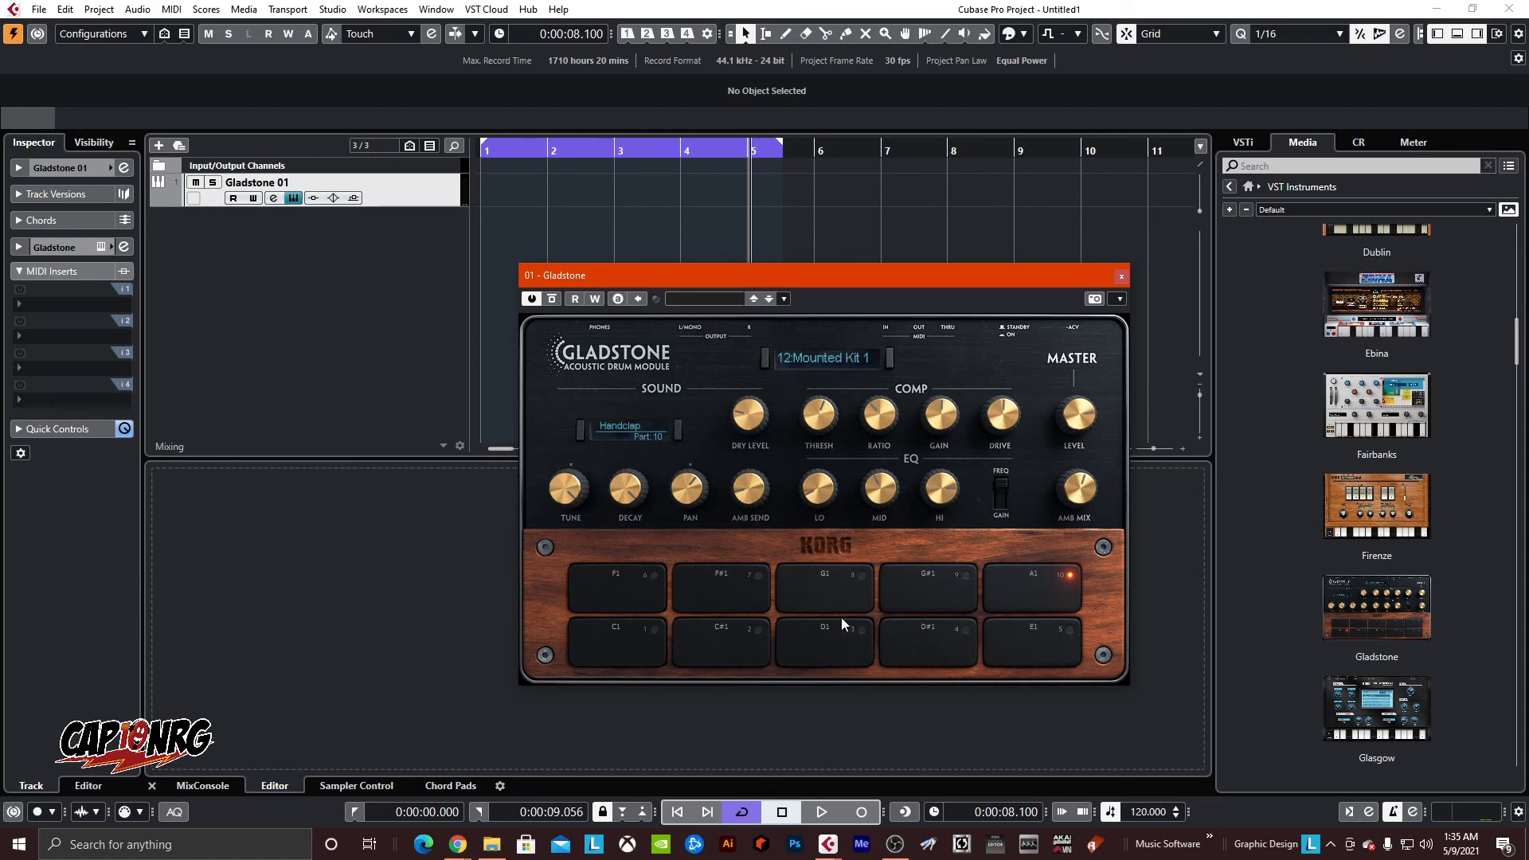
mouse_move(1067, 559)
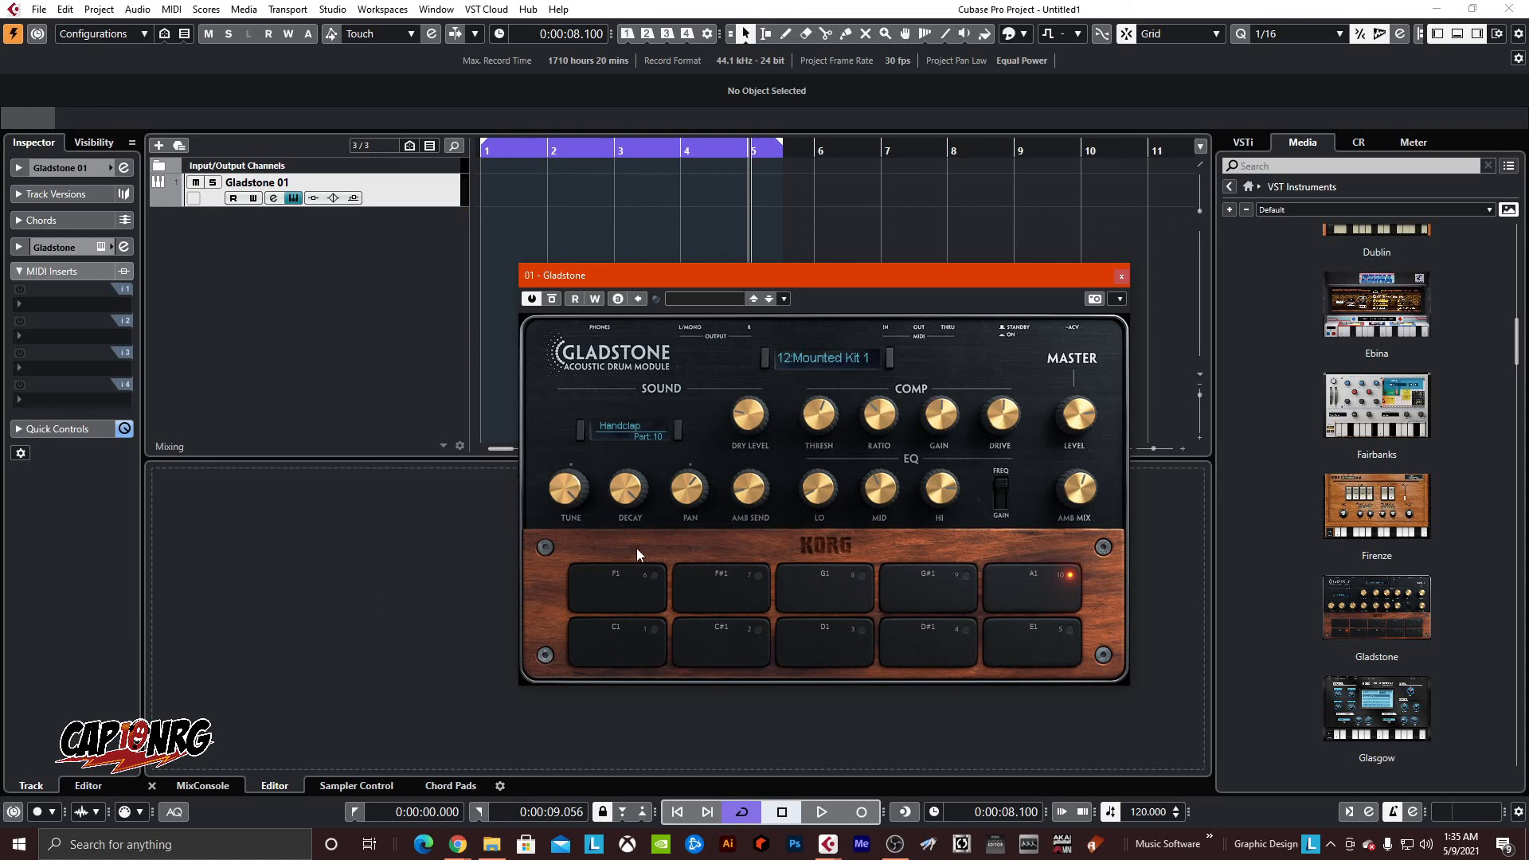
mouse_move(986, 505)
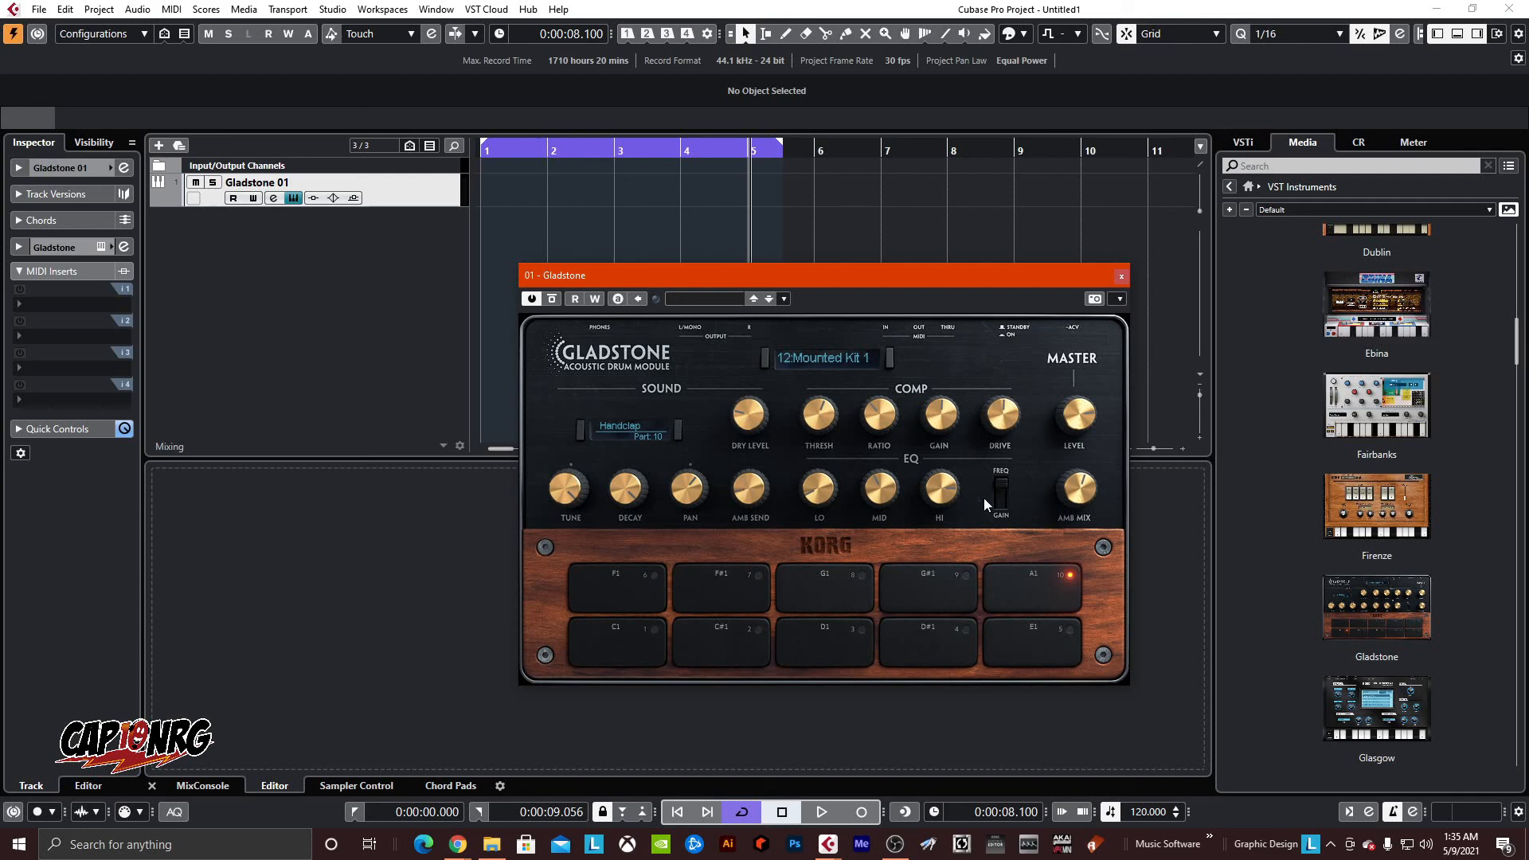
mouse_move(716, 482)
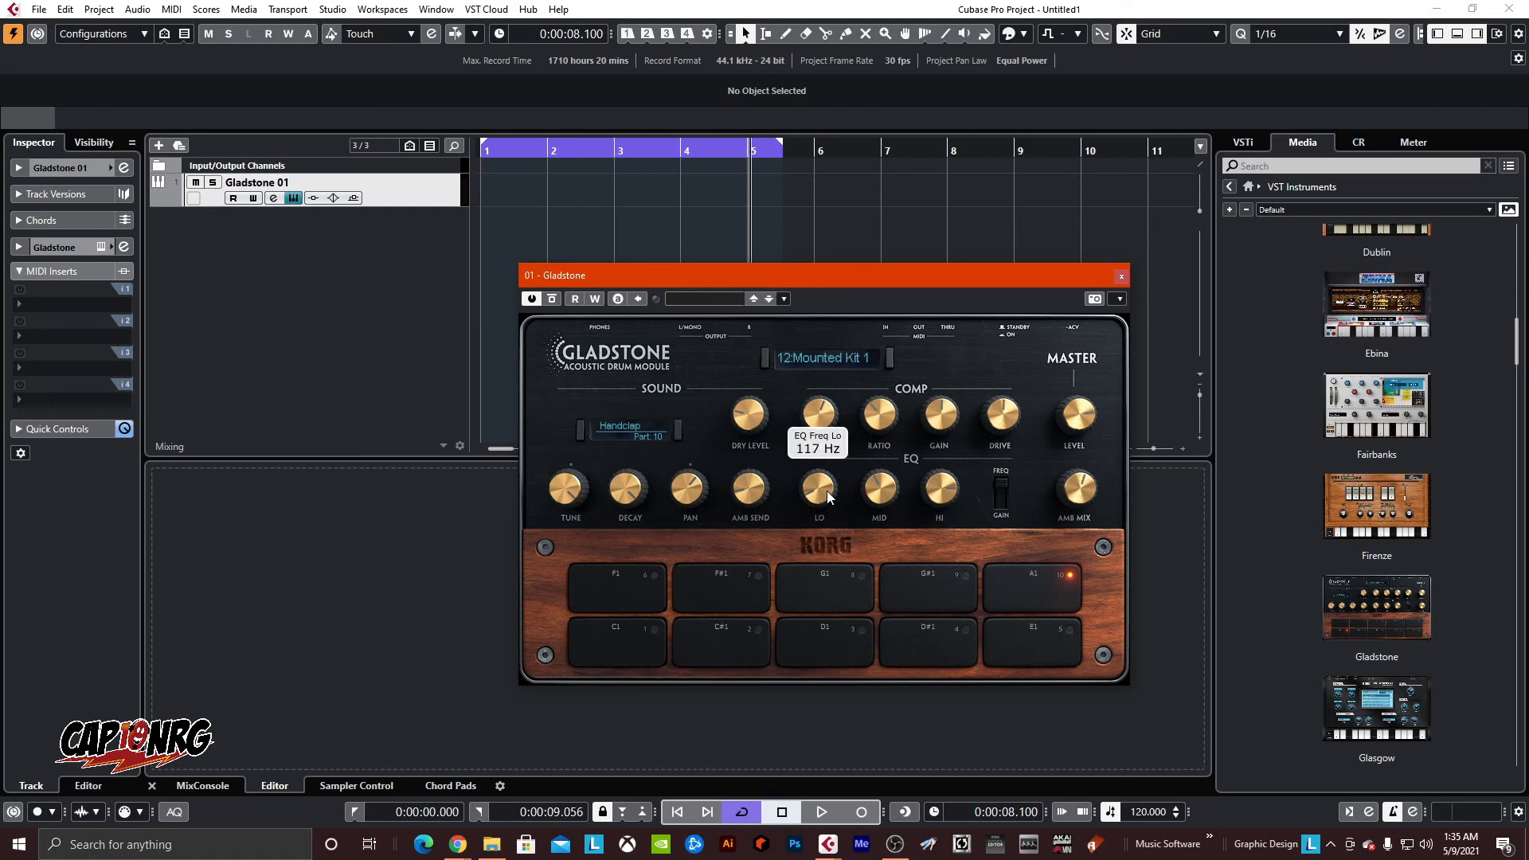
- Set the Handclap's EQ LO to about 117 Hz, tweak another knob, and bring up pad 08 ZD Crash 2
left_click_drag(817, 488, 858, 478)
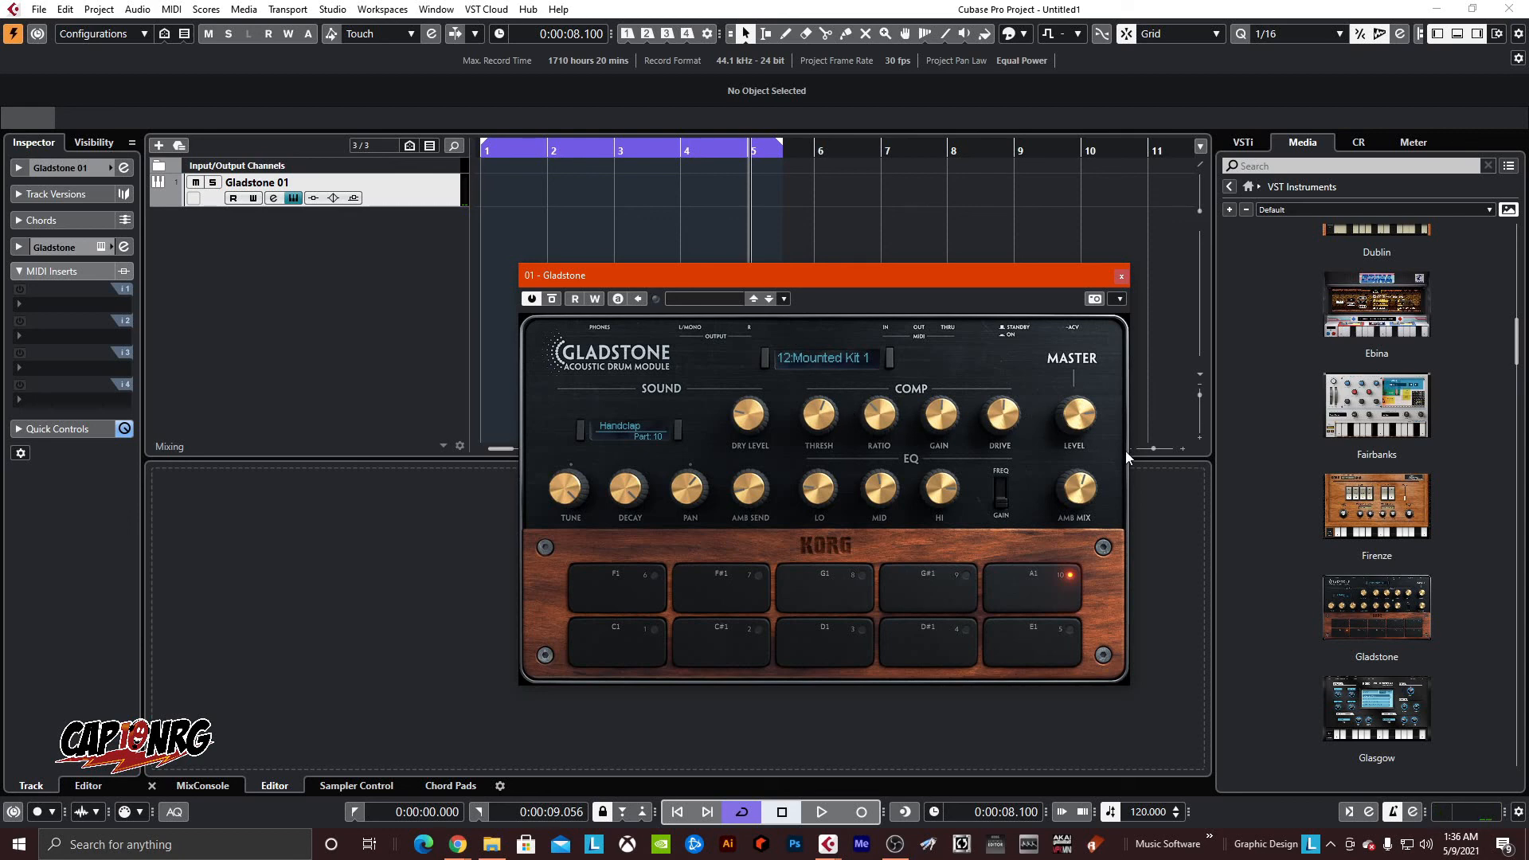
left_click_drag(1075, 409, 1075, 433)
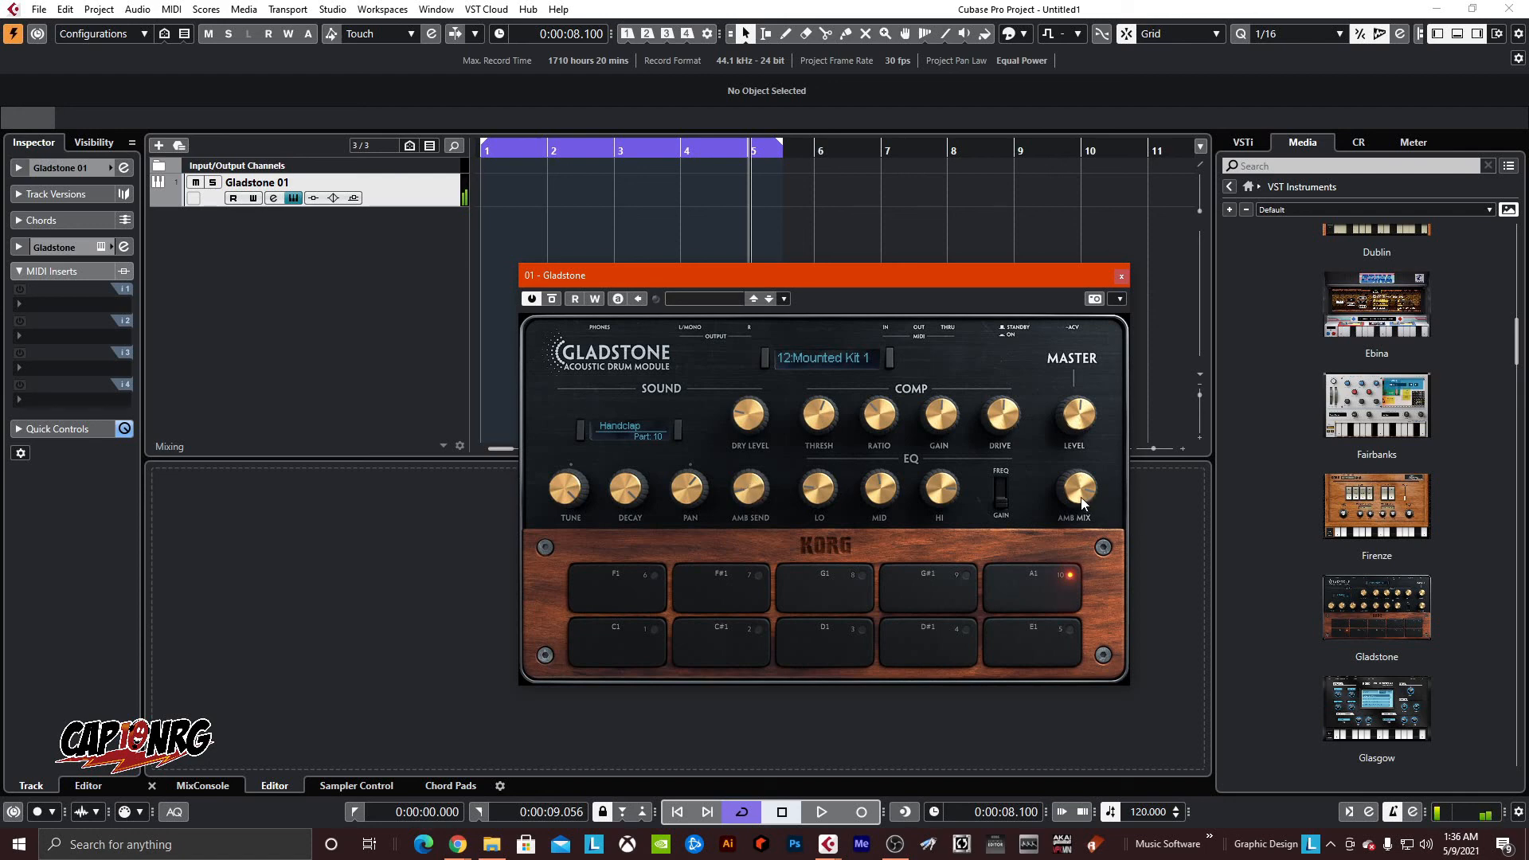
mouse_move(1072, 506)
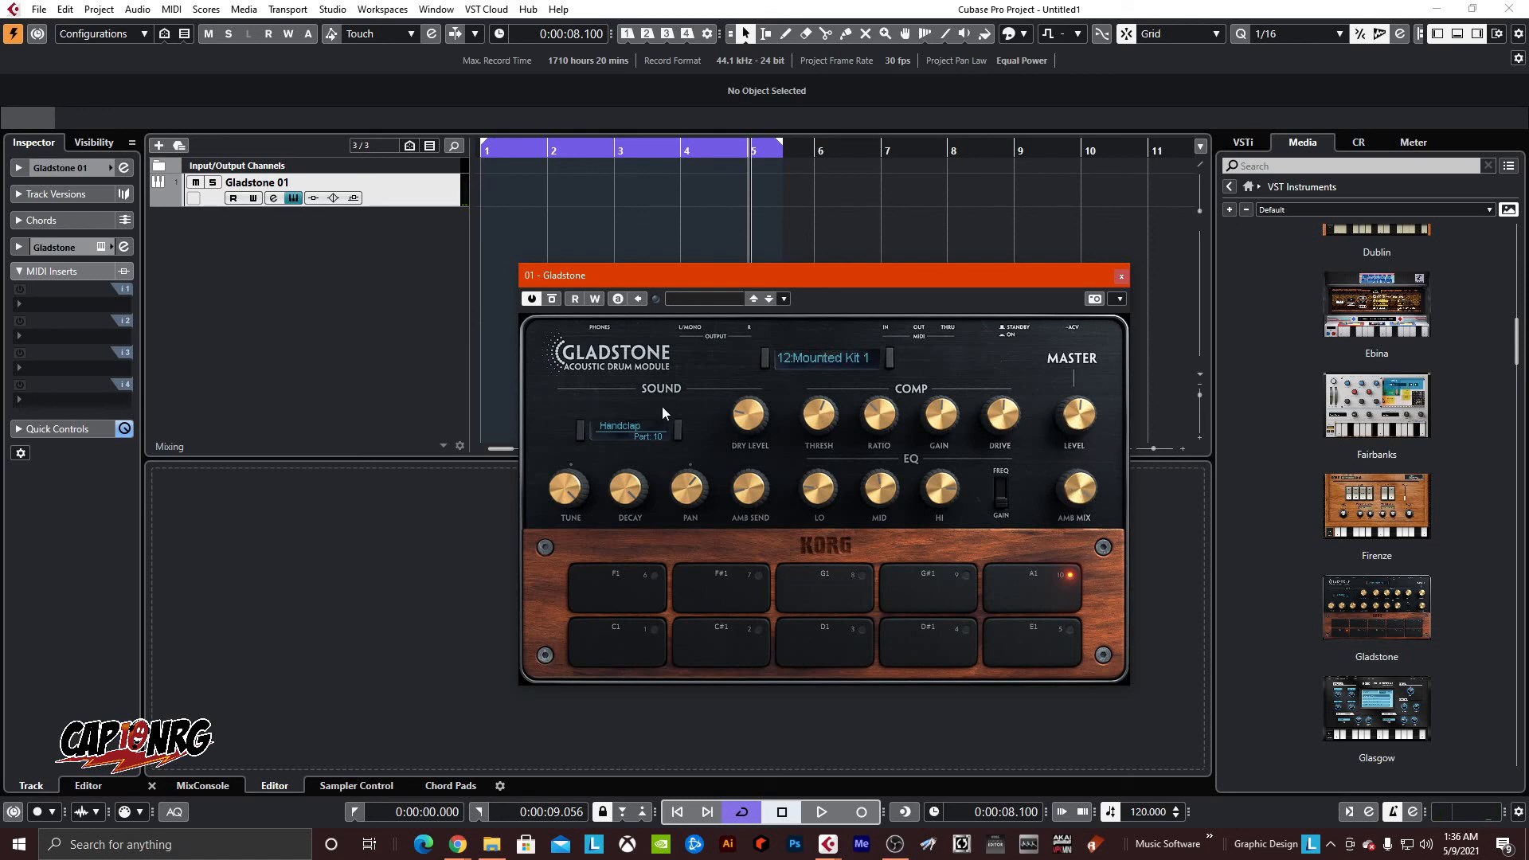
mouse_move(780, 431)
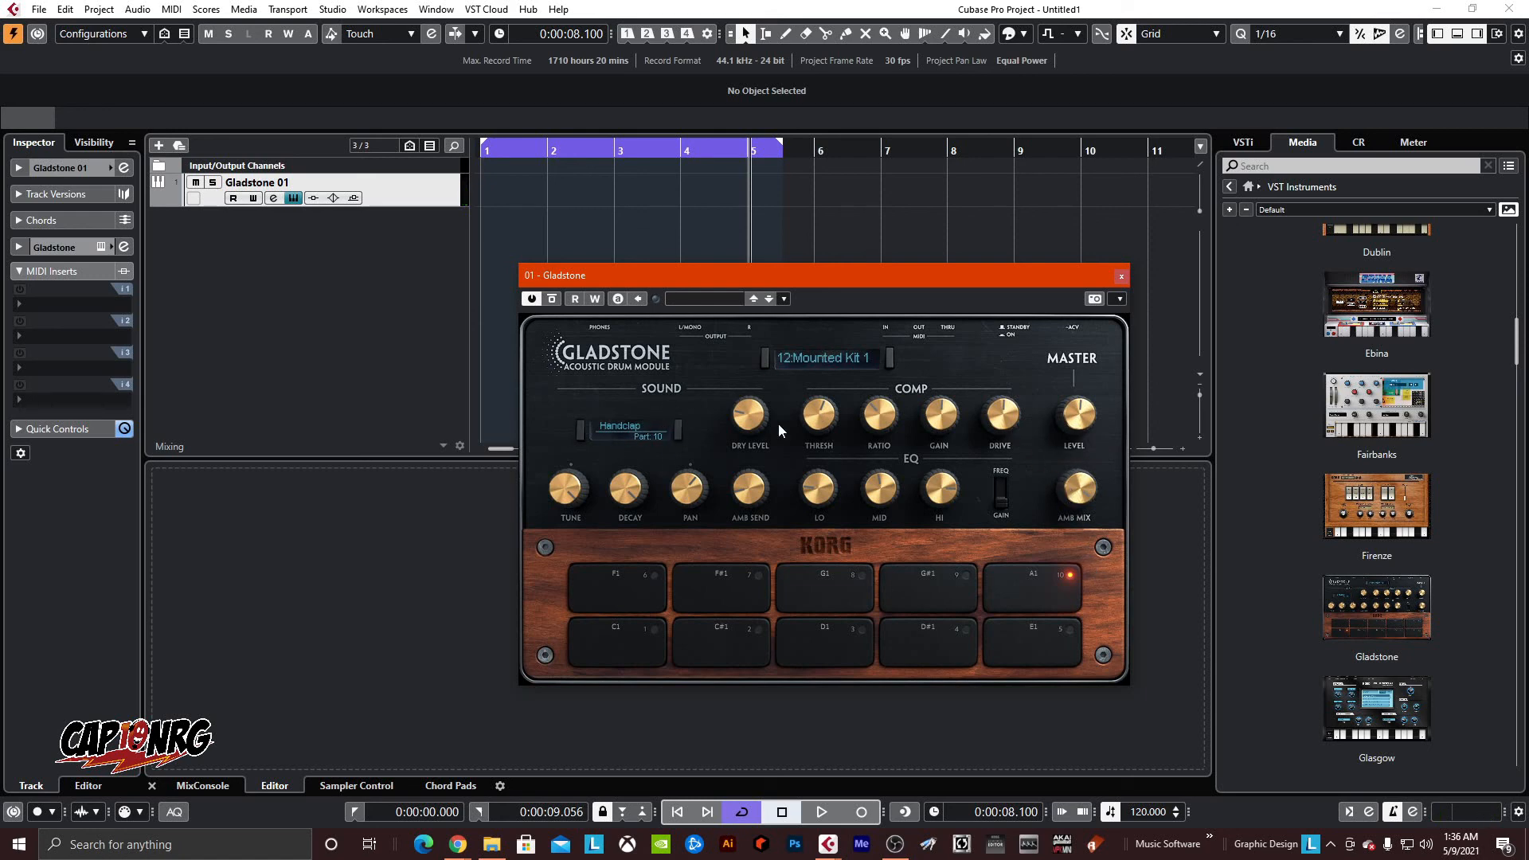
left_click(620, 429)
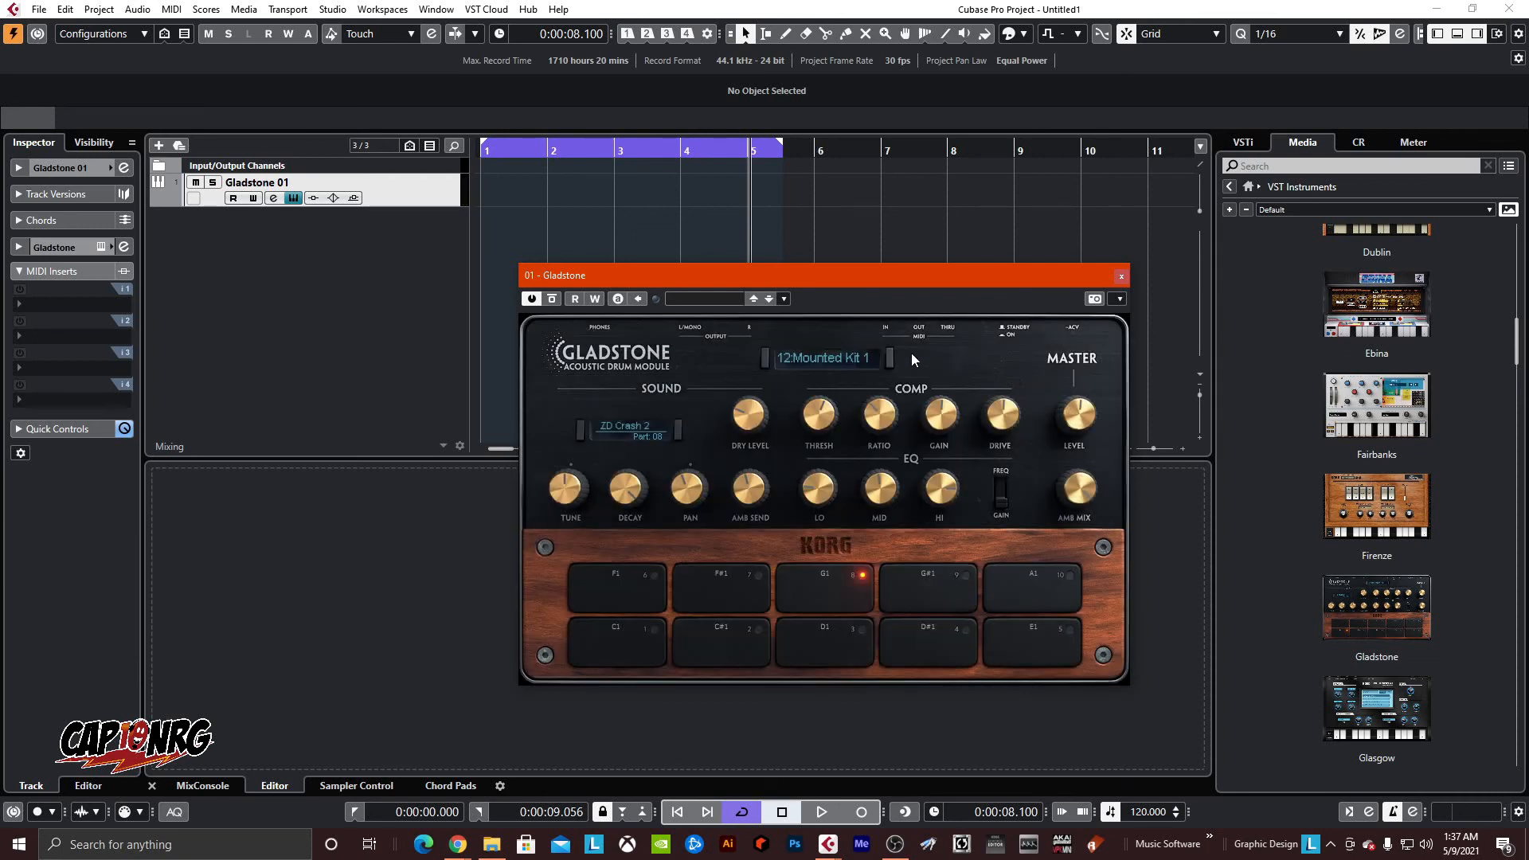
- Save the current kit as user kit 'mykit' and load 002: mykit from the user list
left_click(822, 358)
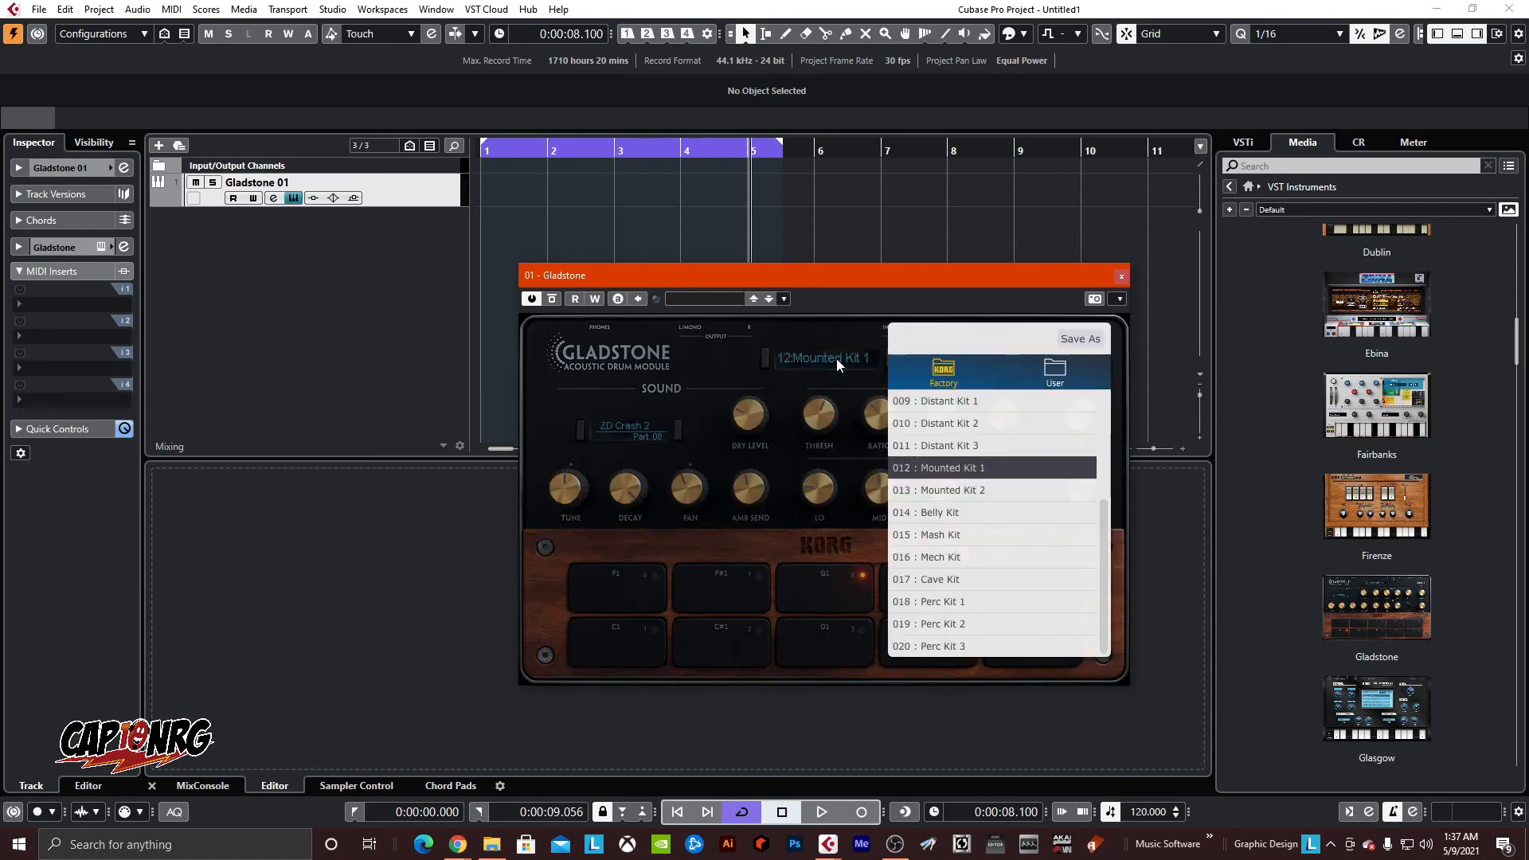
left_click(1054, 373)
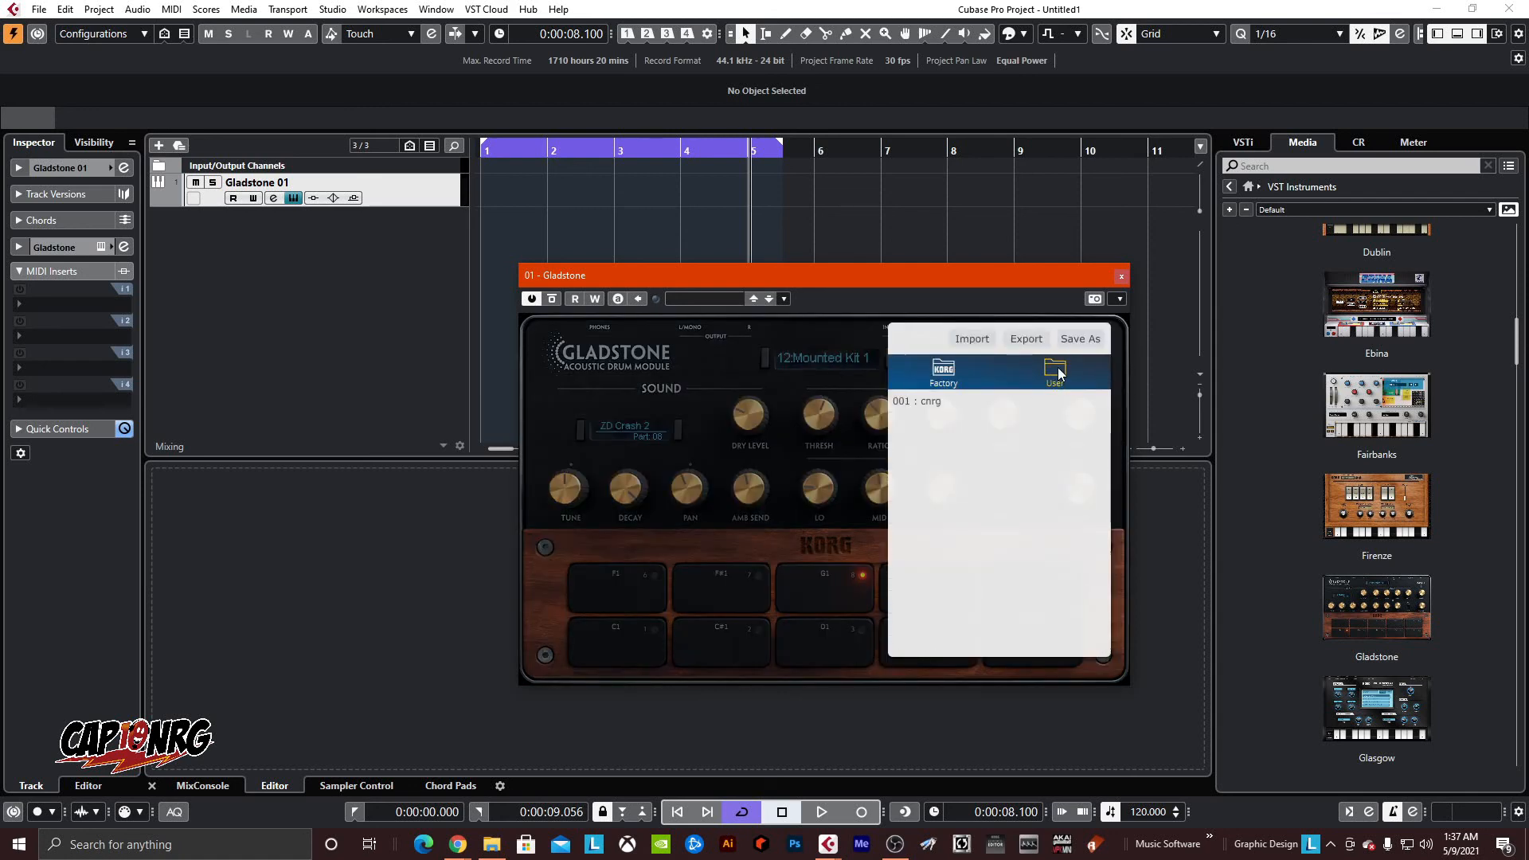
left_click(1080, 337)
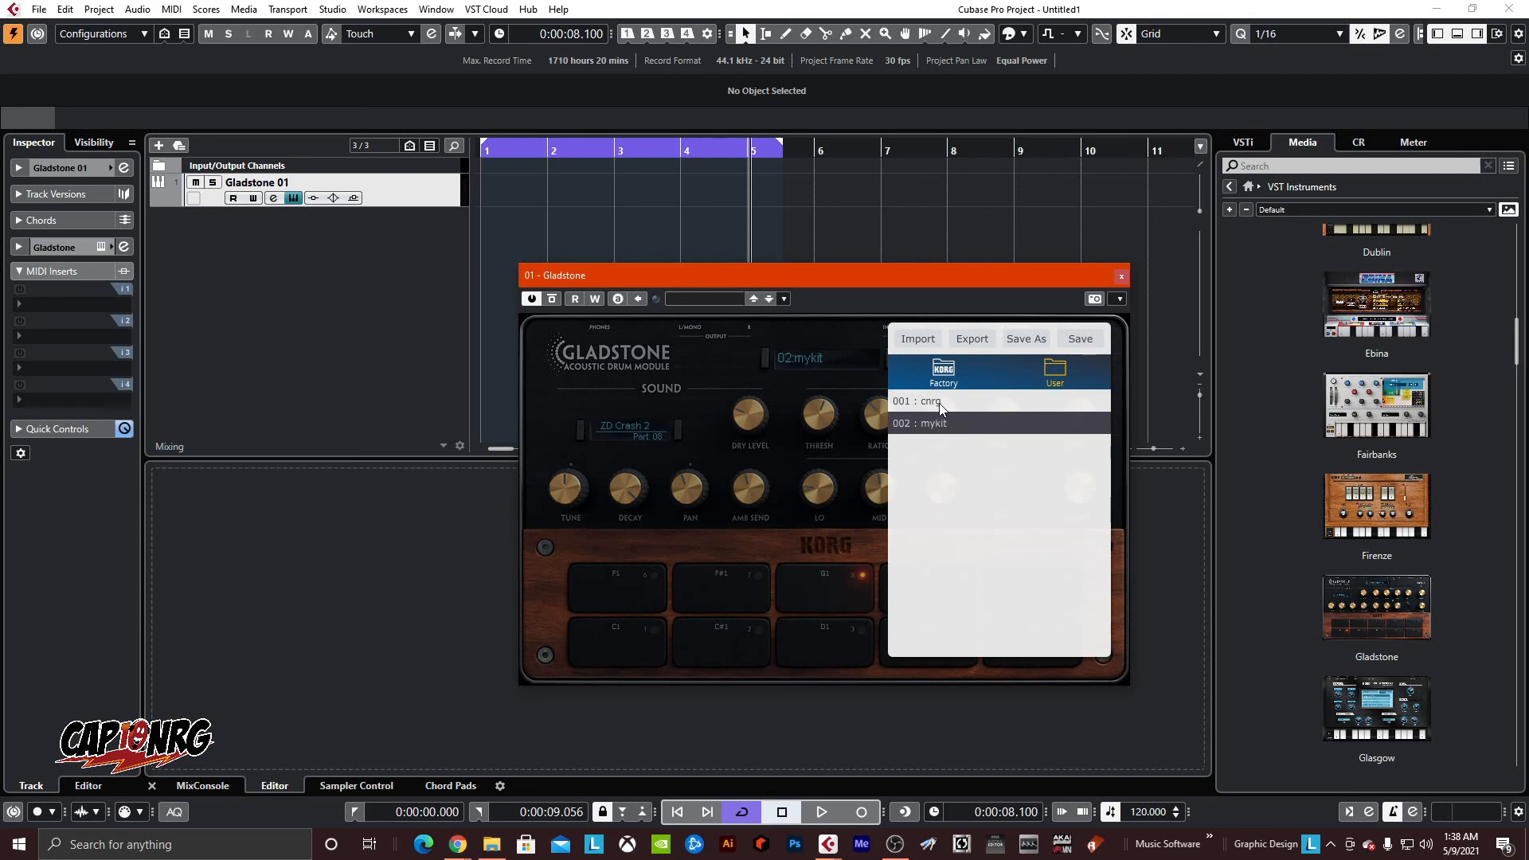
left_click(917, 402)
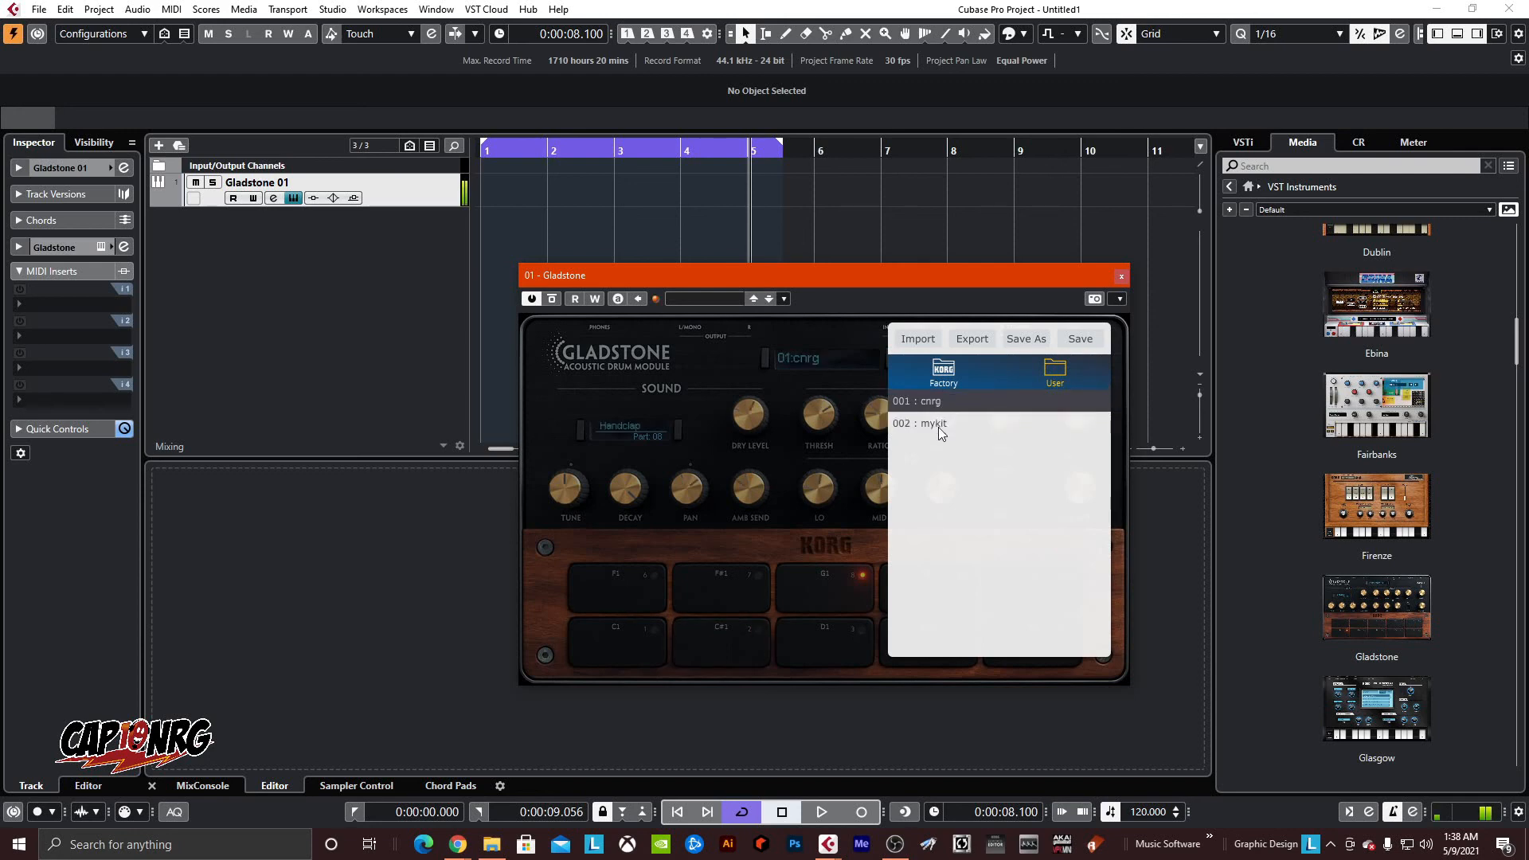
left_click(919, 422)
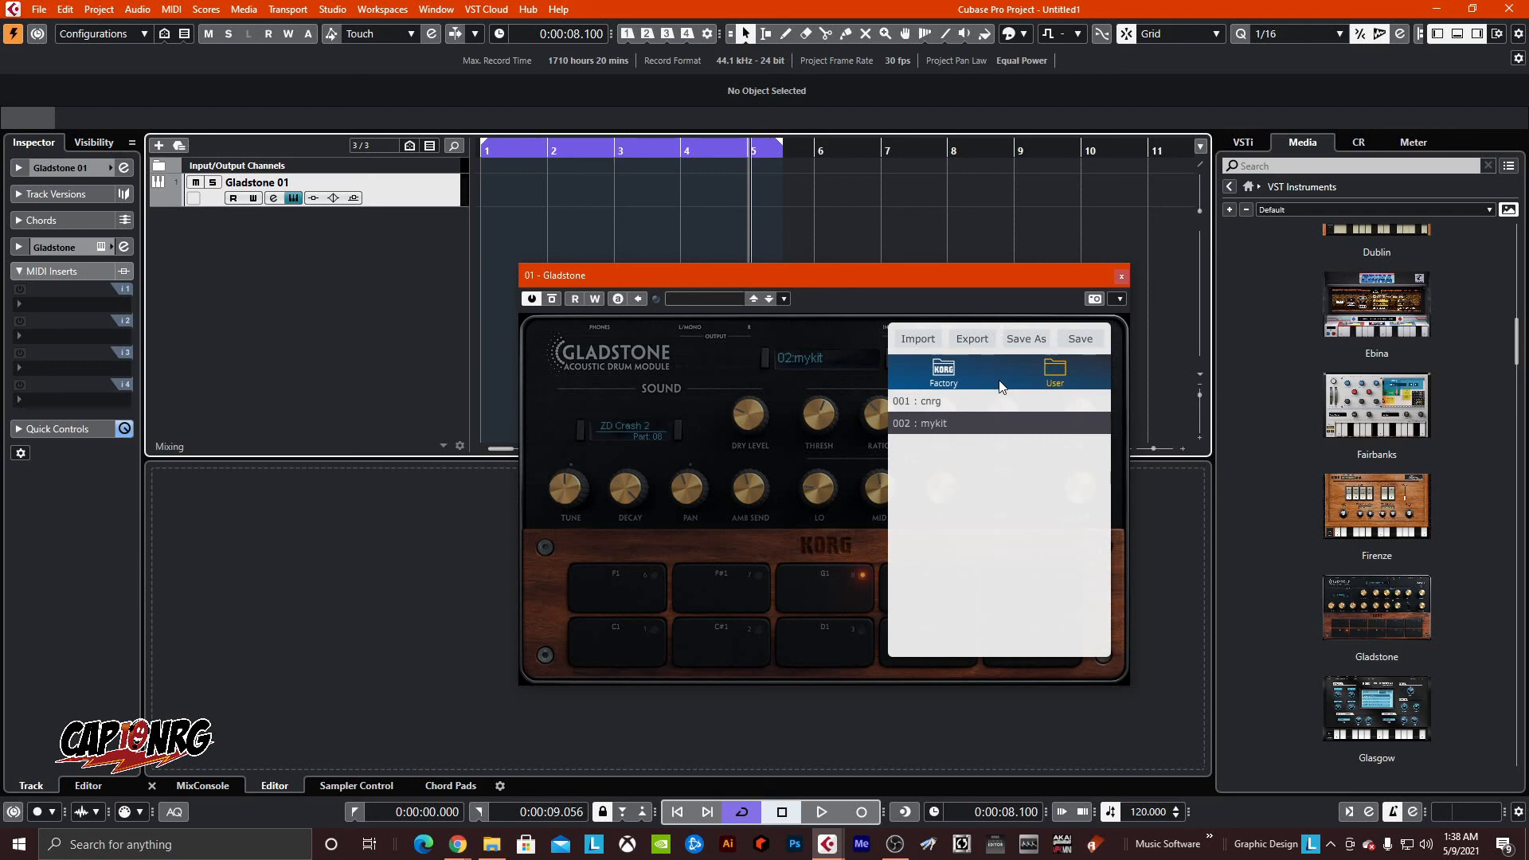
mouse_move(721, 498)
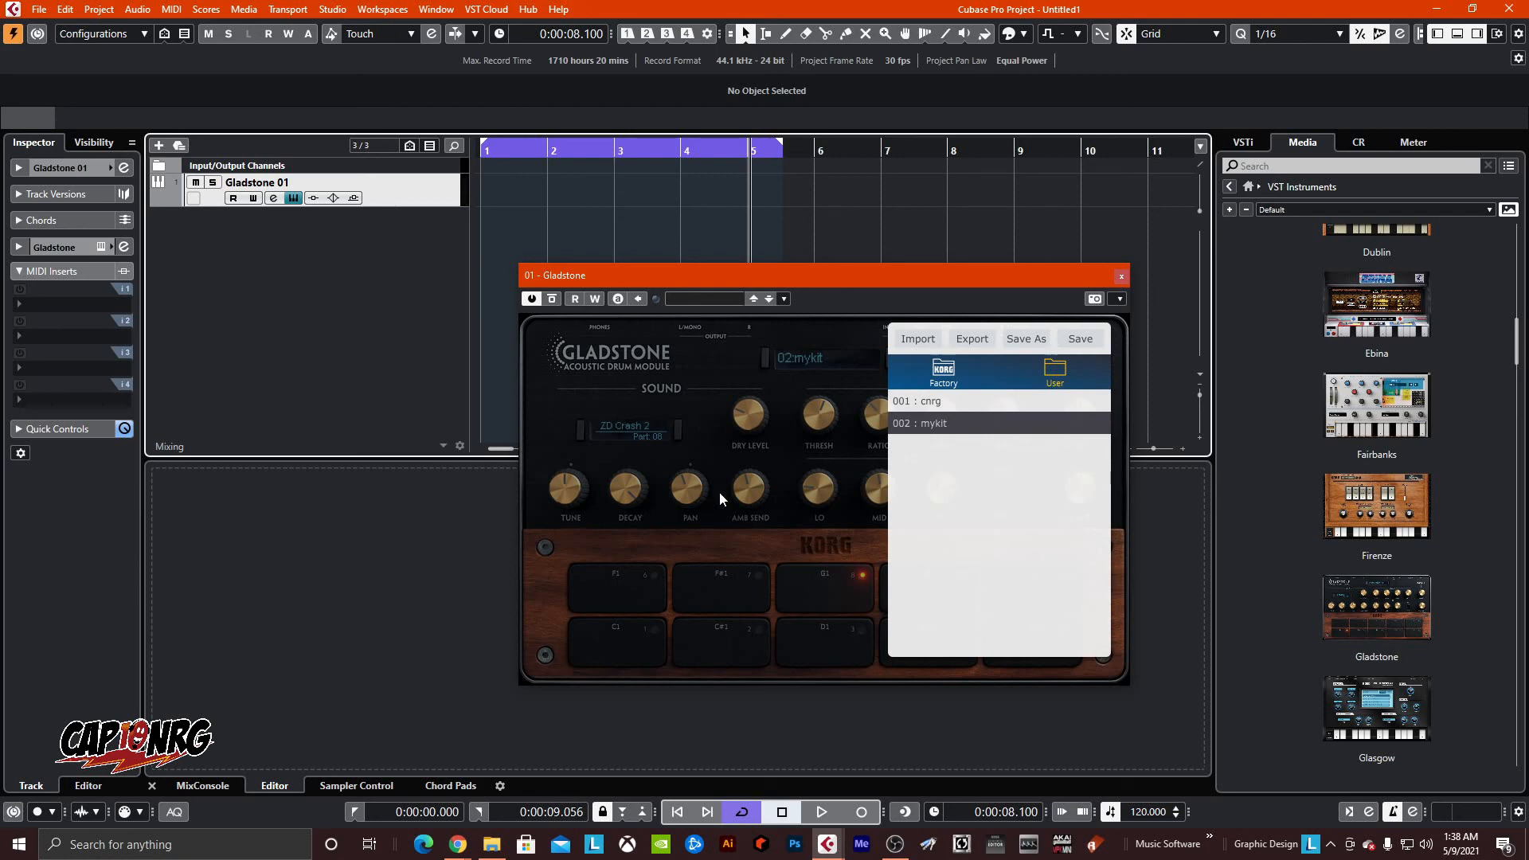
mouse_move(1162, 293)
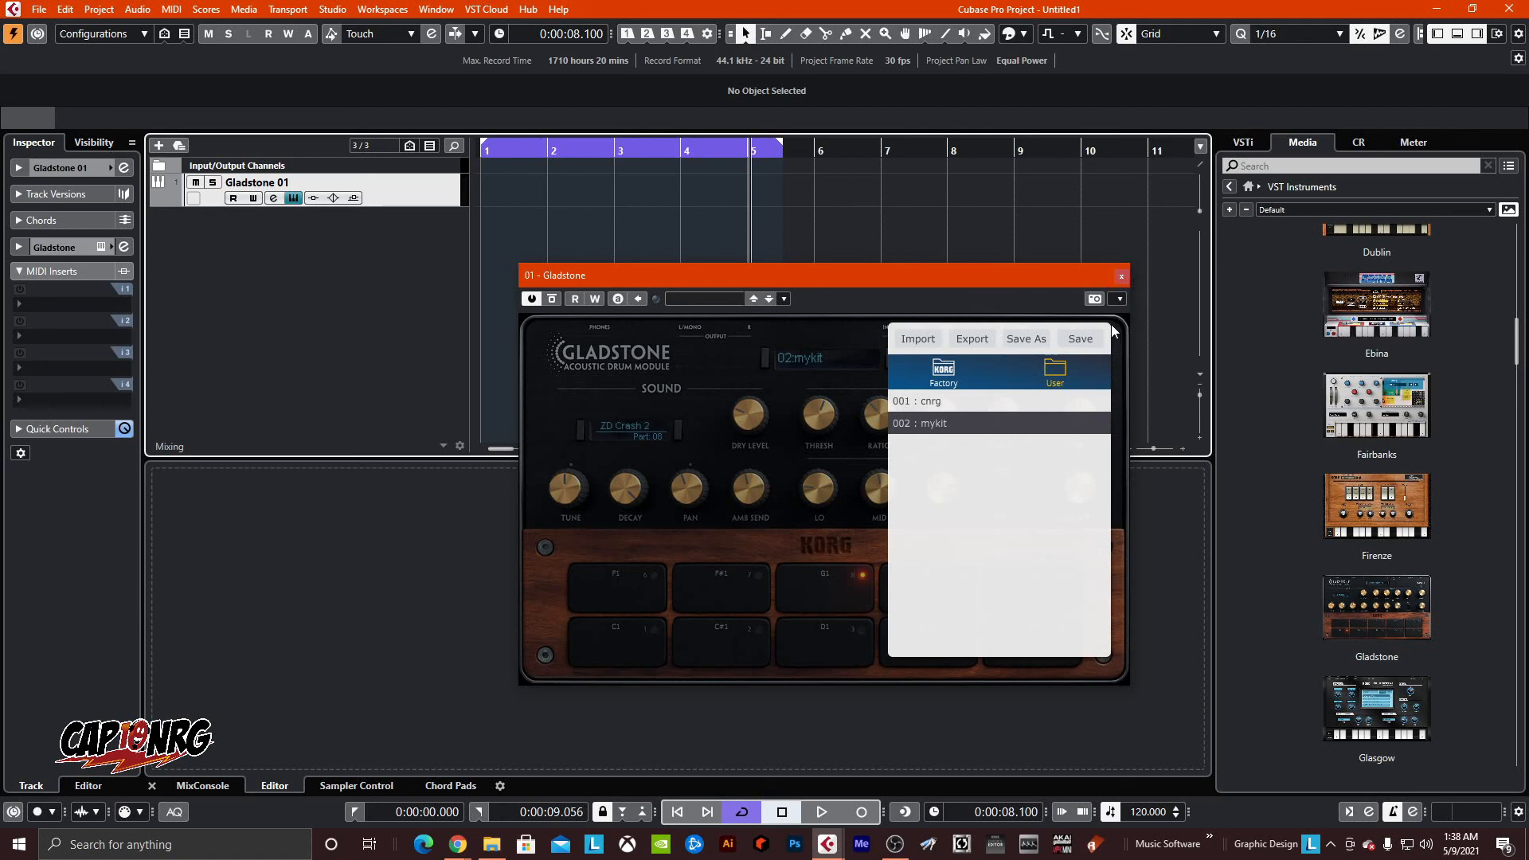
mouse_move(1115, 290)
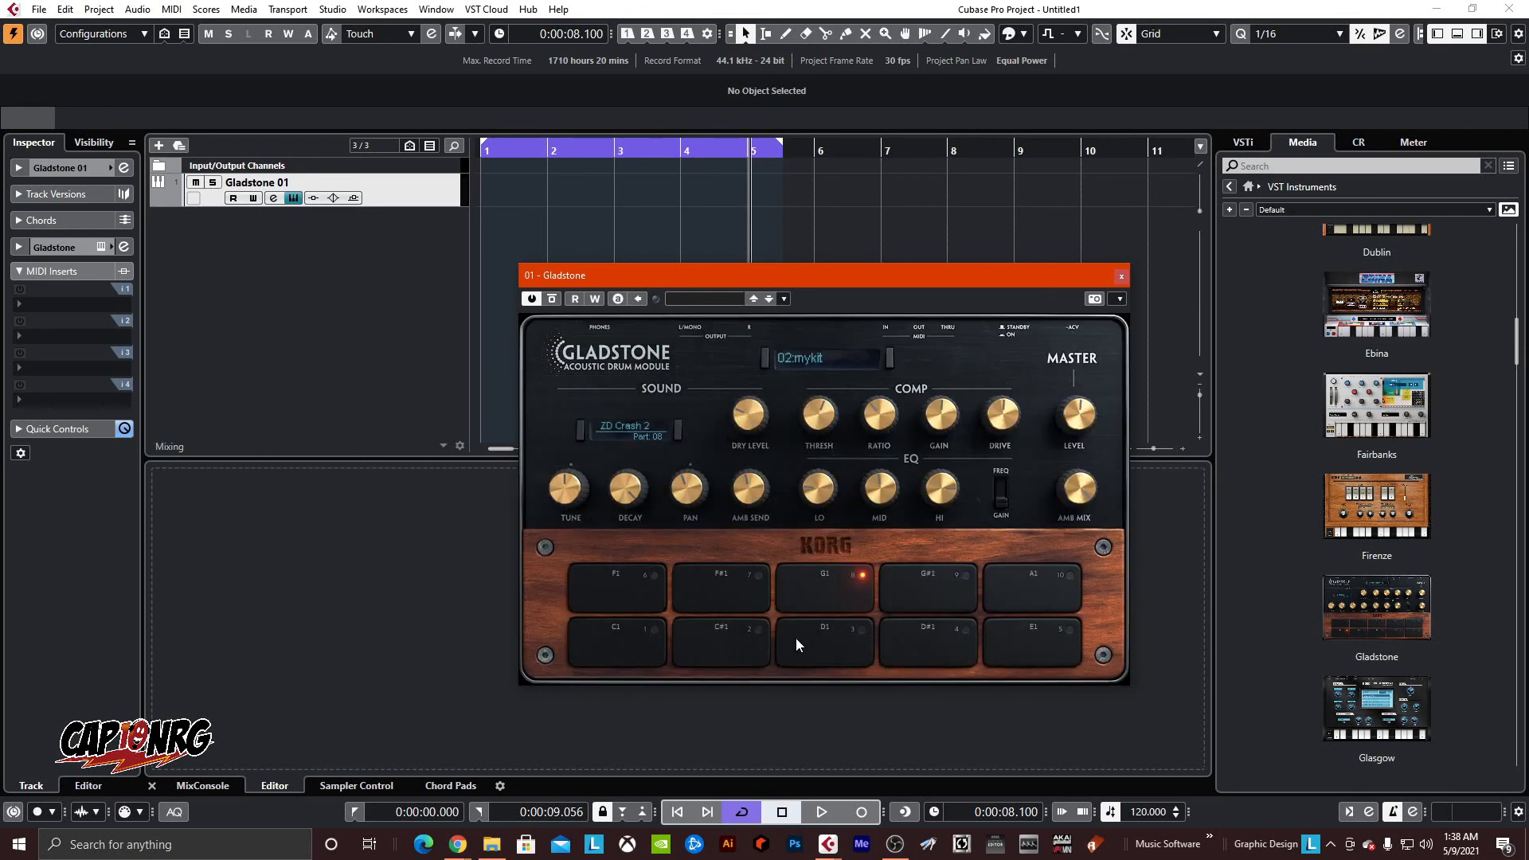
mouse_move(945, 607)
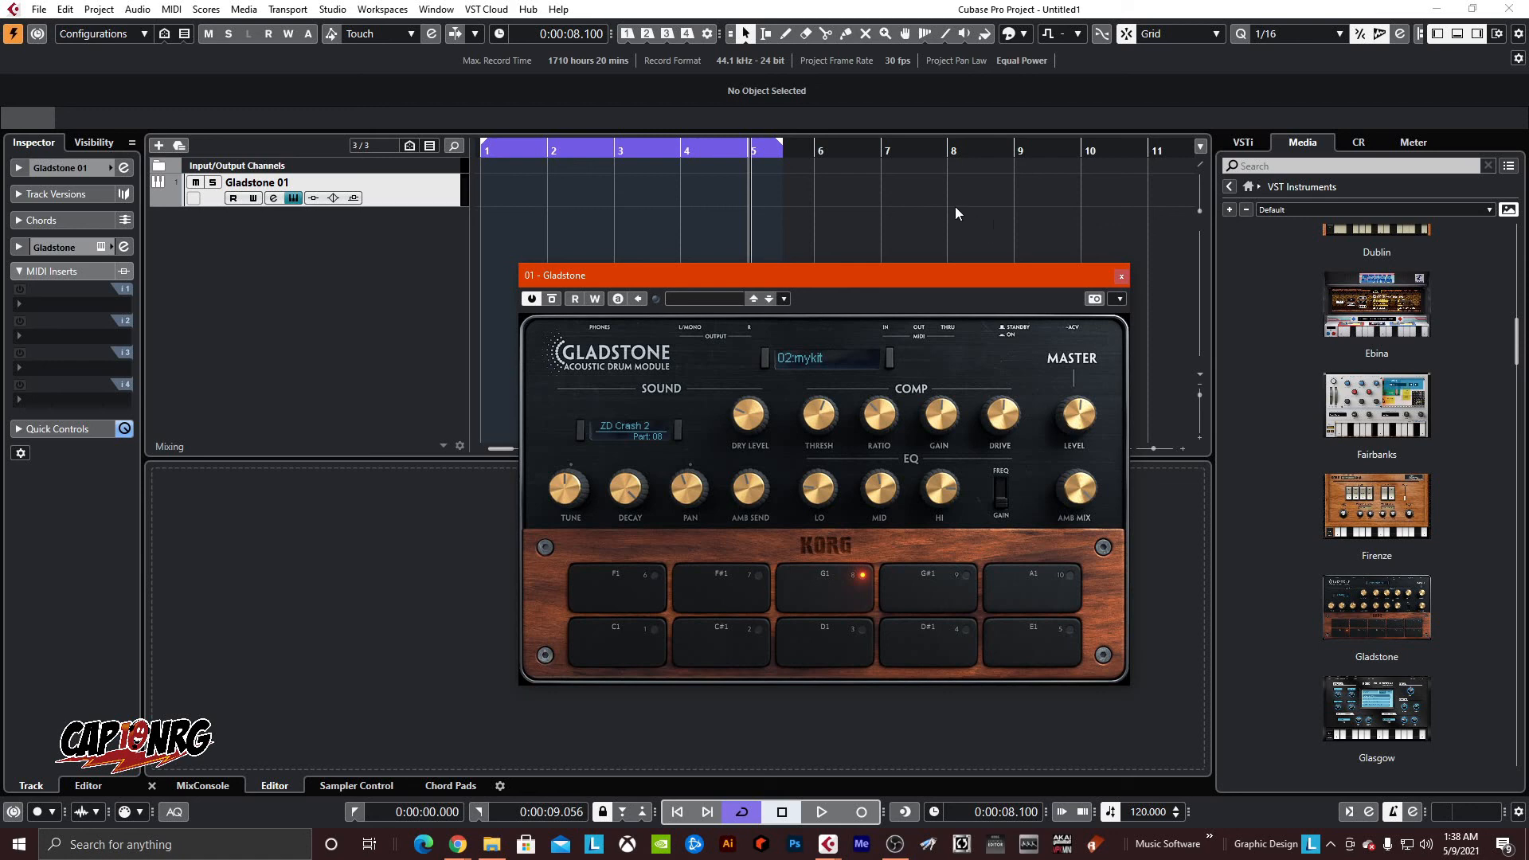
mouse_move(524, 557)
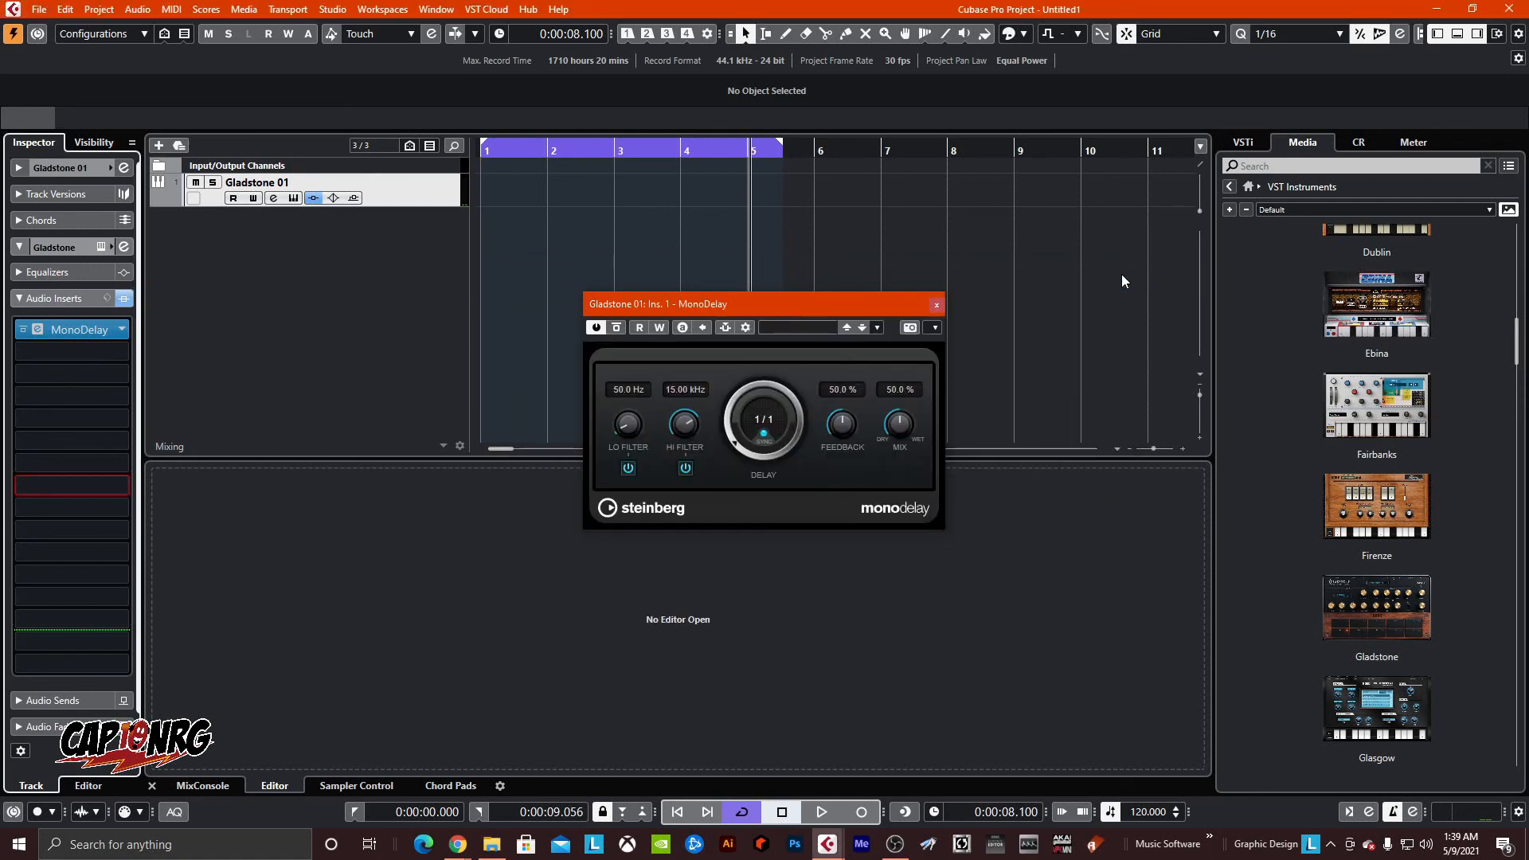
- Close the MonoDelay panel so no plugin windows remain open
left_click(935, 305)
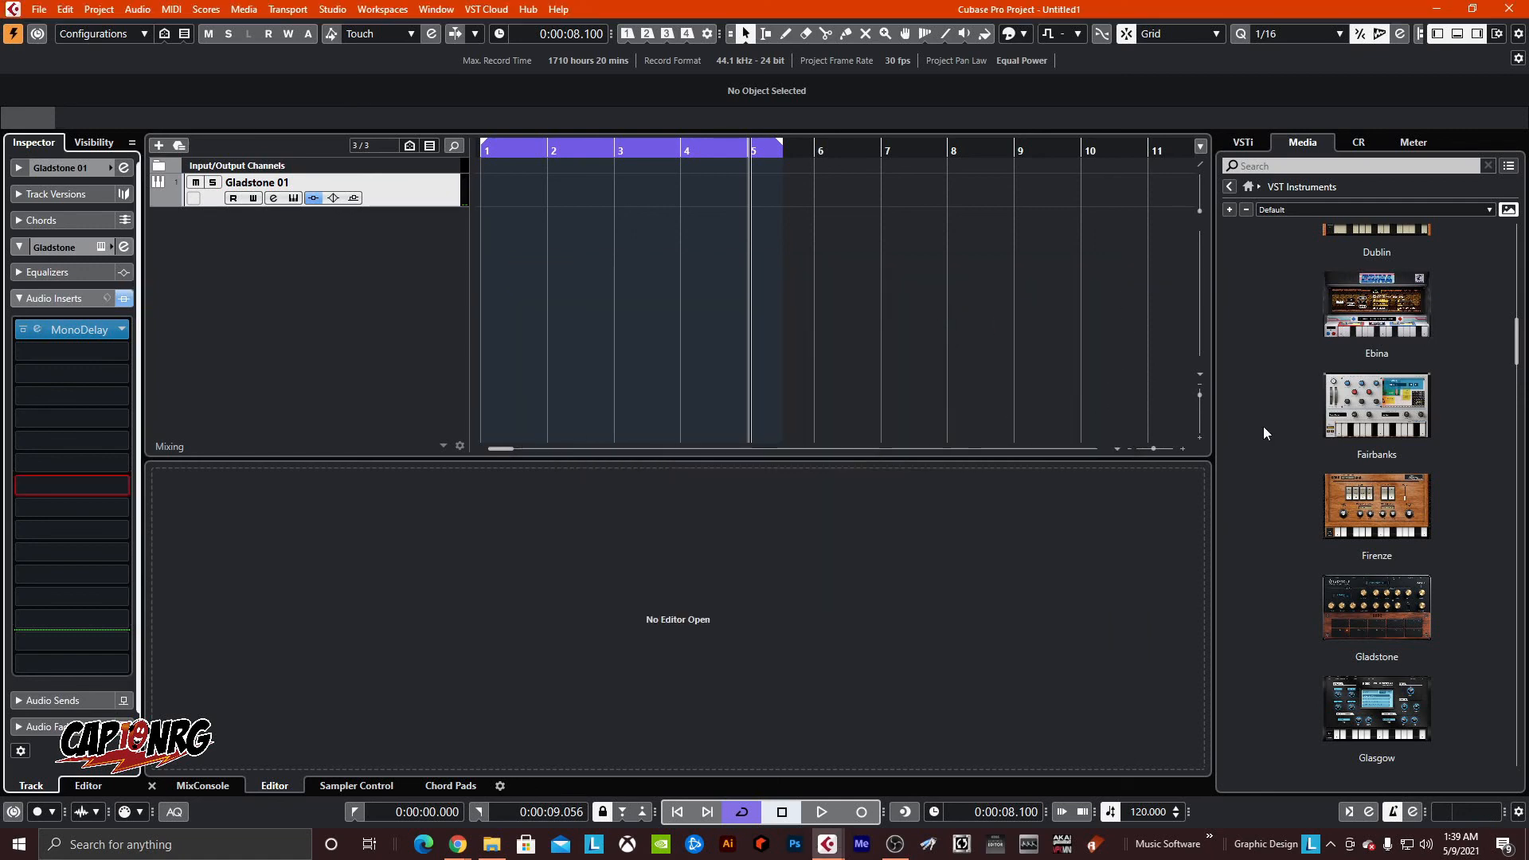
mouse_move(1189, 594)
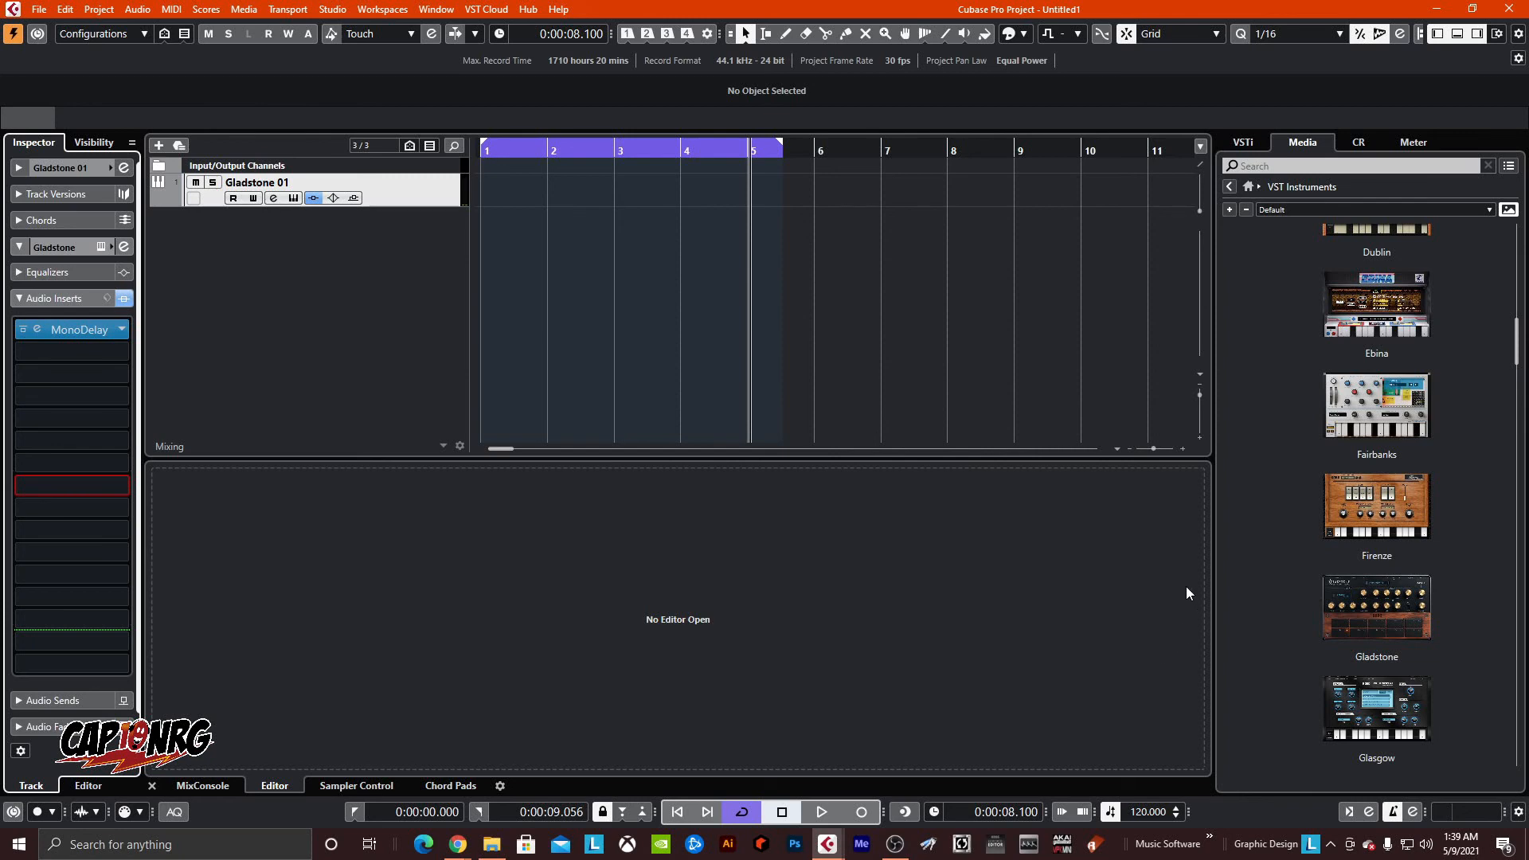
mouse_move(1136, 625)
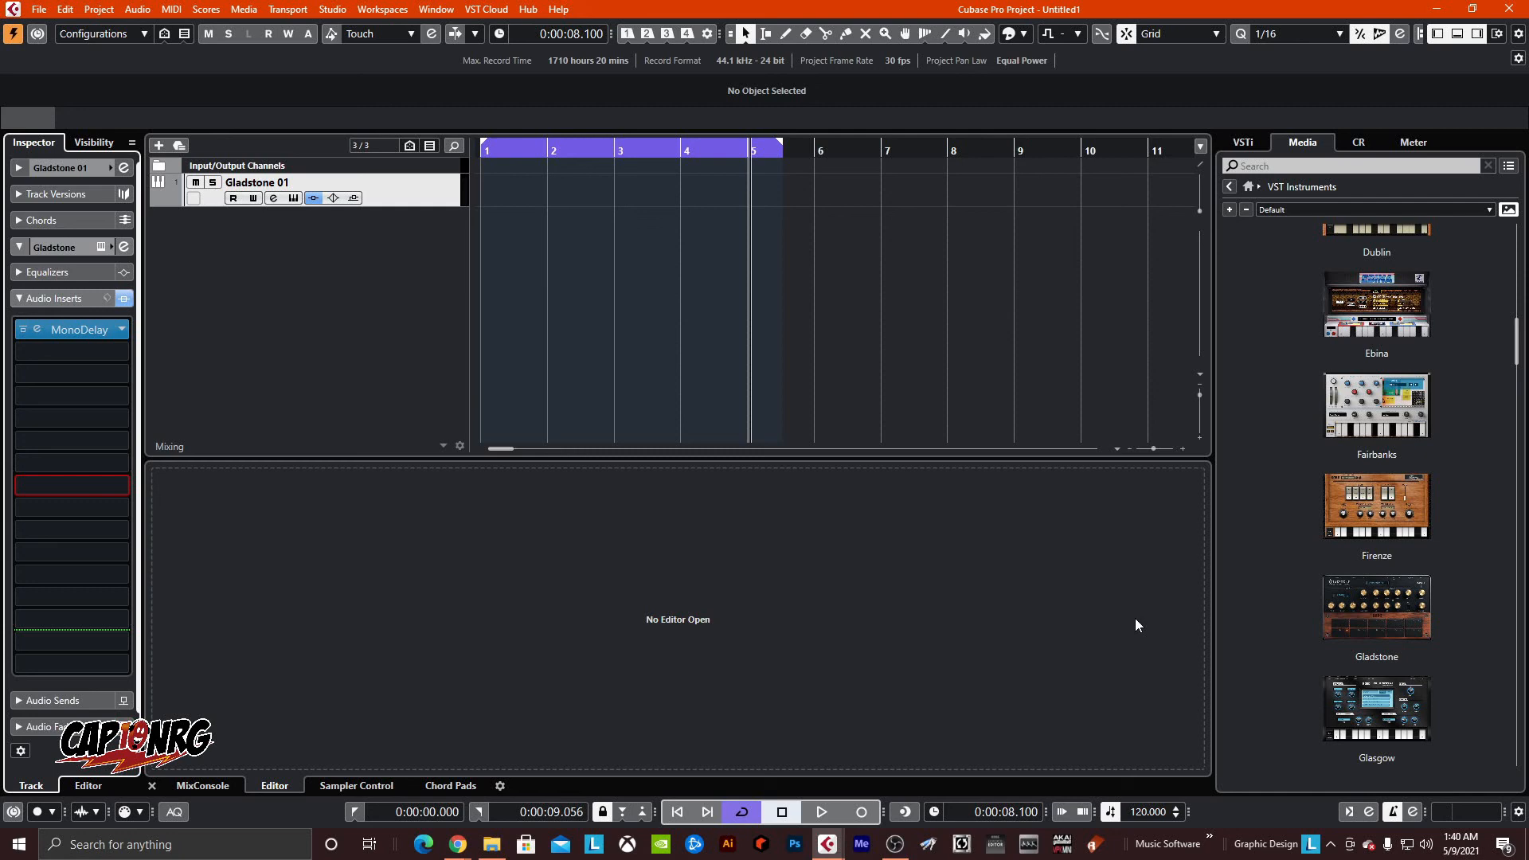
mouse_move(1376, 607)
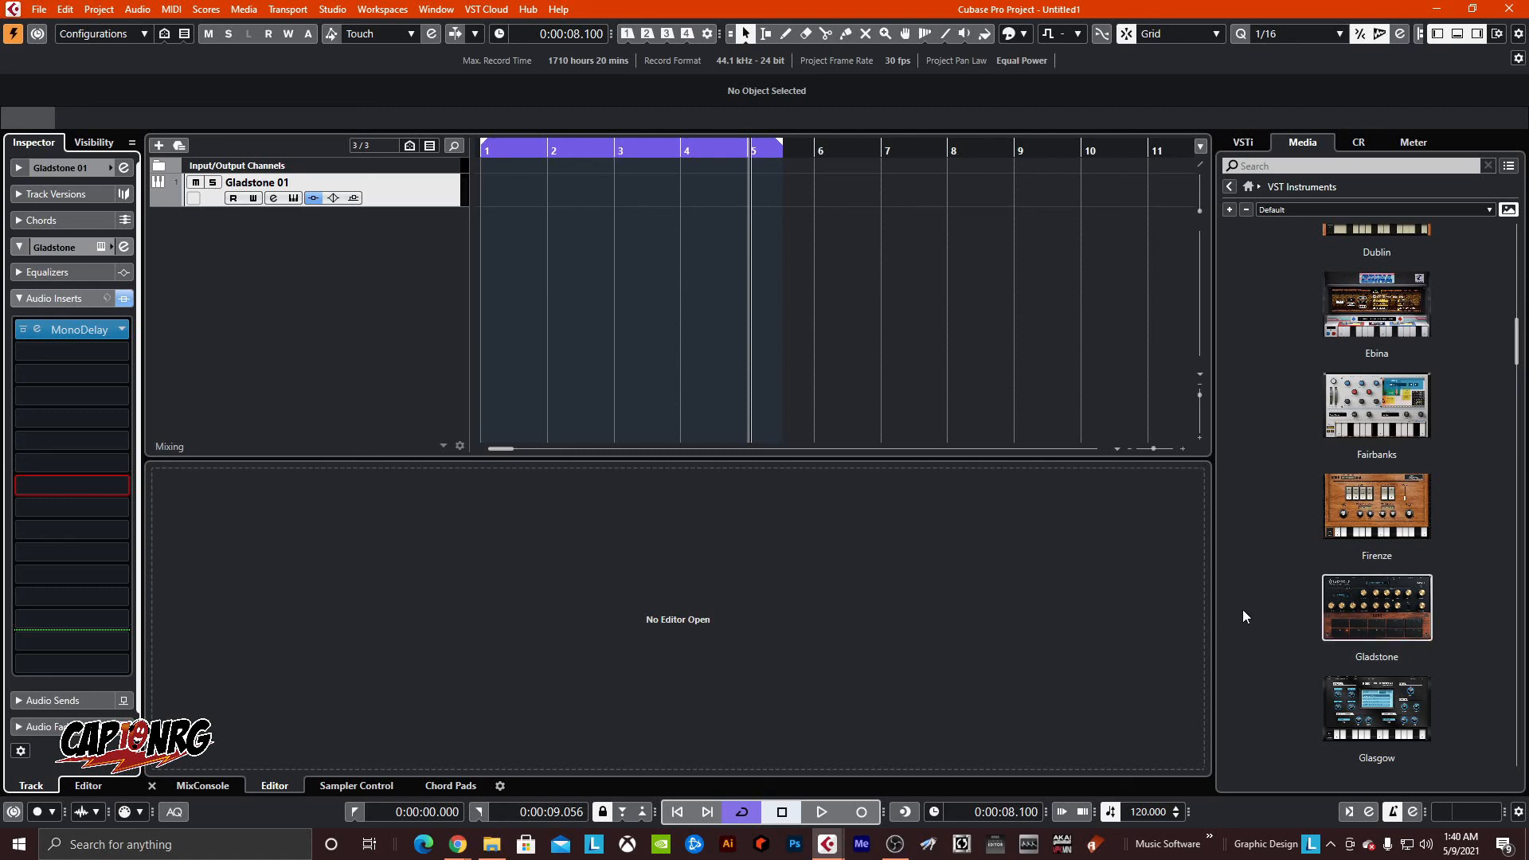